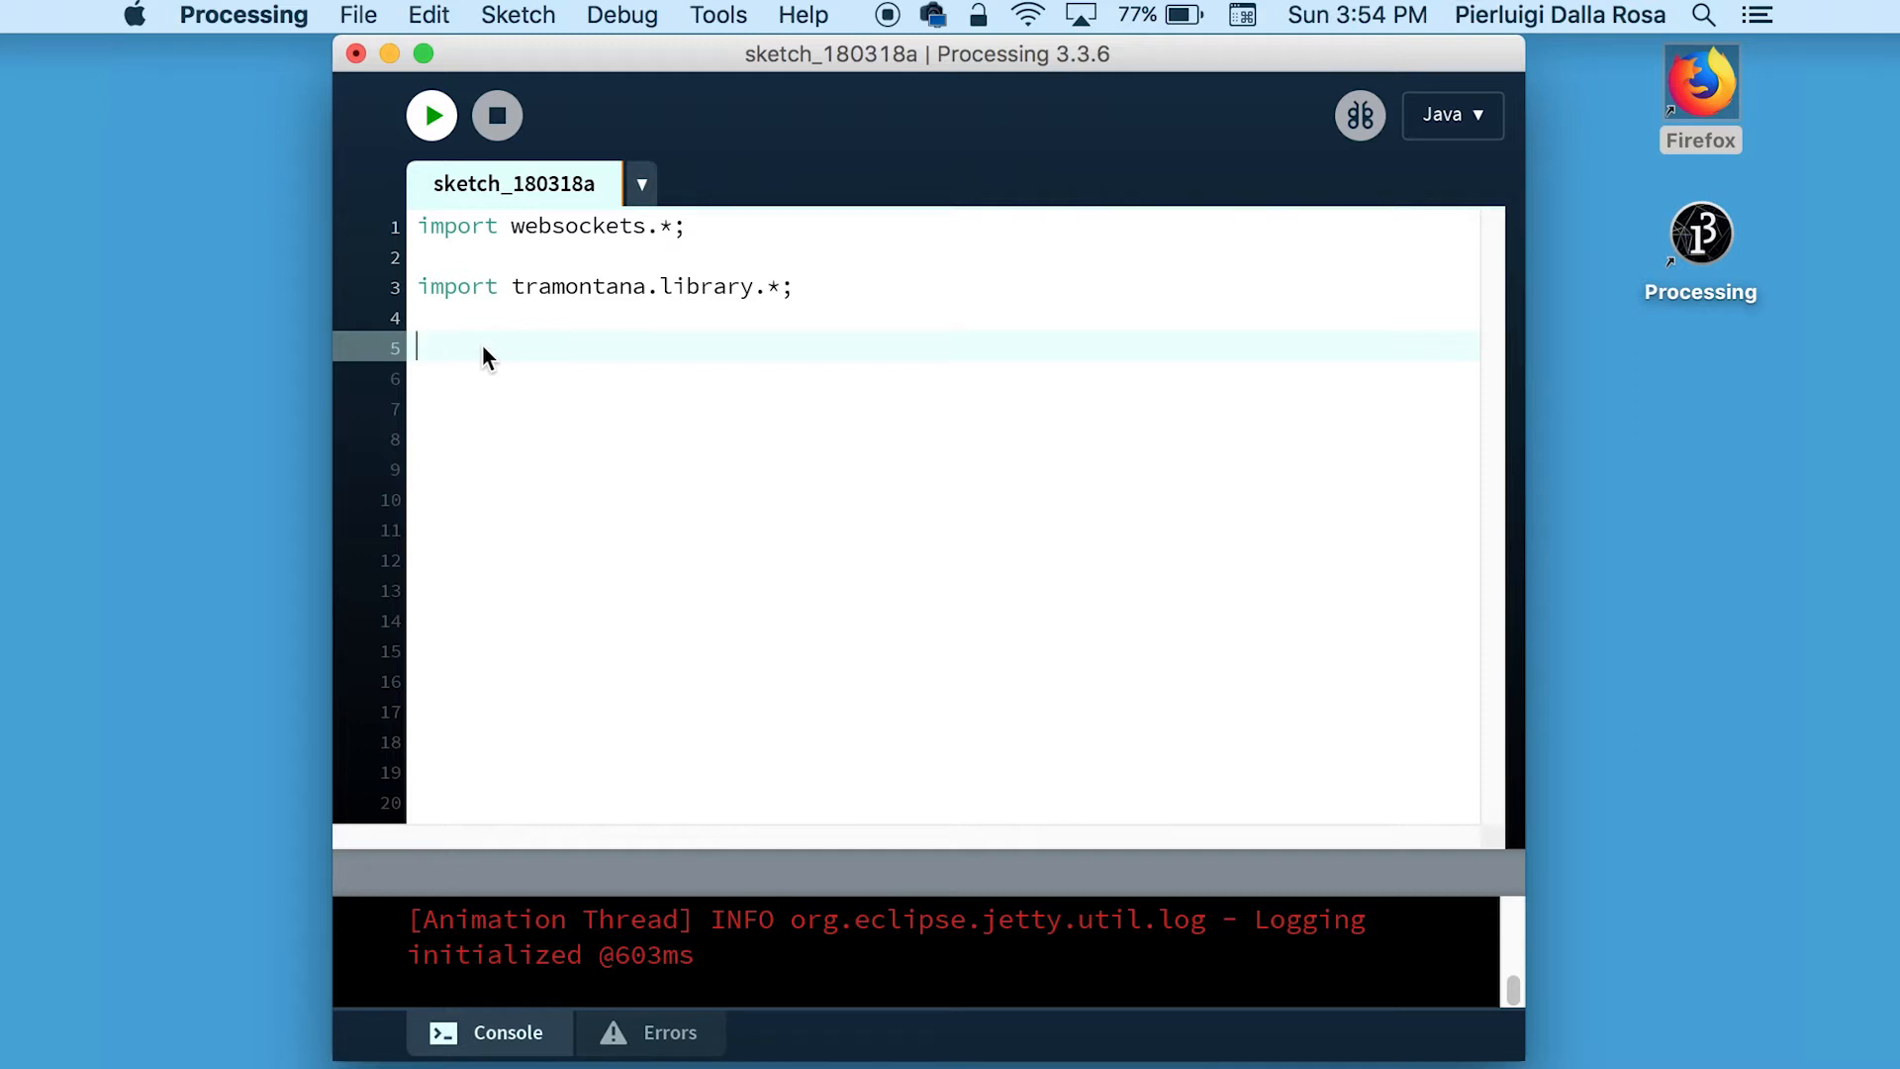
# Declare 'Tramontana iphone;' and add empty setup() and draw() functions.
pyautogui.write('Tr')
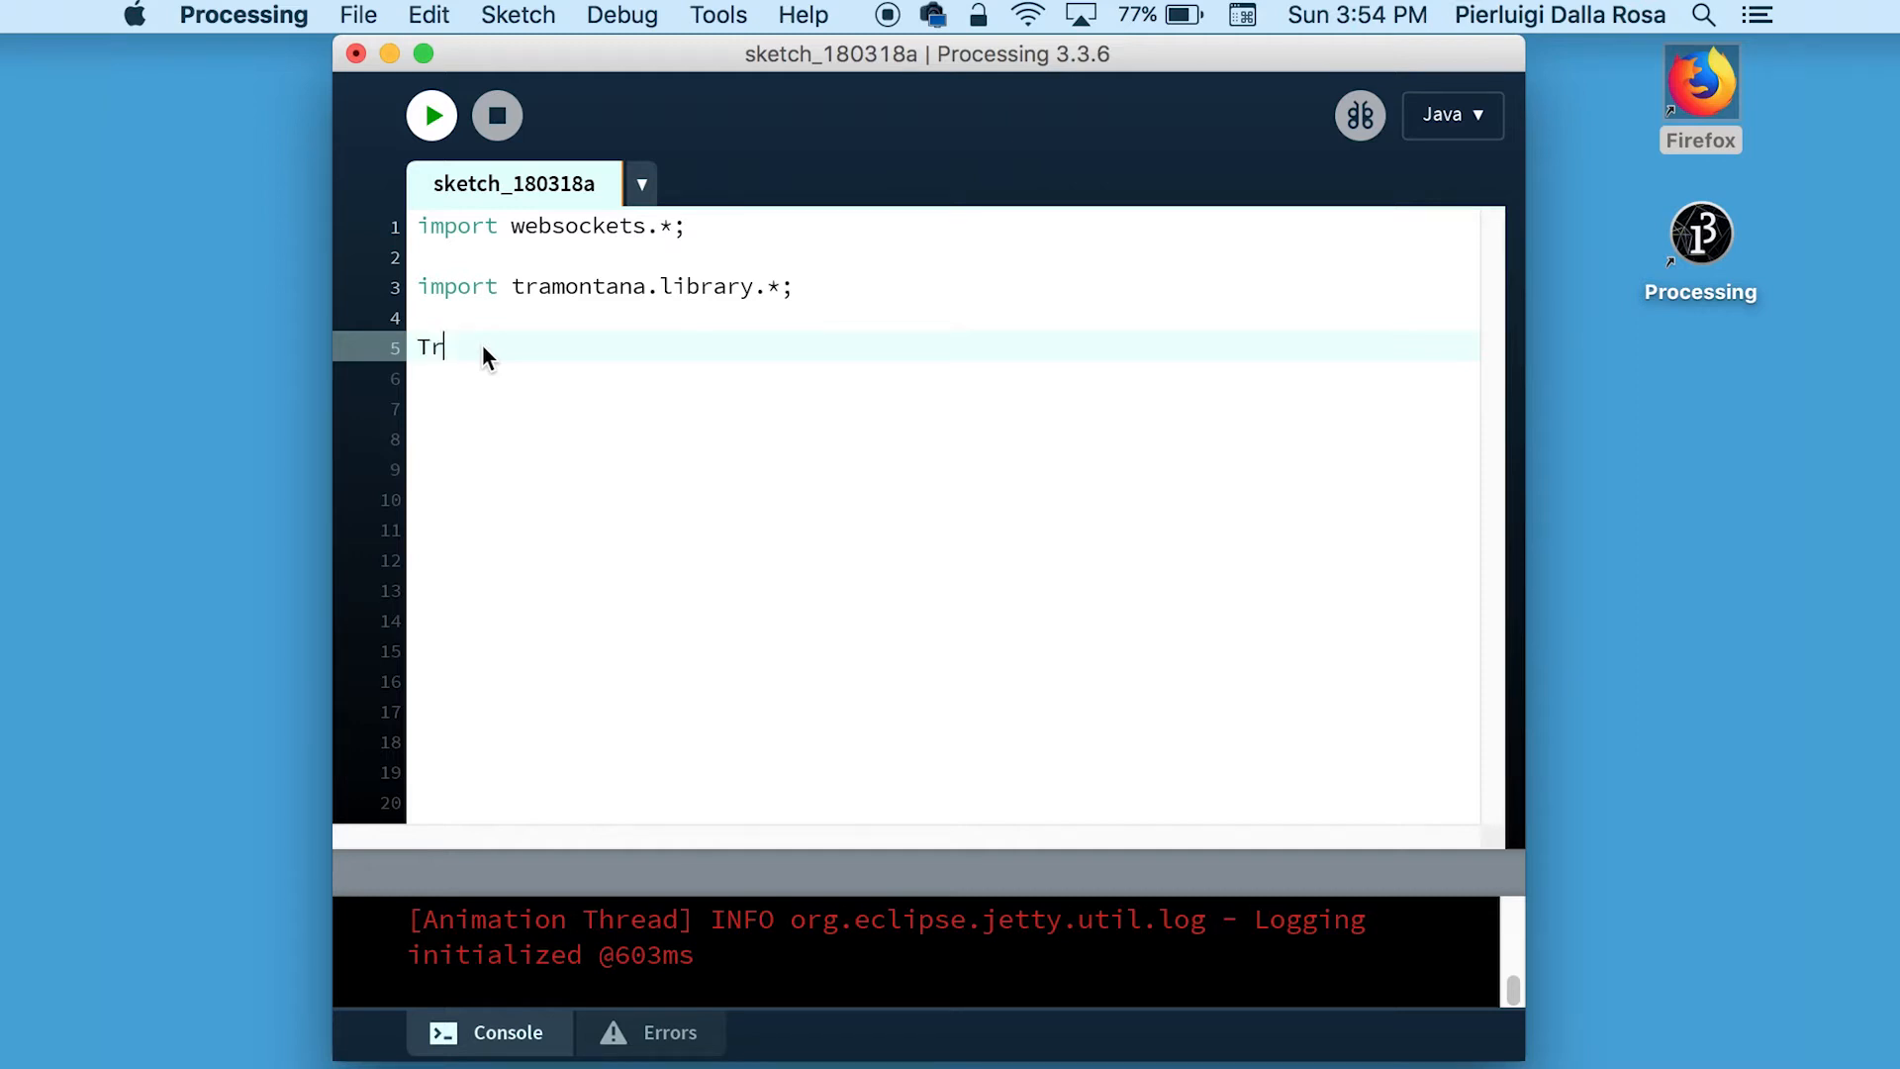
pyautogui.write('amontana iphone;')
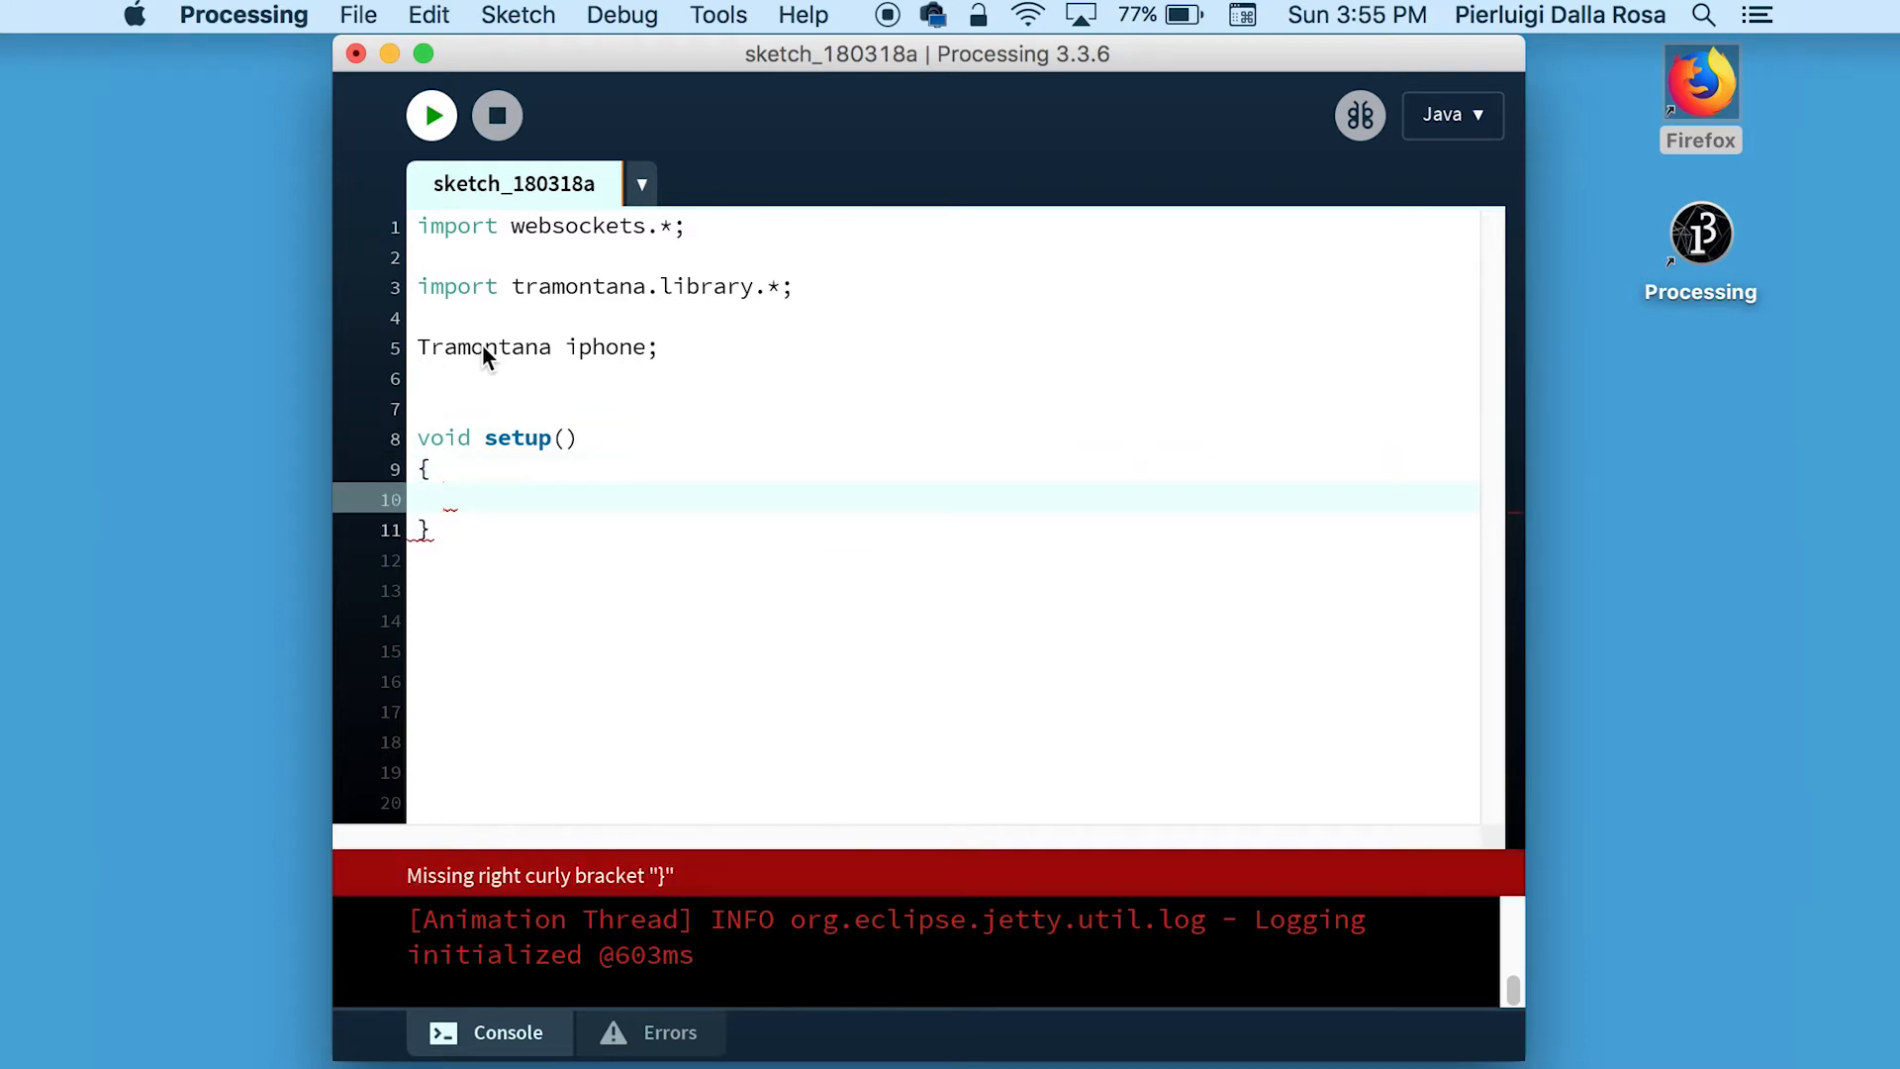
pyautogui.write('void dra')
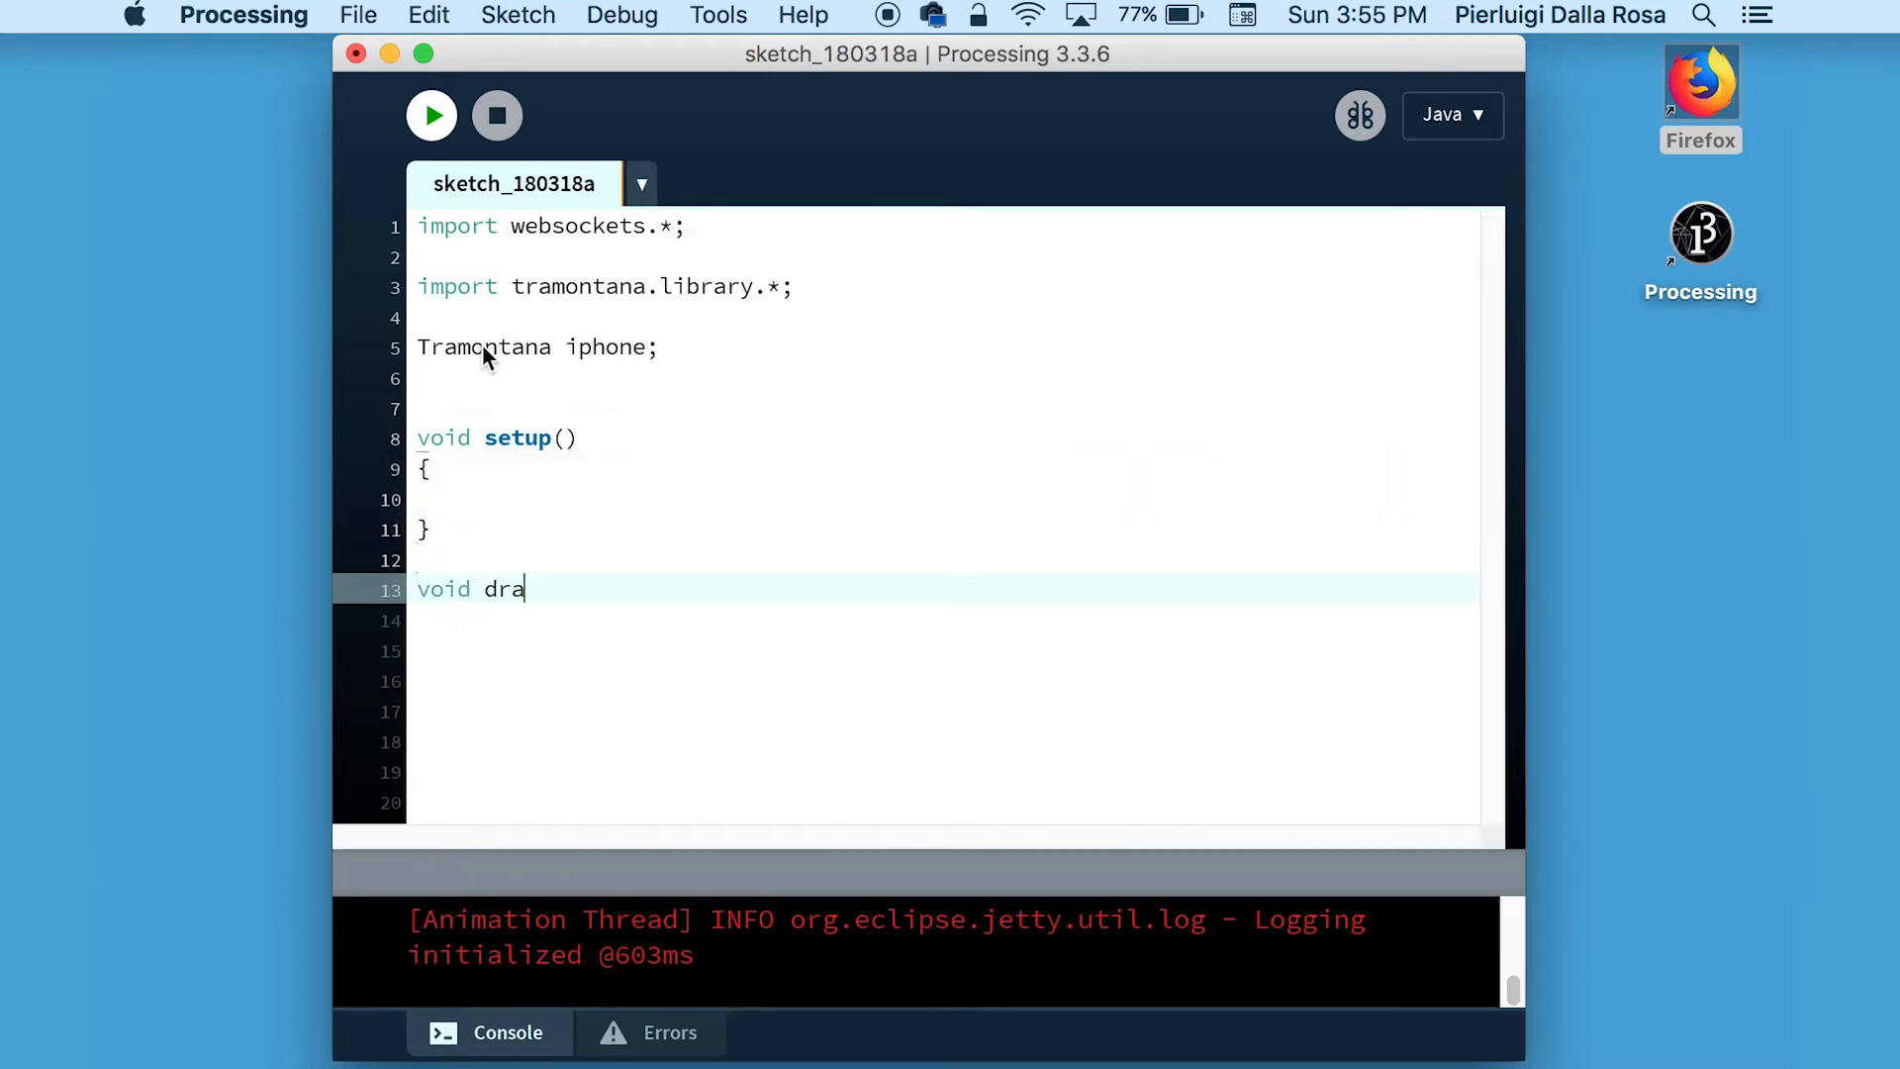
pyautogui.write('w(){')
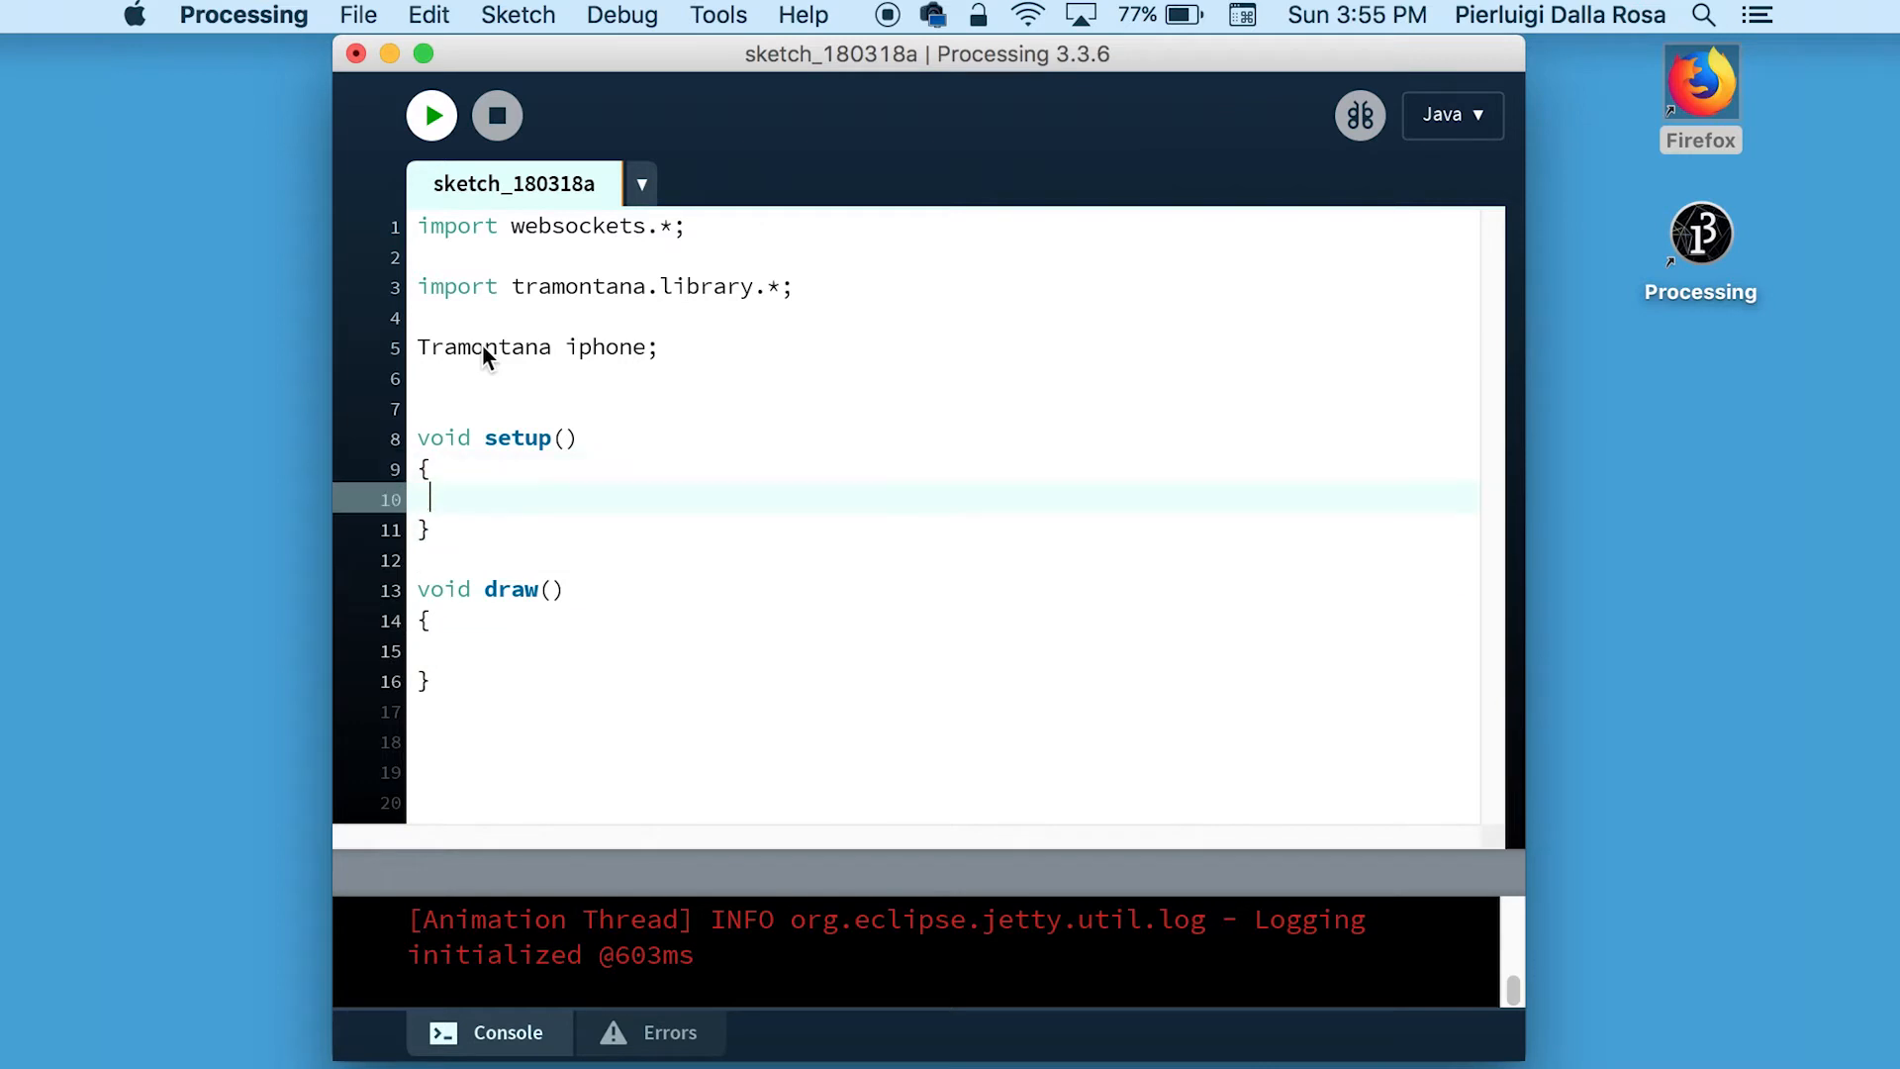
# In setup, assign iphone = new Tramontana(this, "192.168.1.13") and start a function below draw.
pyautogui.write('iphone')
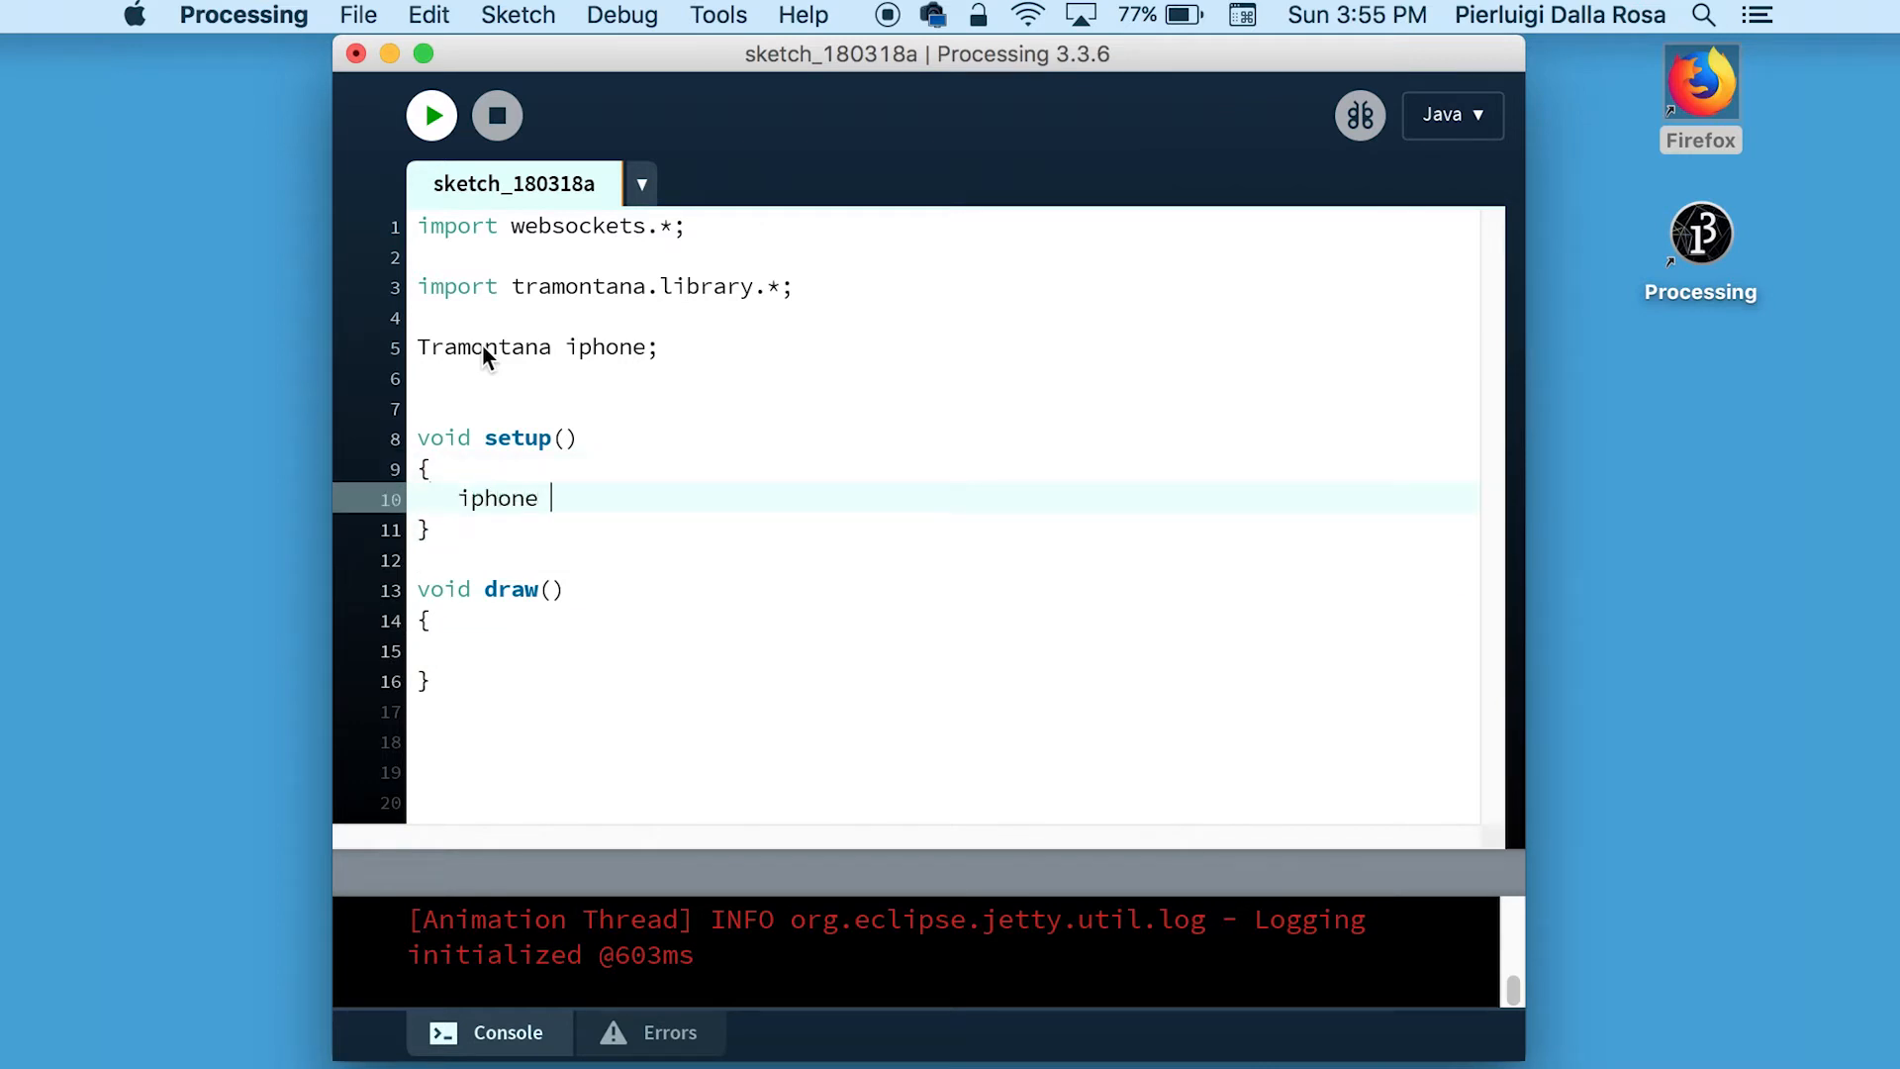
pyautogui.write('= new Tramo')
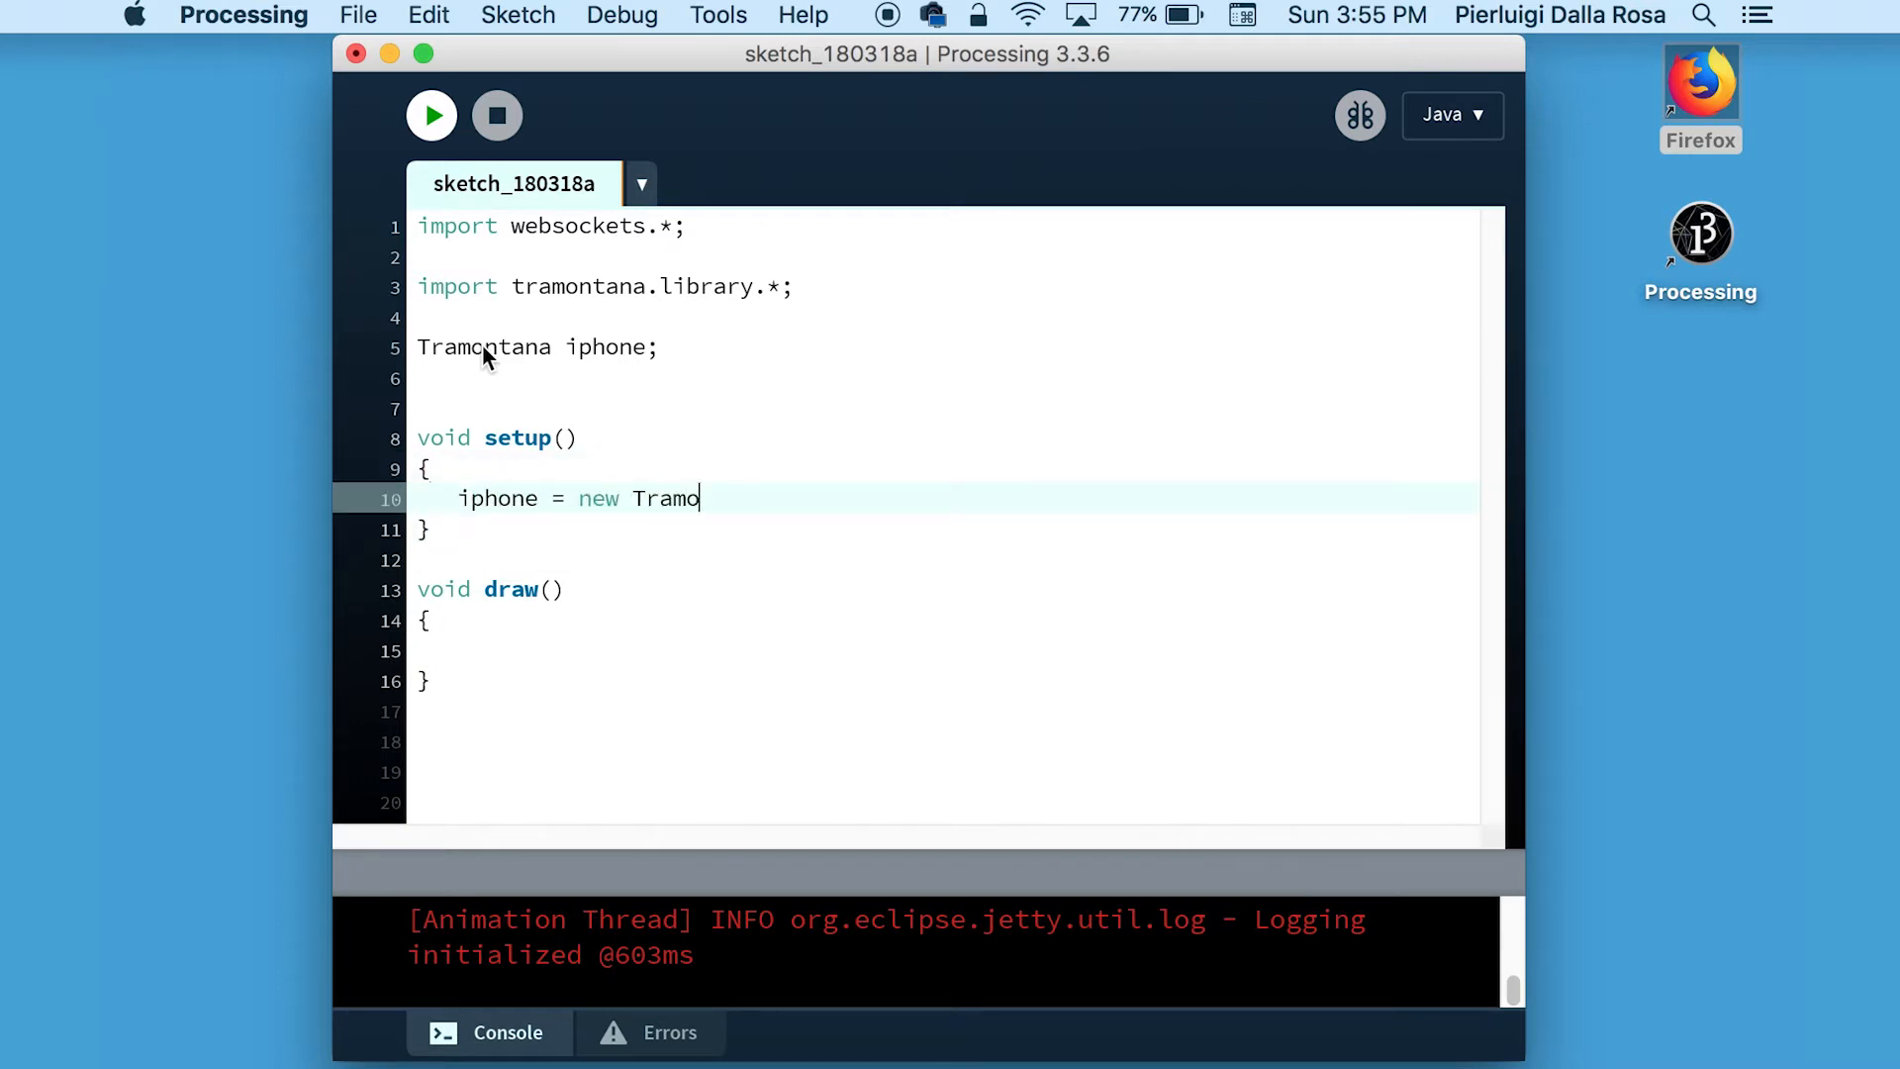
pyautogui.write('ntana')
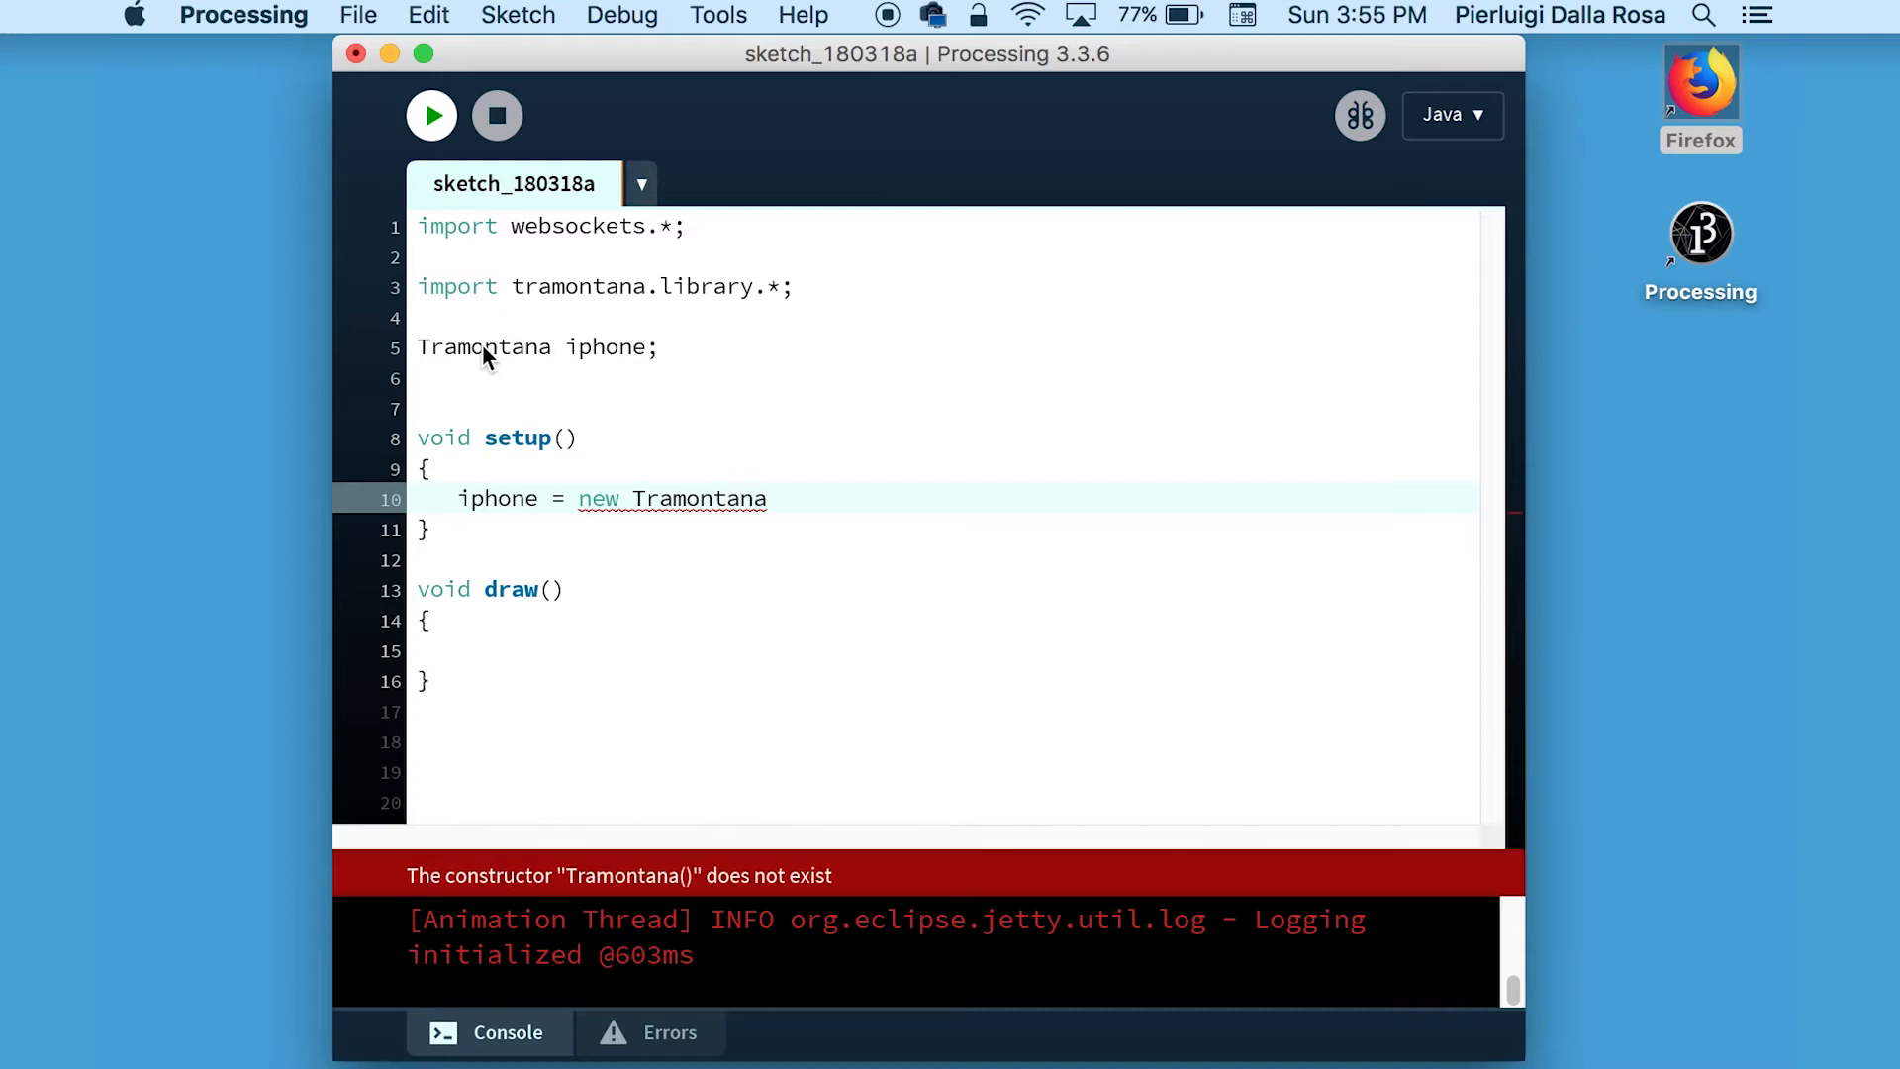
pyautogui.write('(this,"1')
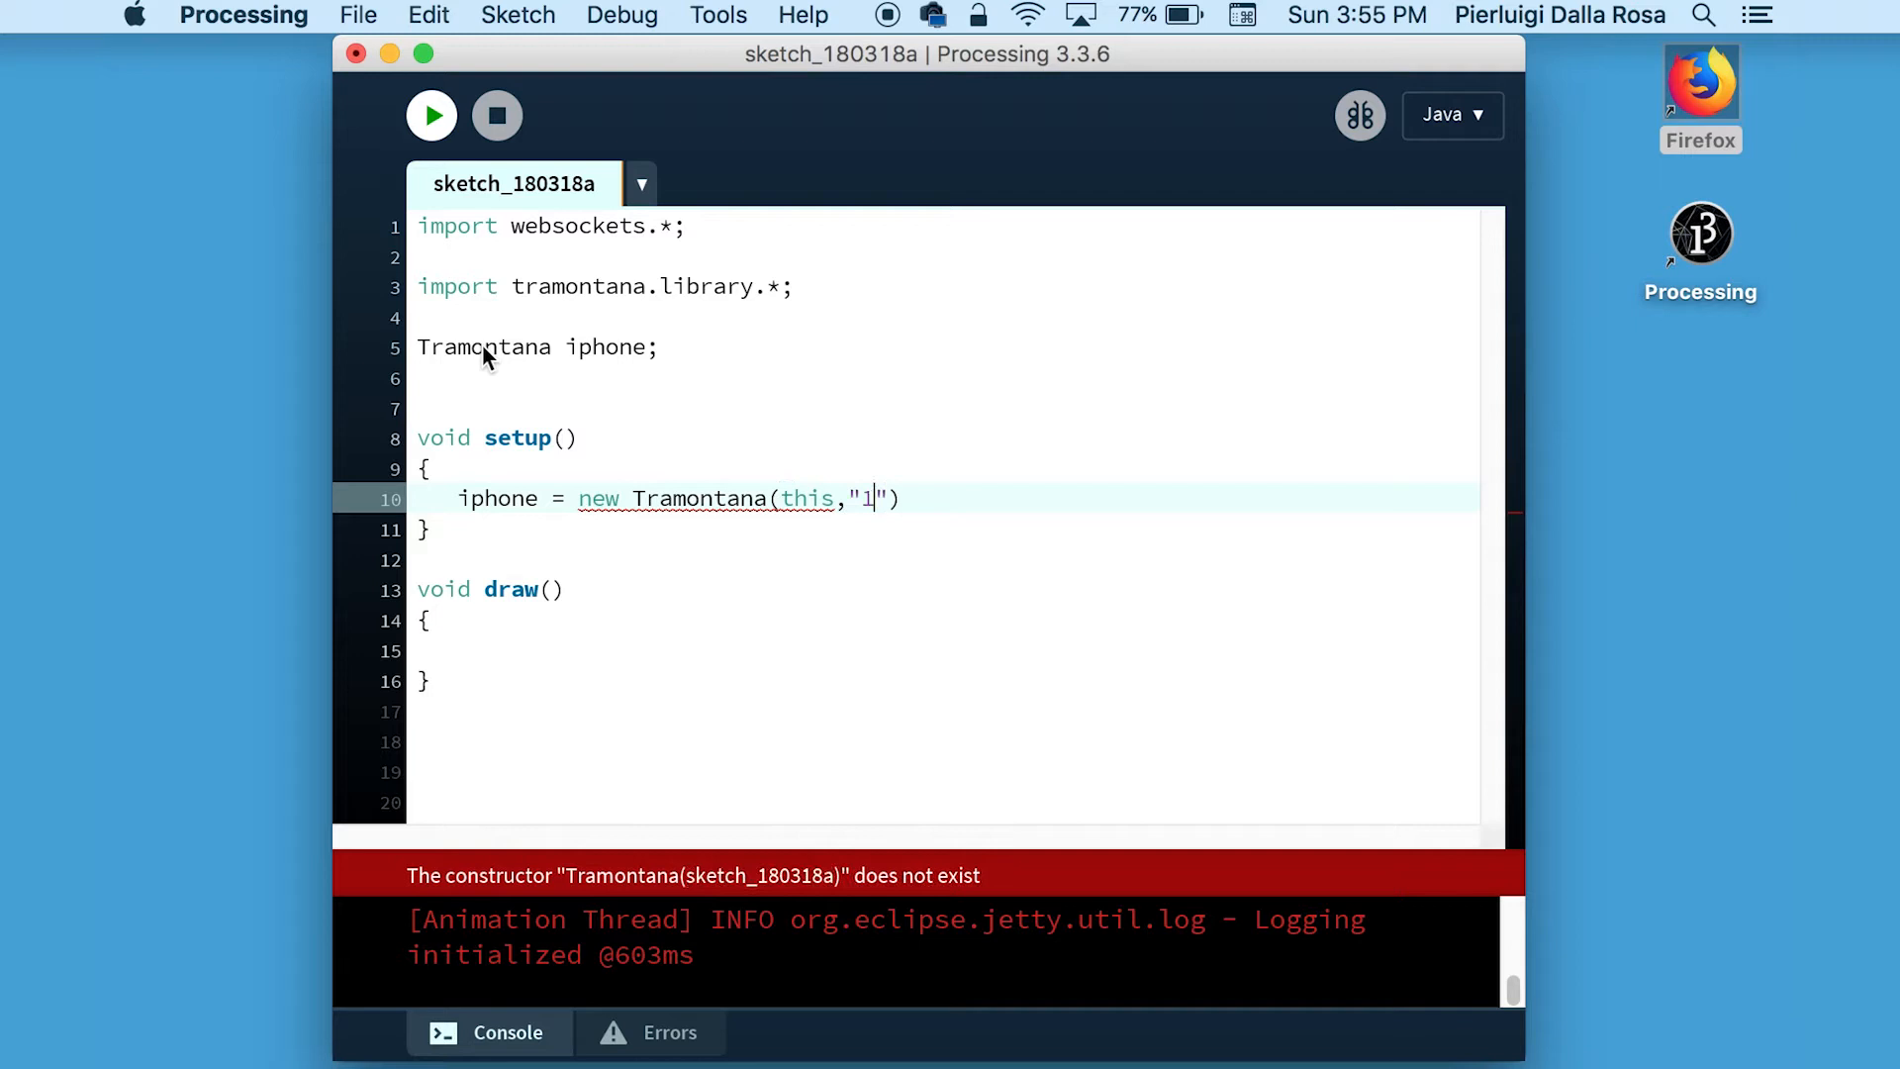
pyautogui.write('92.168.1.13')
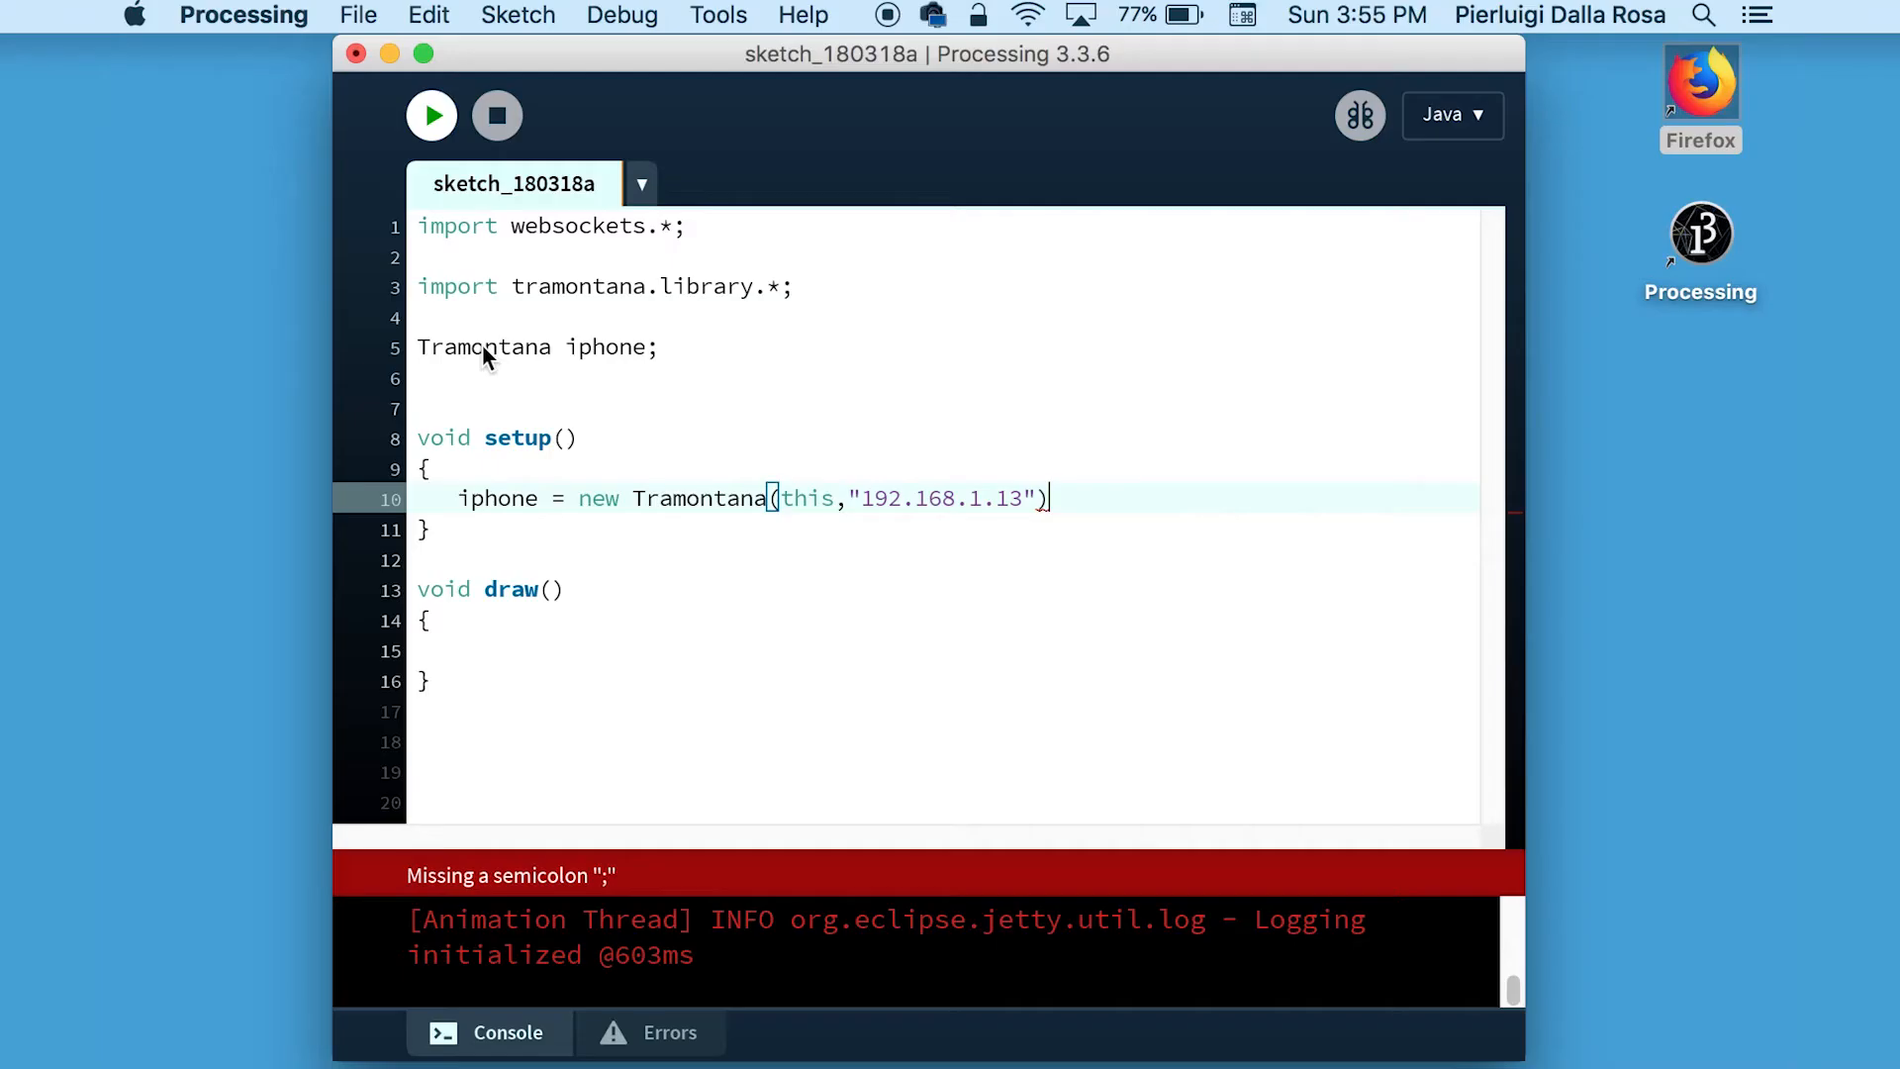
pyautogui.write(';')
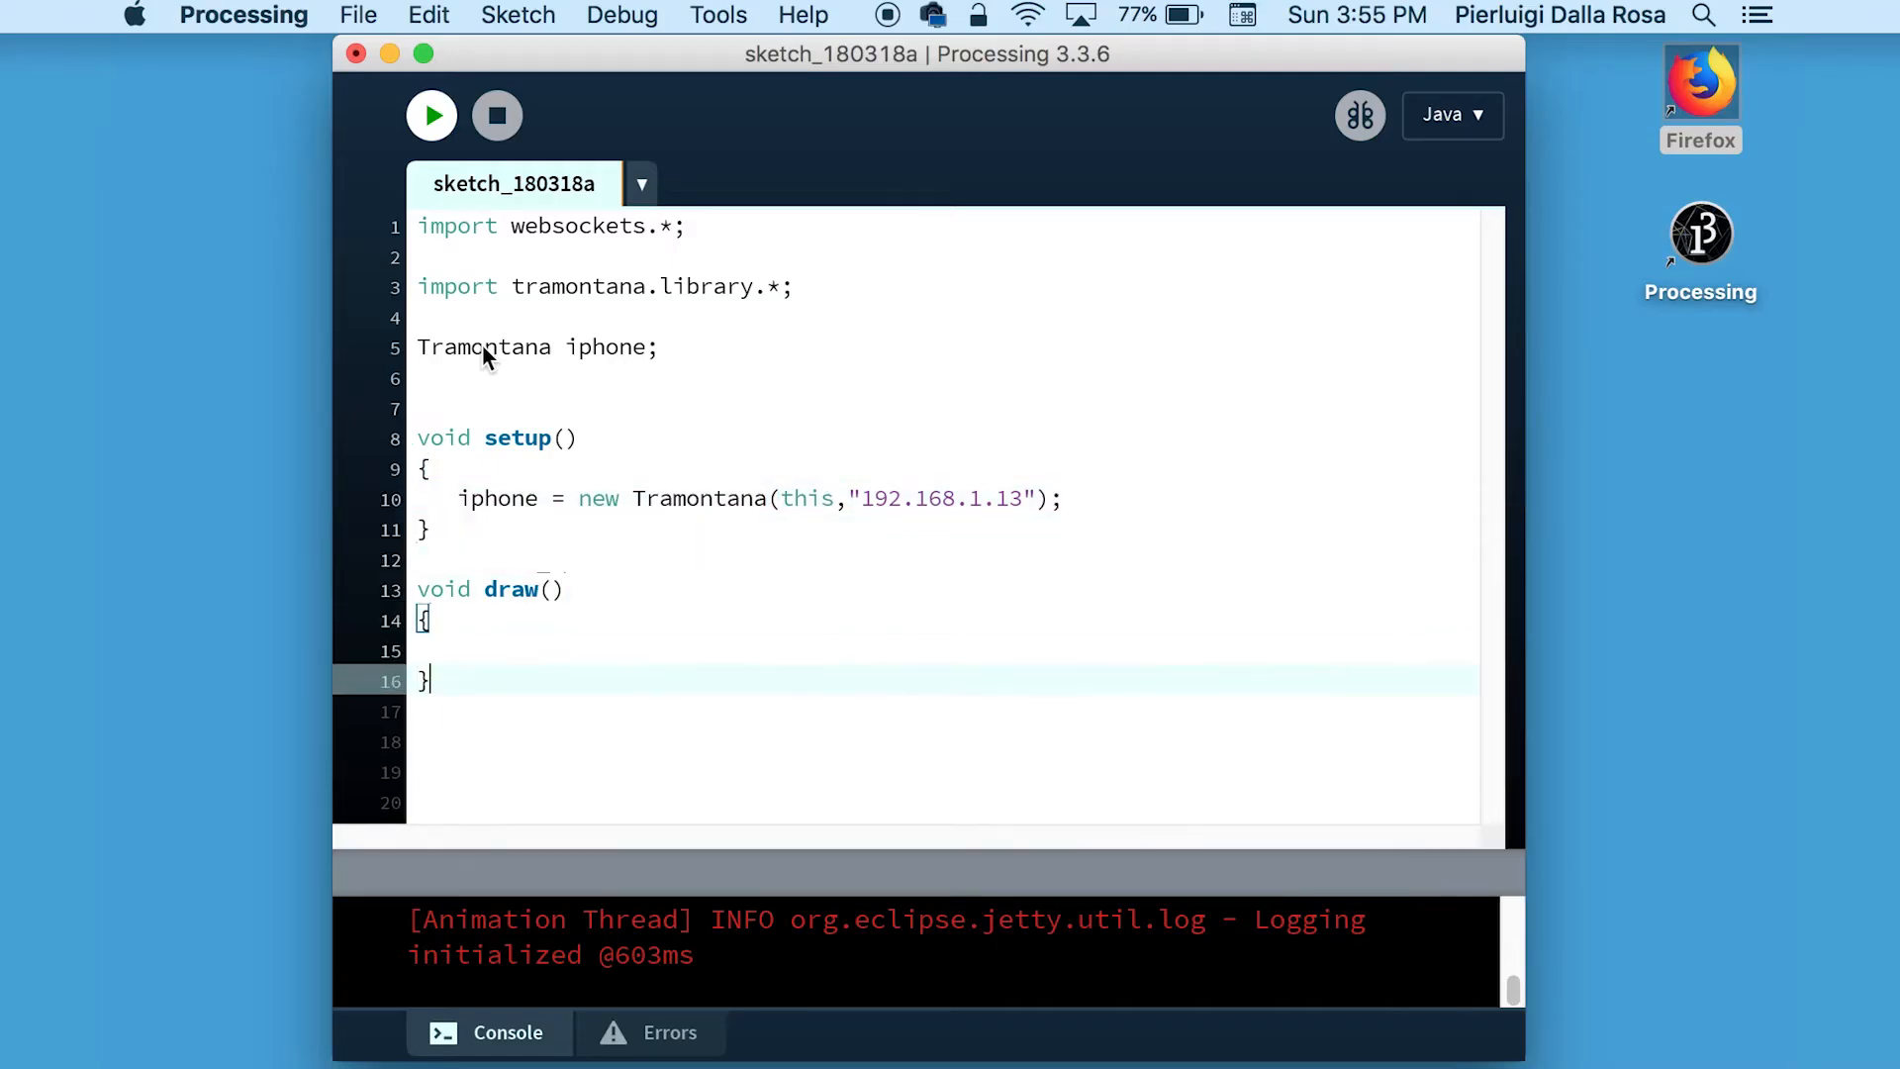
pyautogui.write('void')
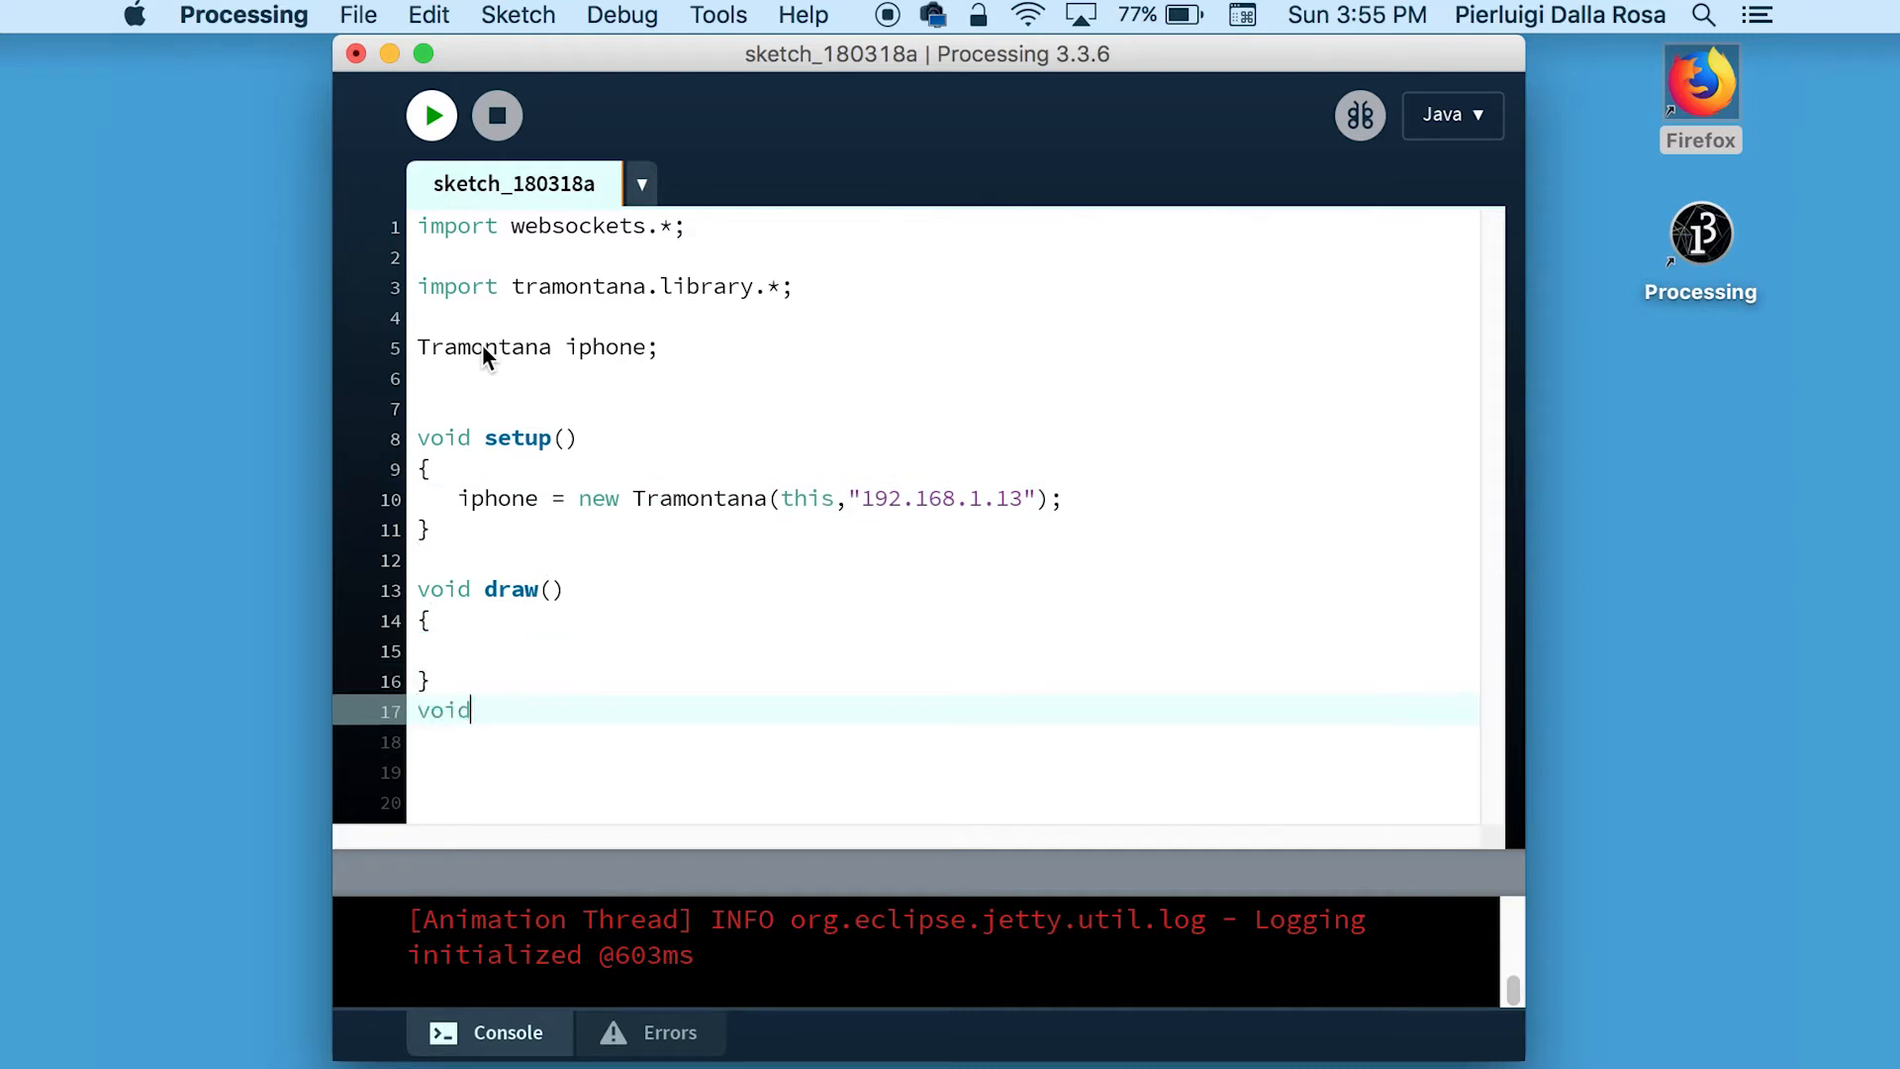
# Write keyPressed calling iphone.setColor(random(1.0), random(1.0), random(1.0), 1.0).
pyautogui.write('key')
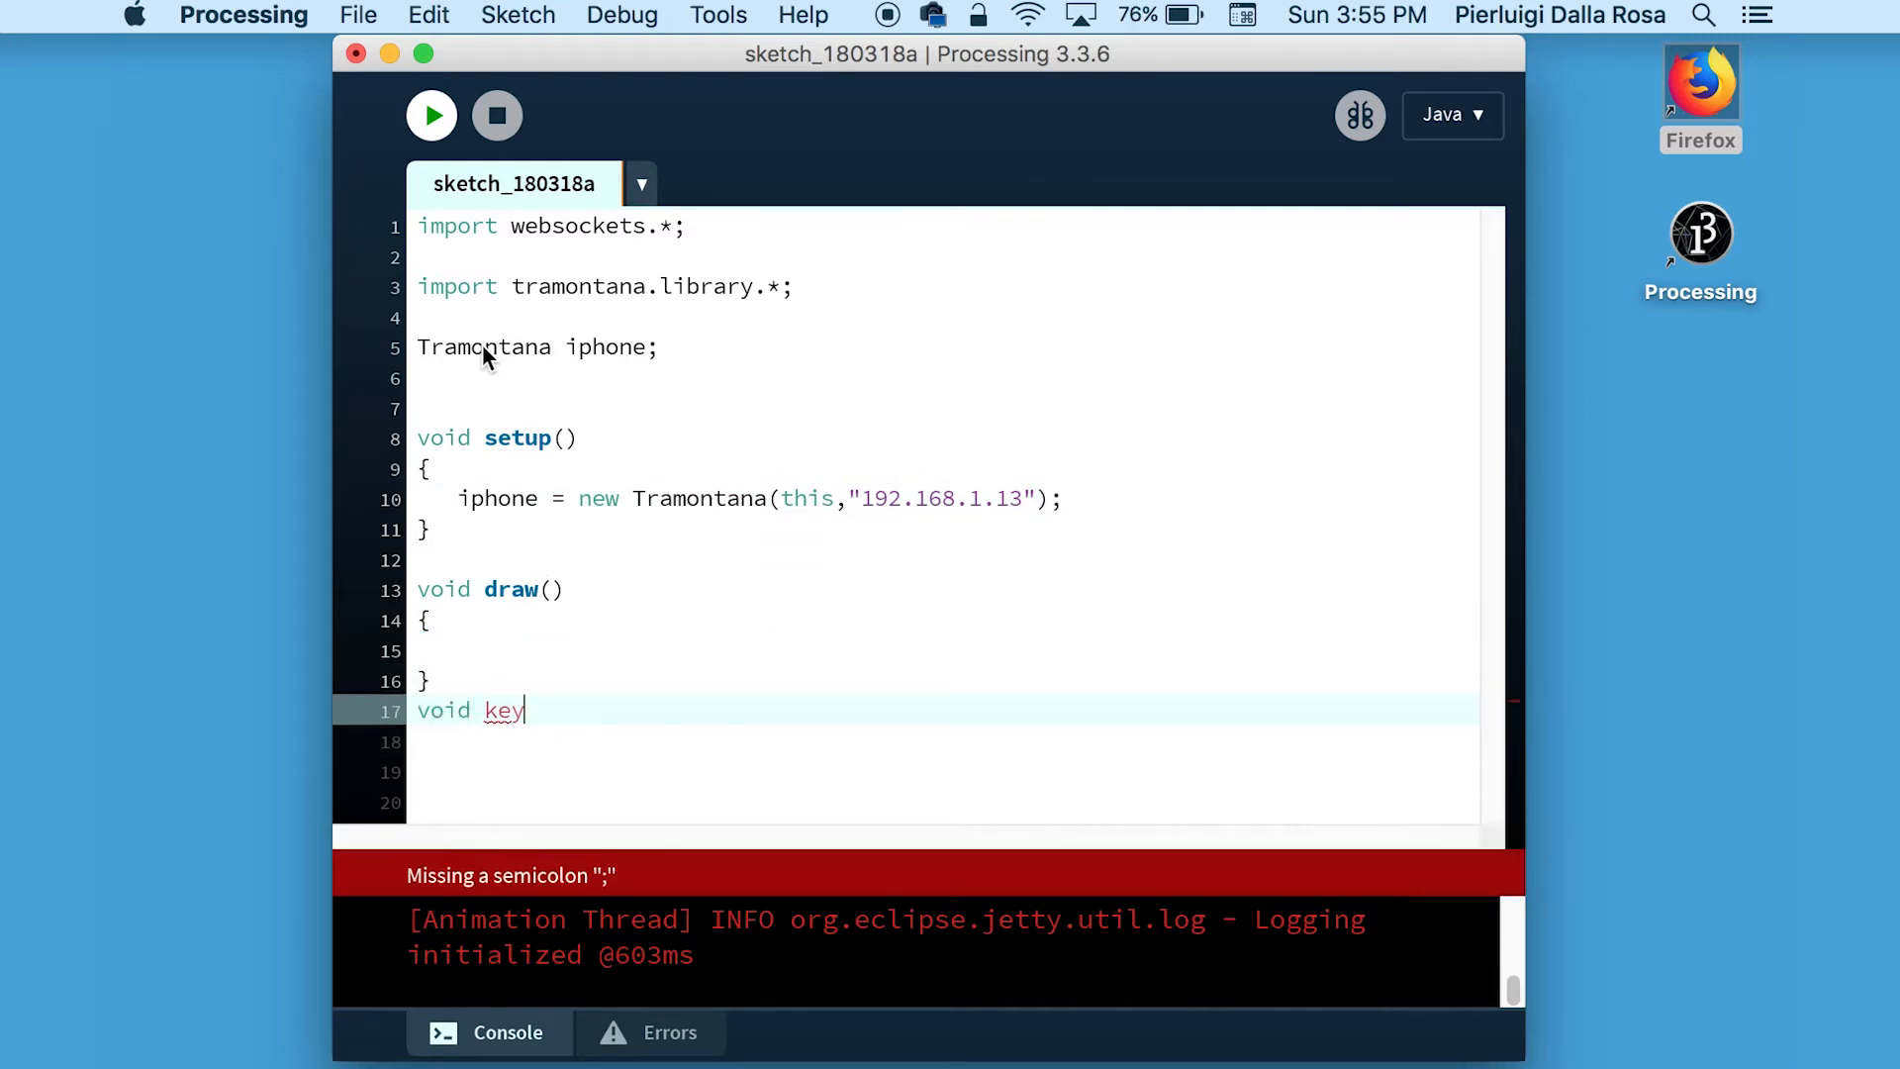
pyautogui.write('Pressed(')
pyautogui.click(941, 741)
pyautogui.write('{')
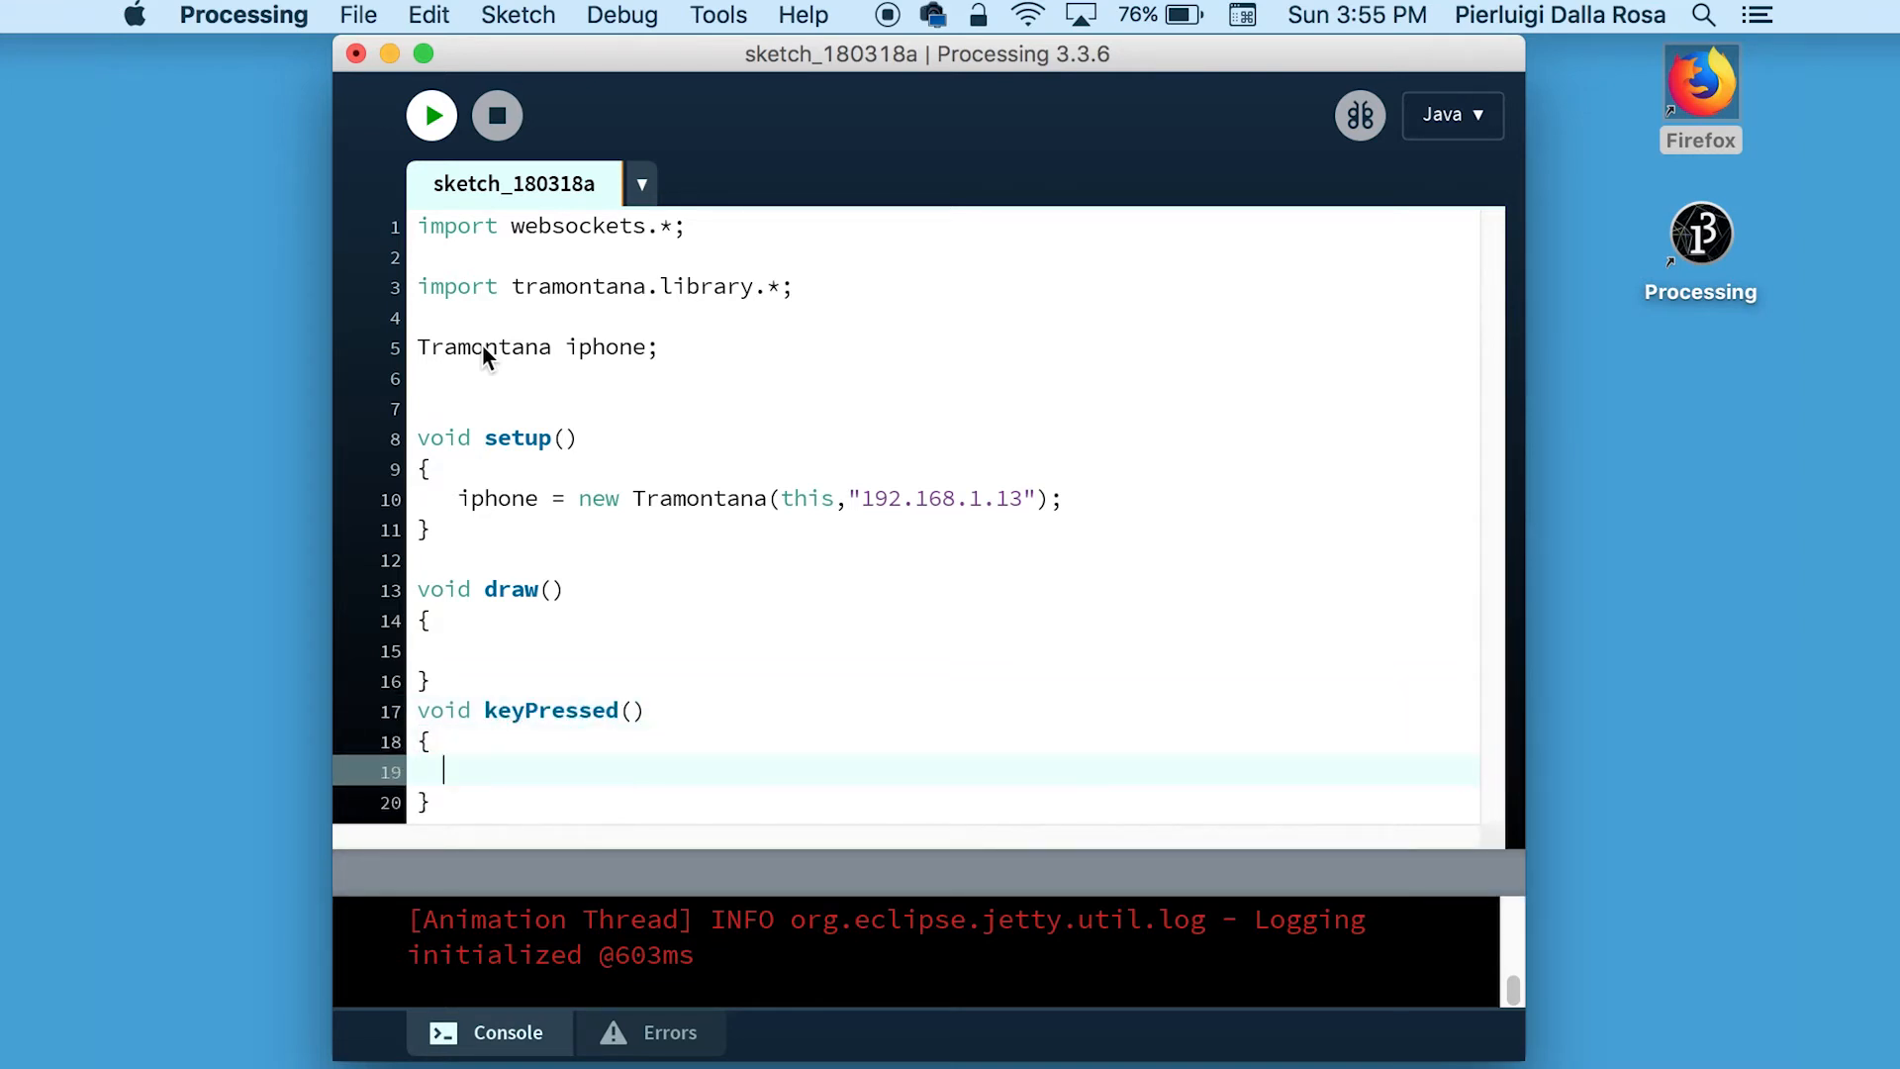
pyautogui.write('iphone.')
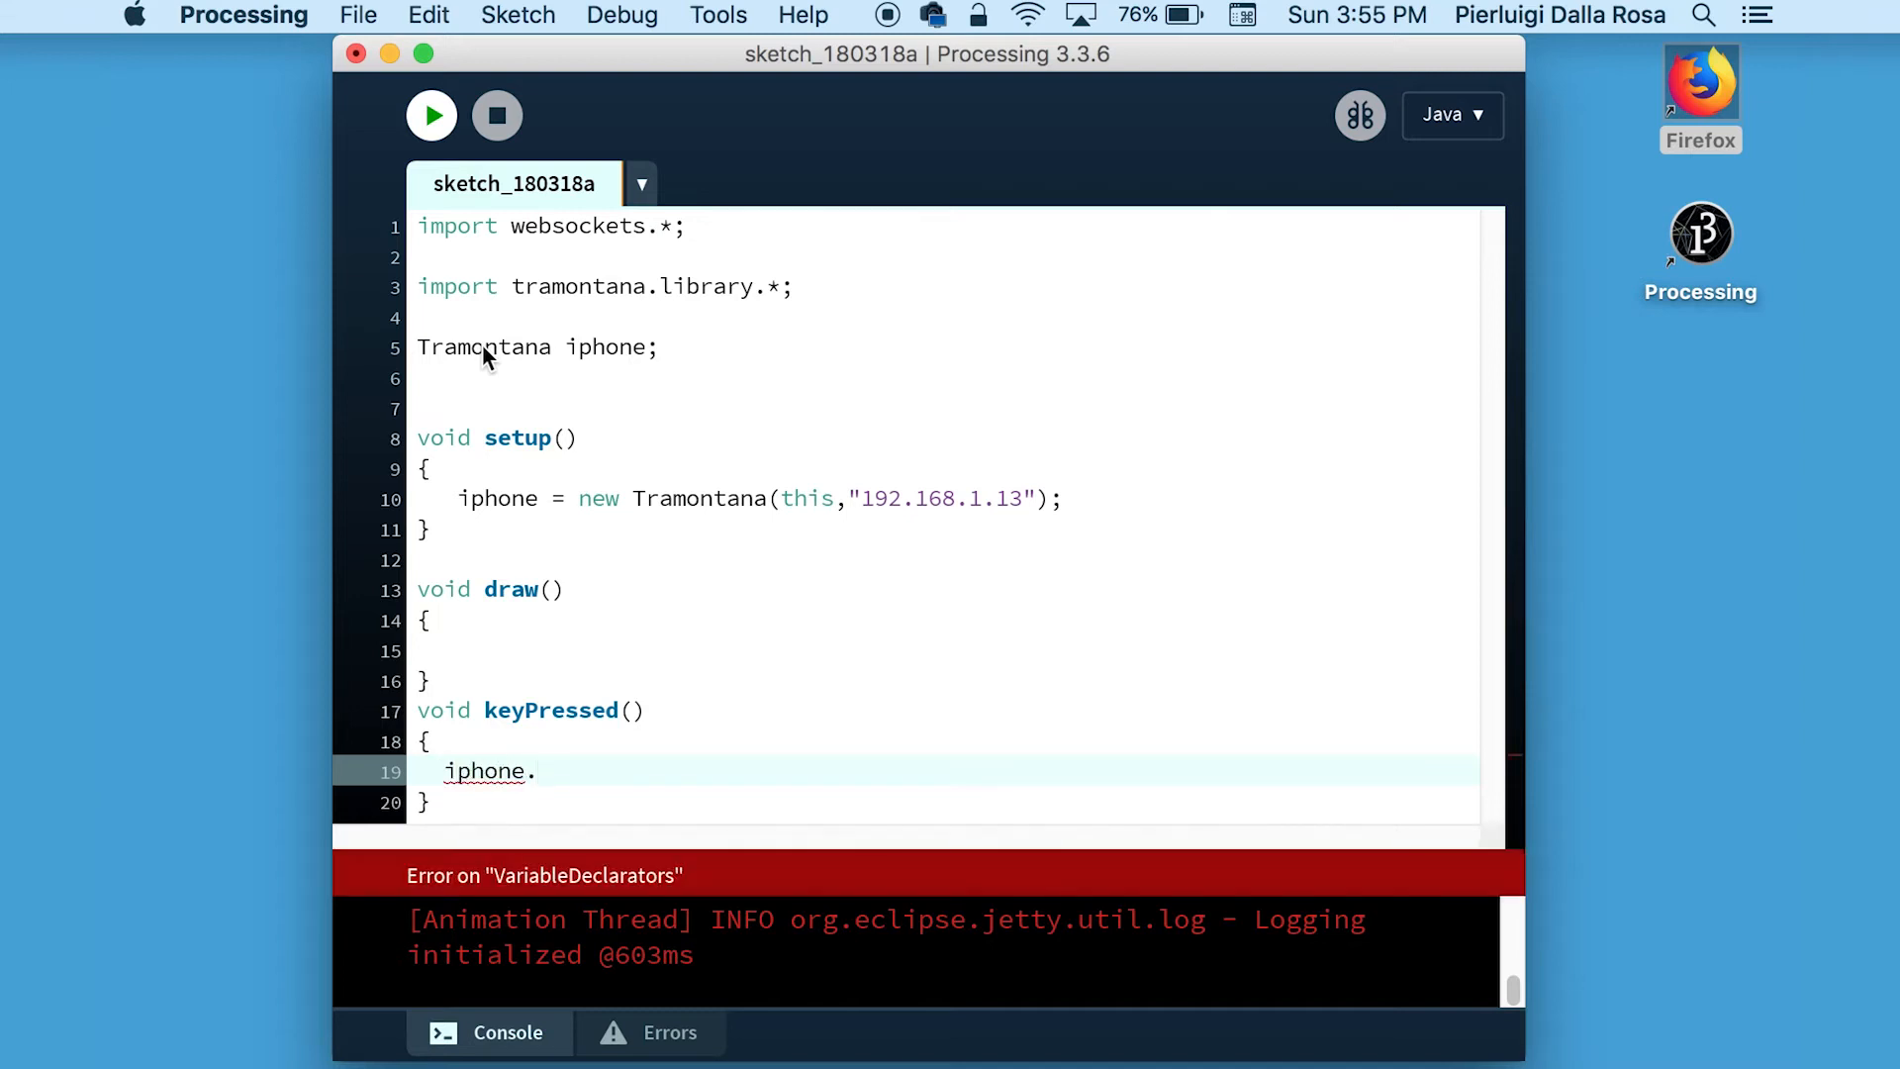
pyautogui.write('setColor')
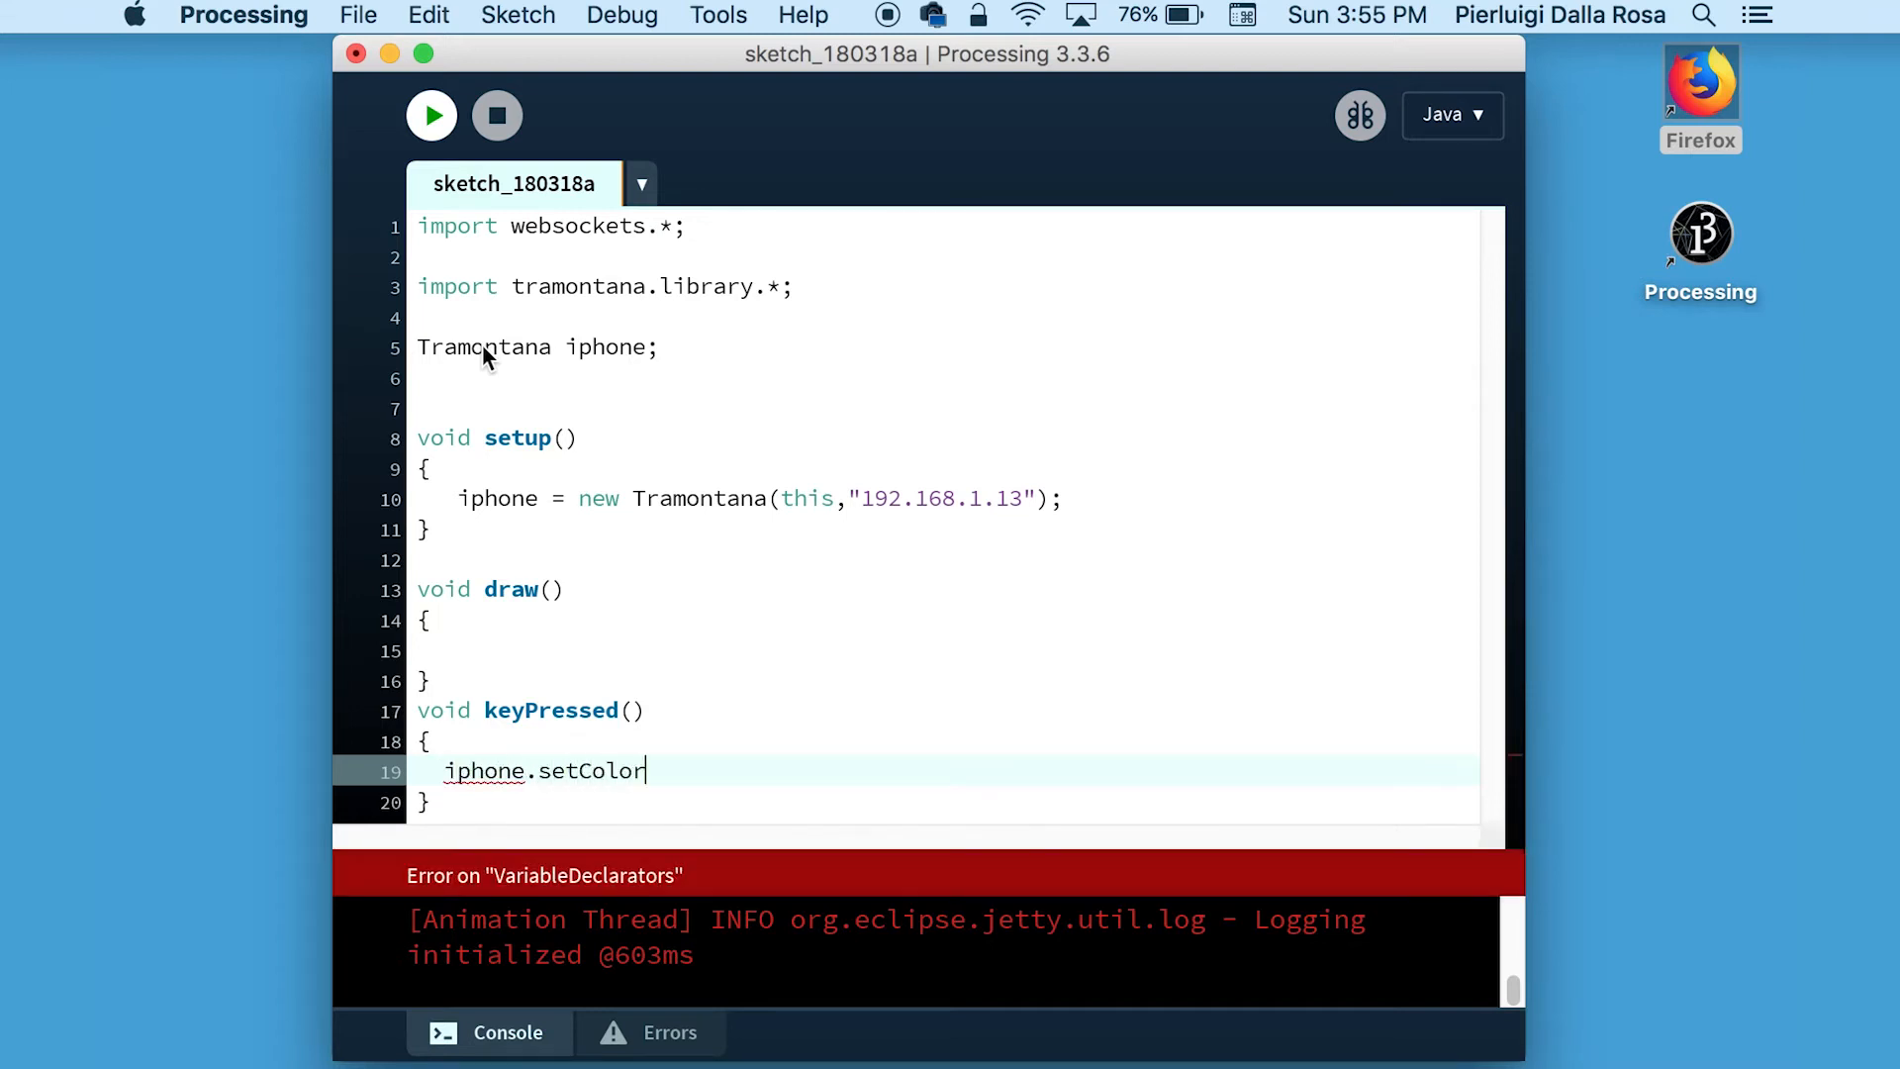
pyautogui.write('(r);')
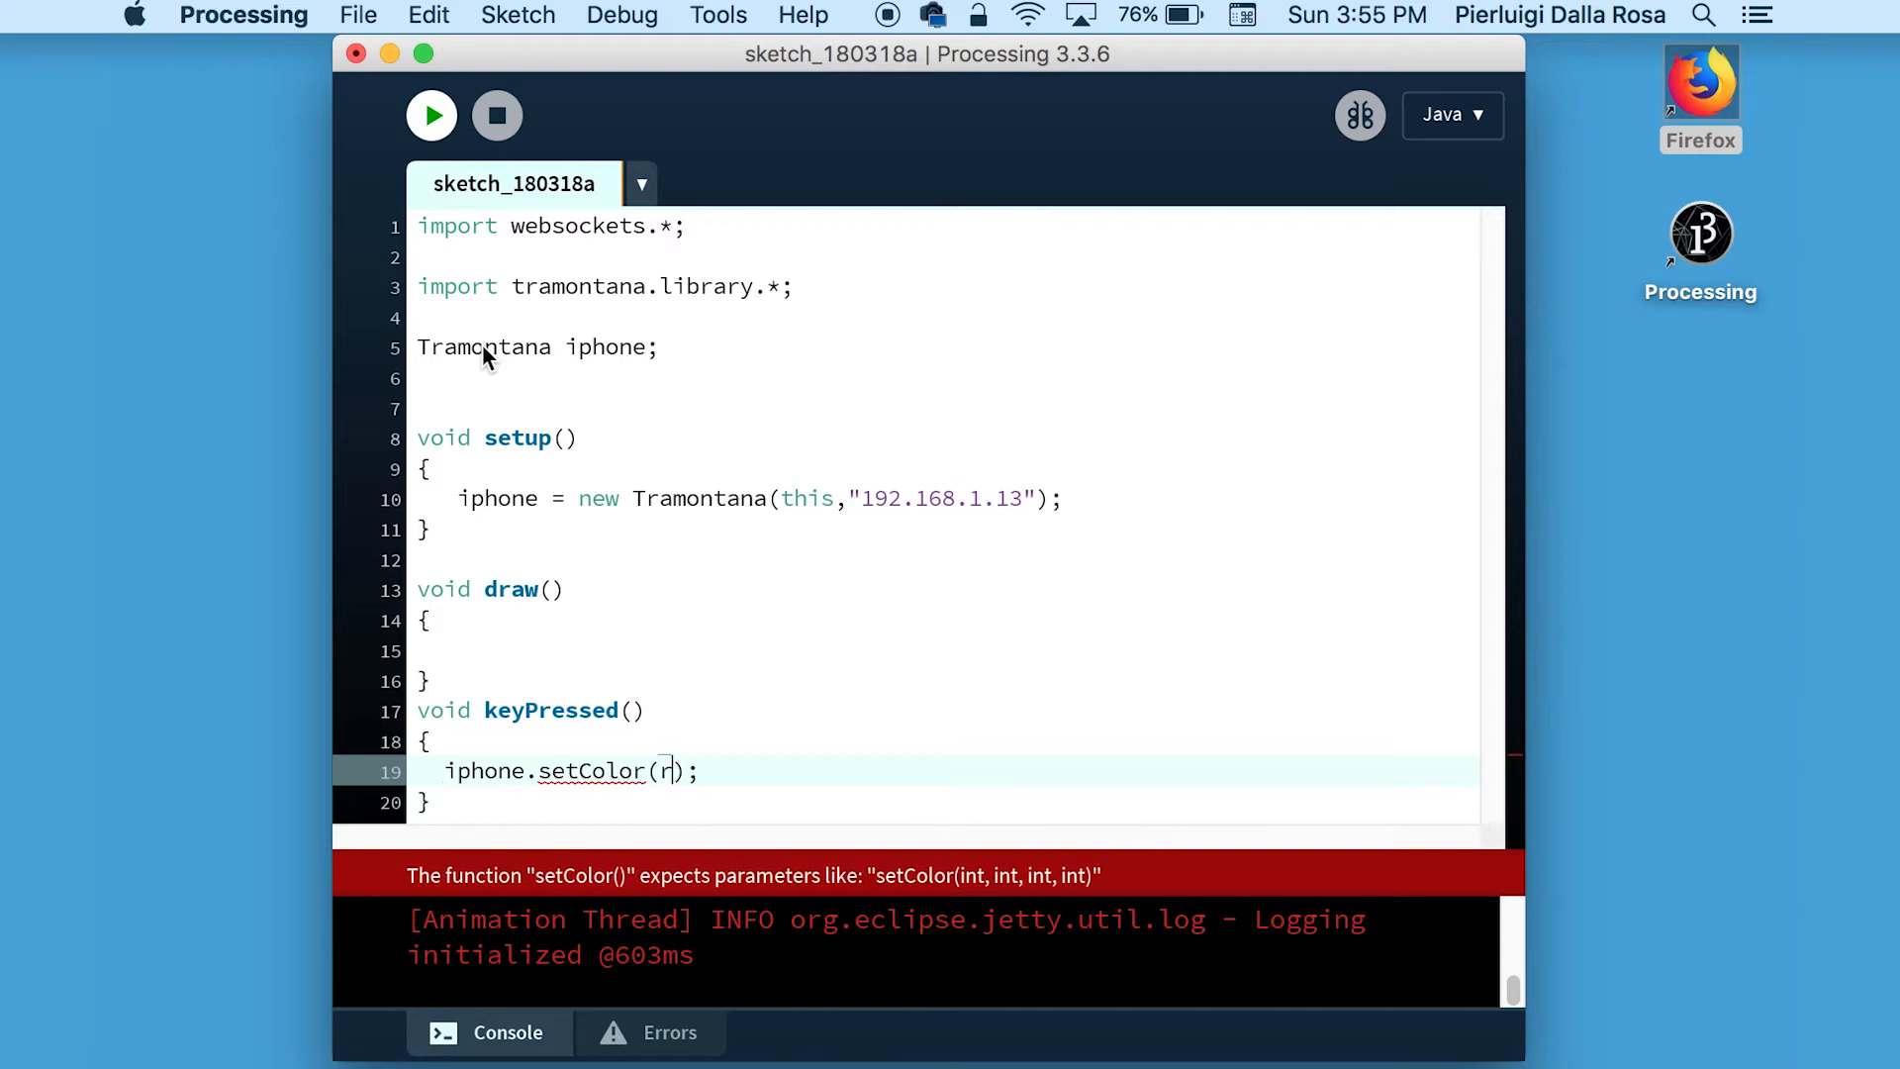
pyautogui.write('andom()')
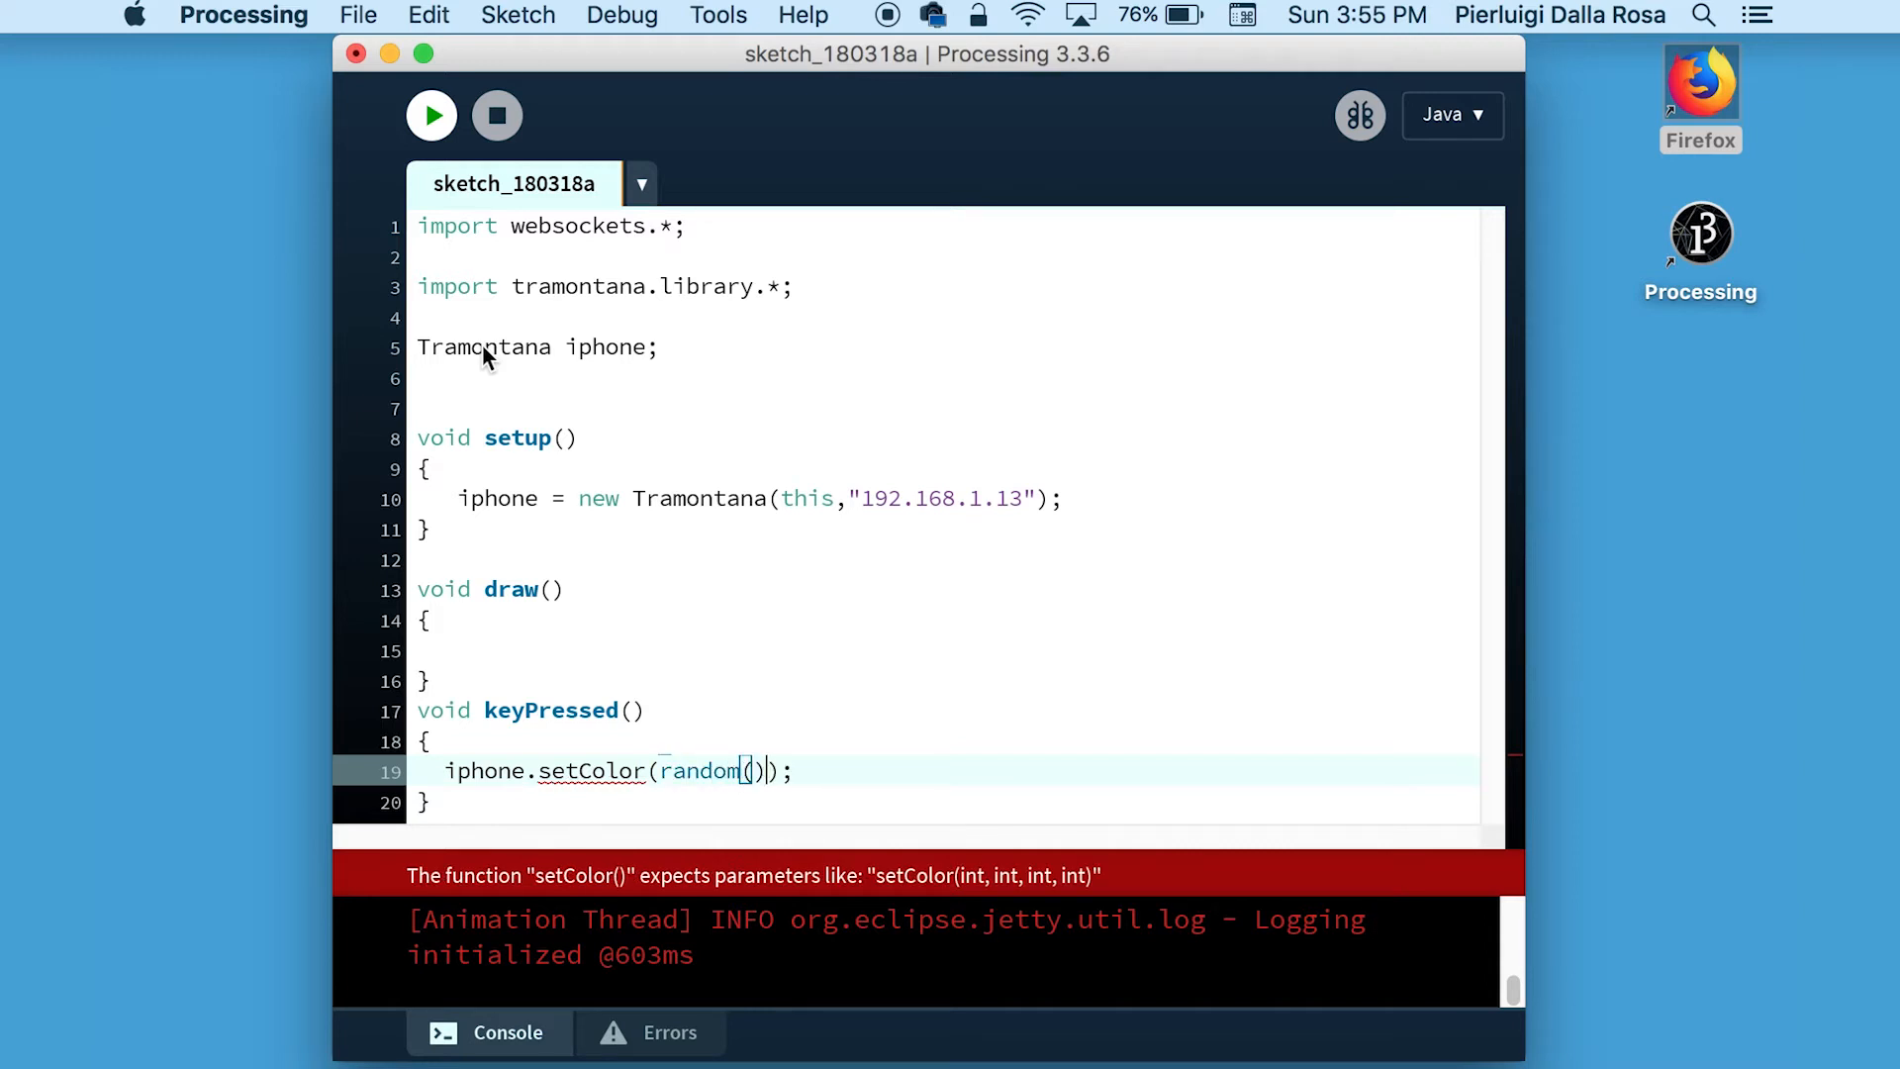
pyautogui.write('1.0')
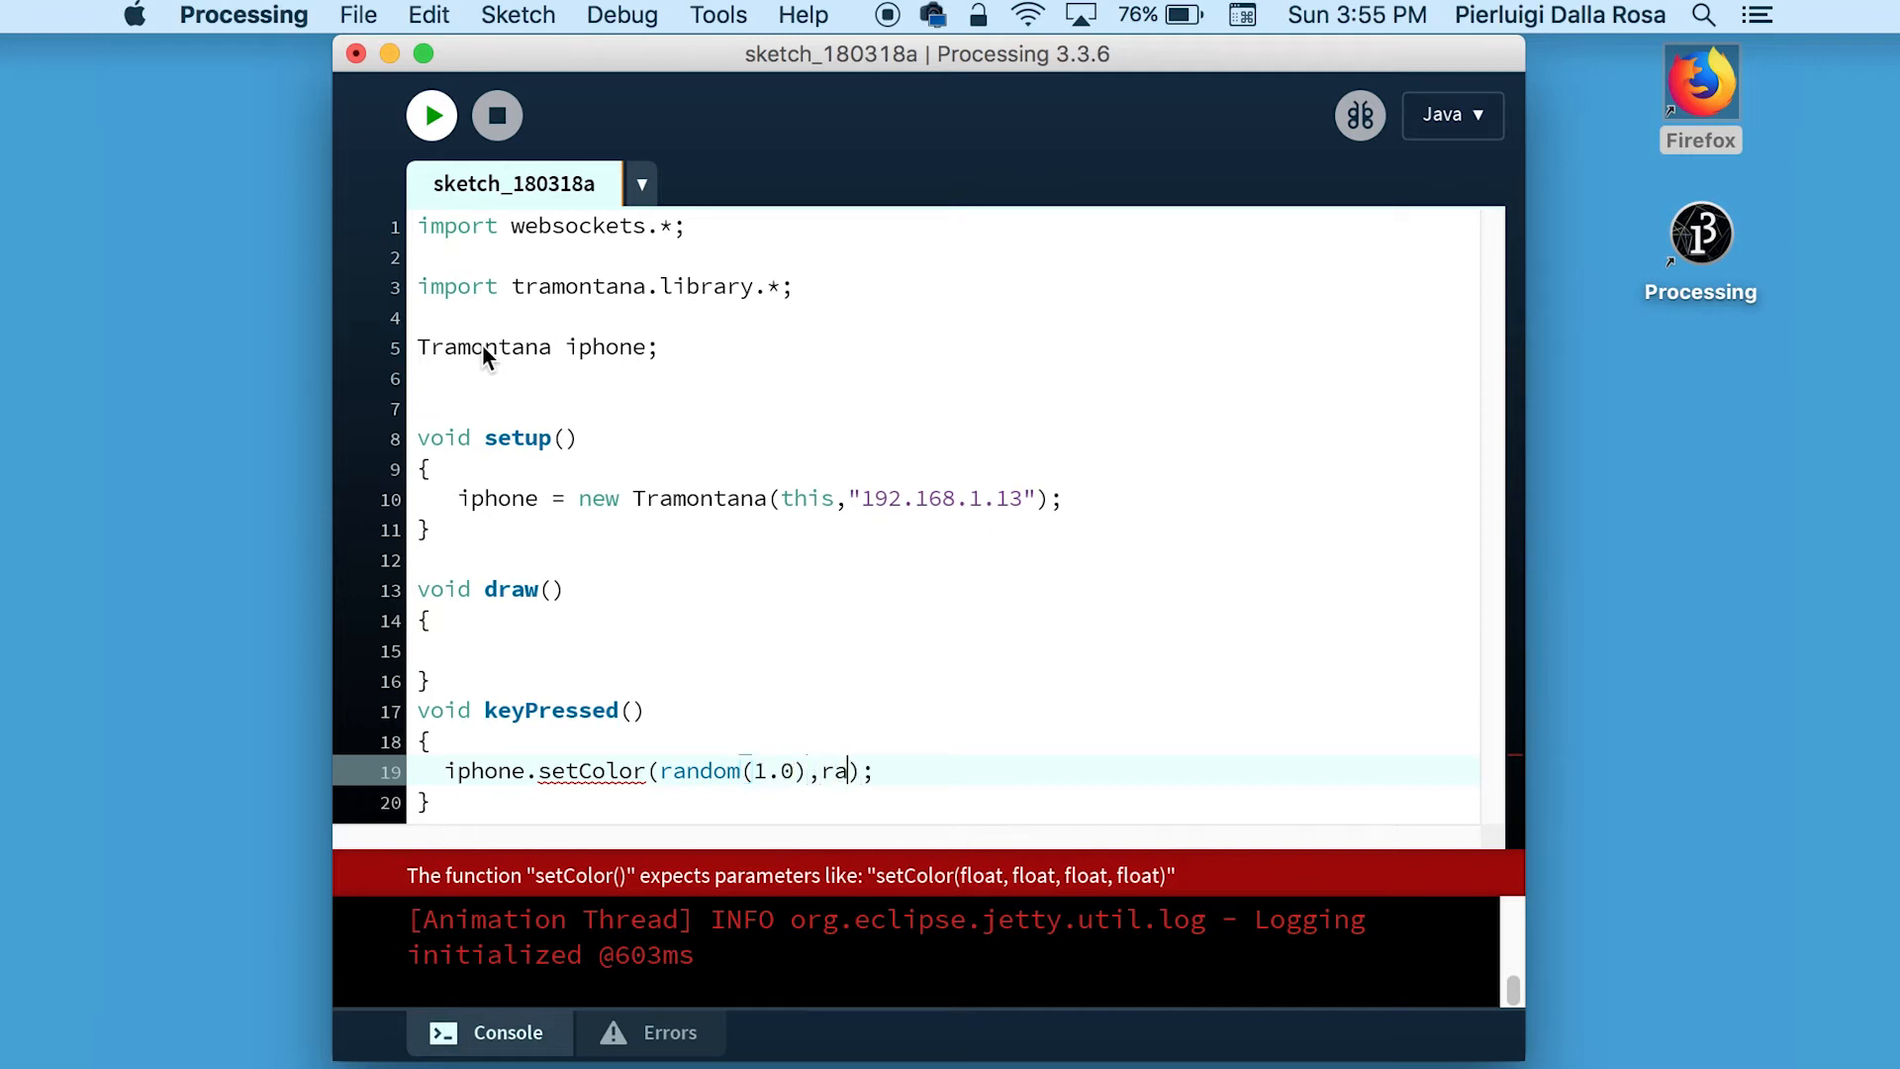
pyautogui.write('ndom(1')
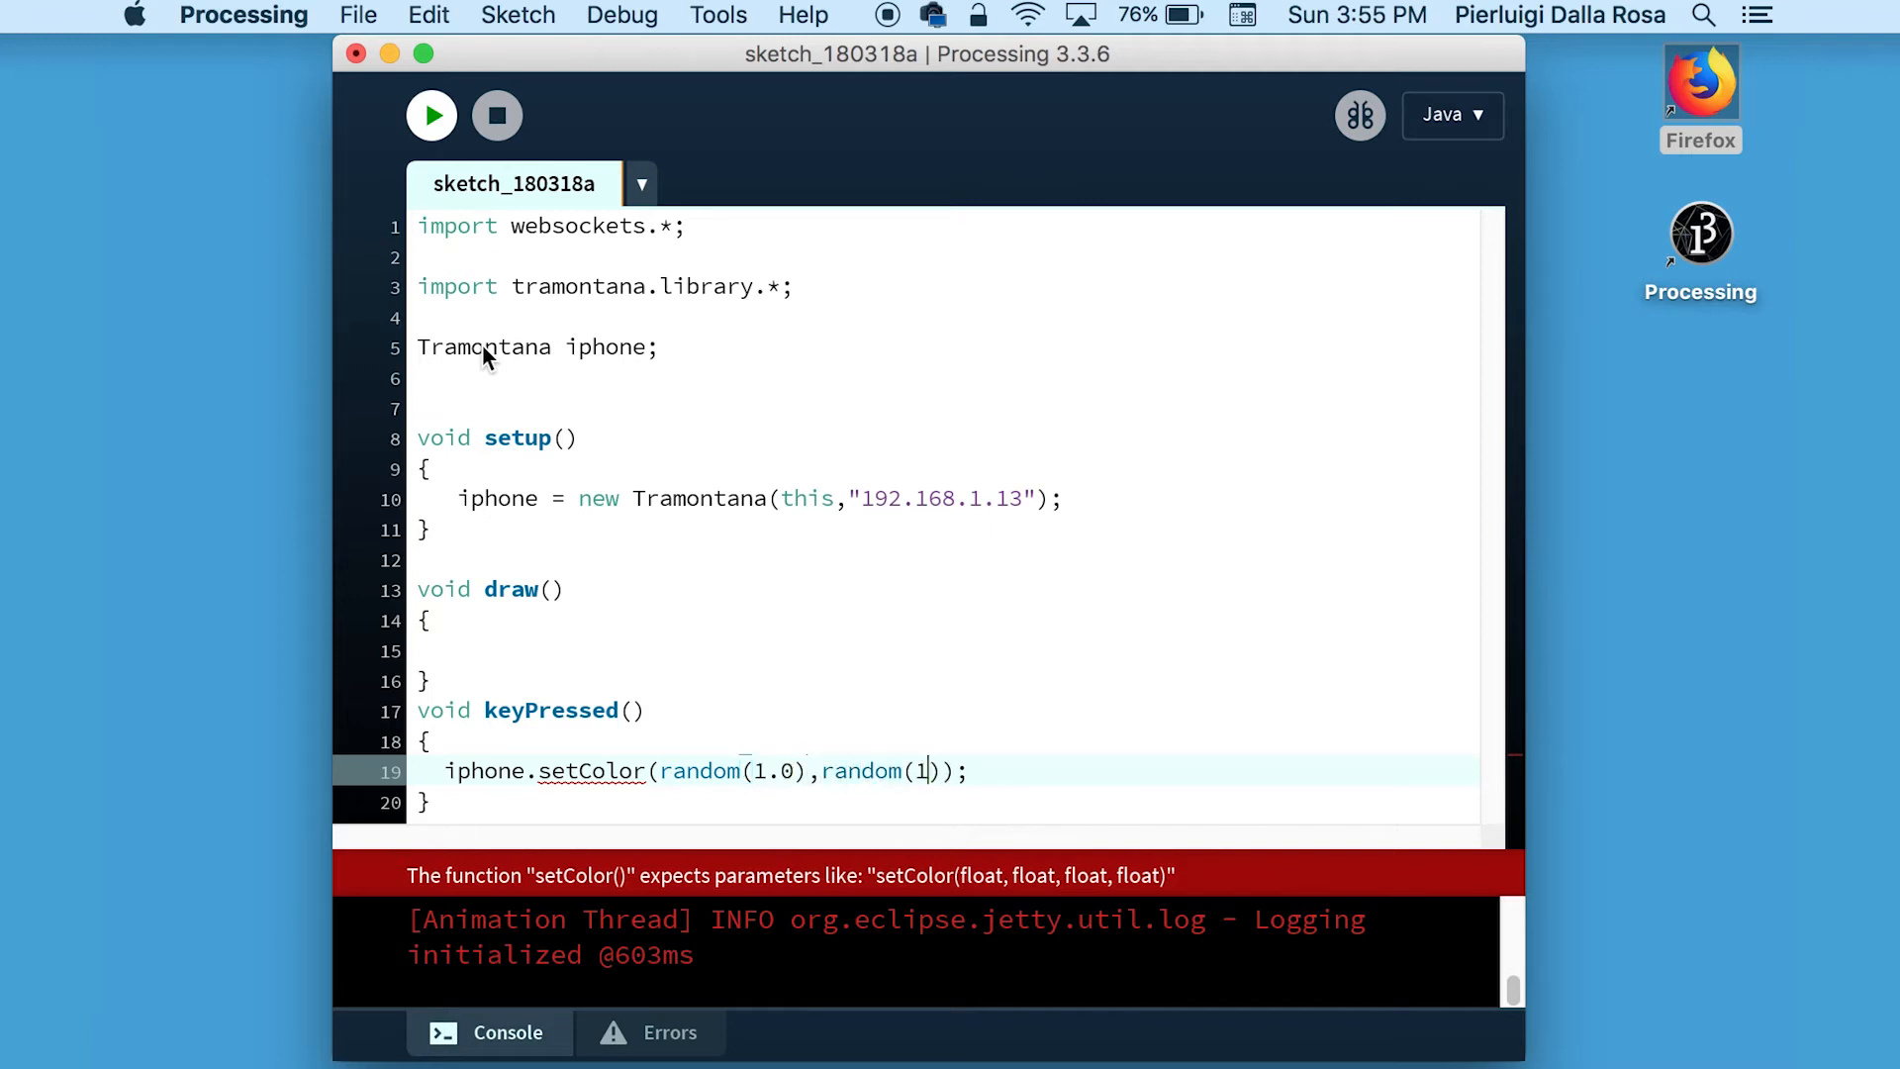
pyautogui.write('.0),r')
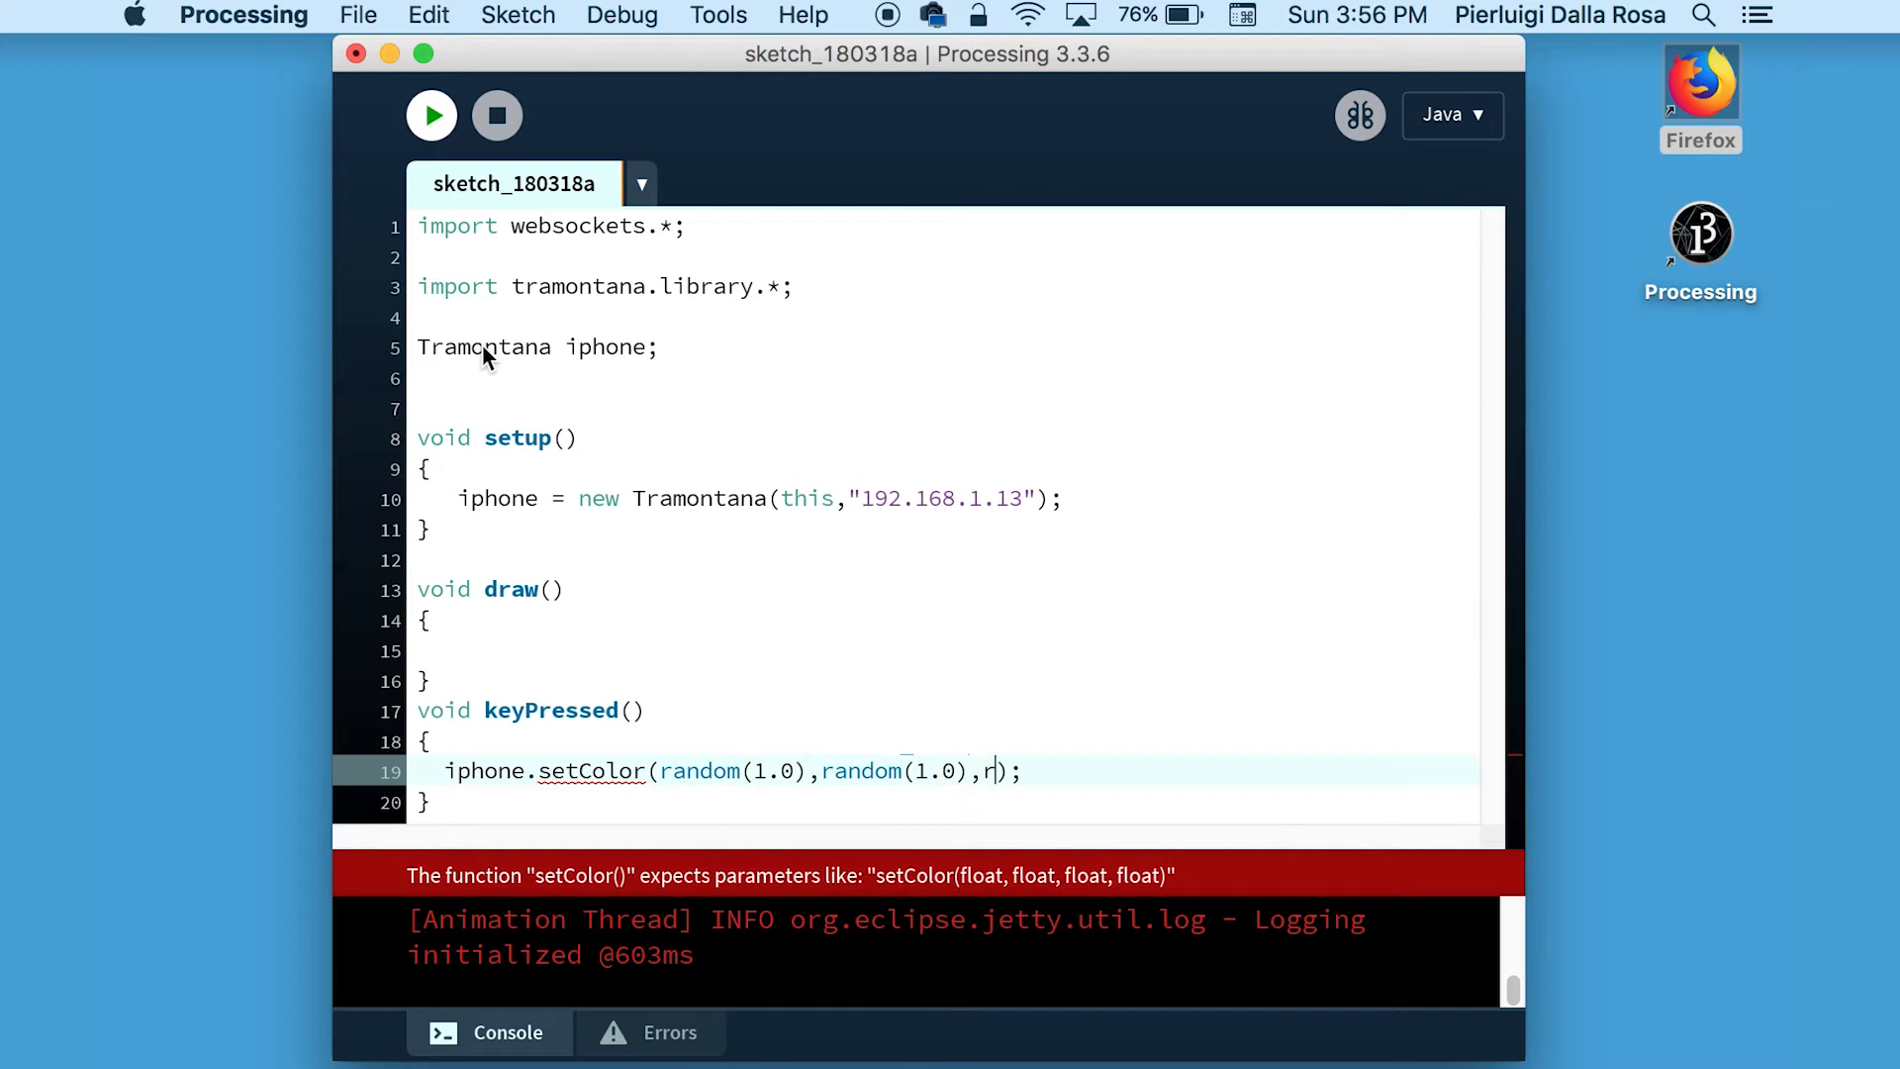
pyautogui.write('andom()')
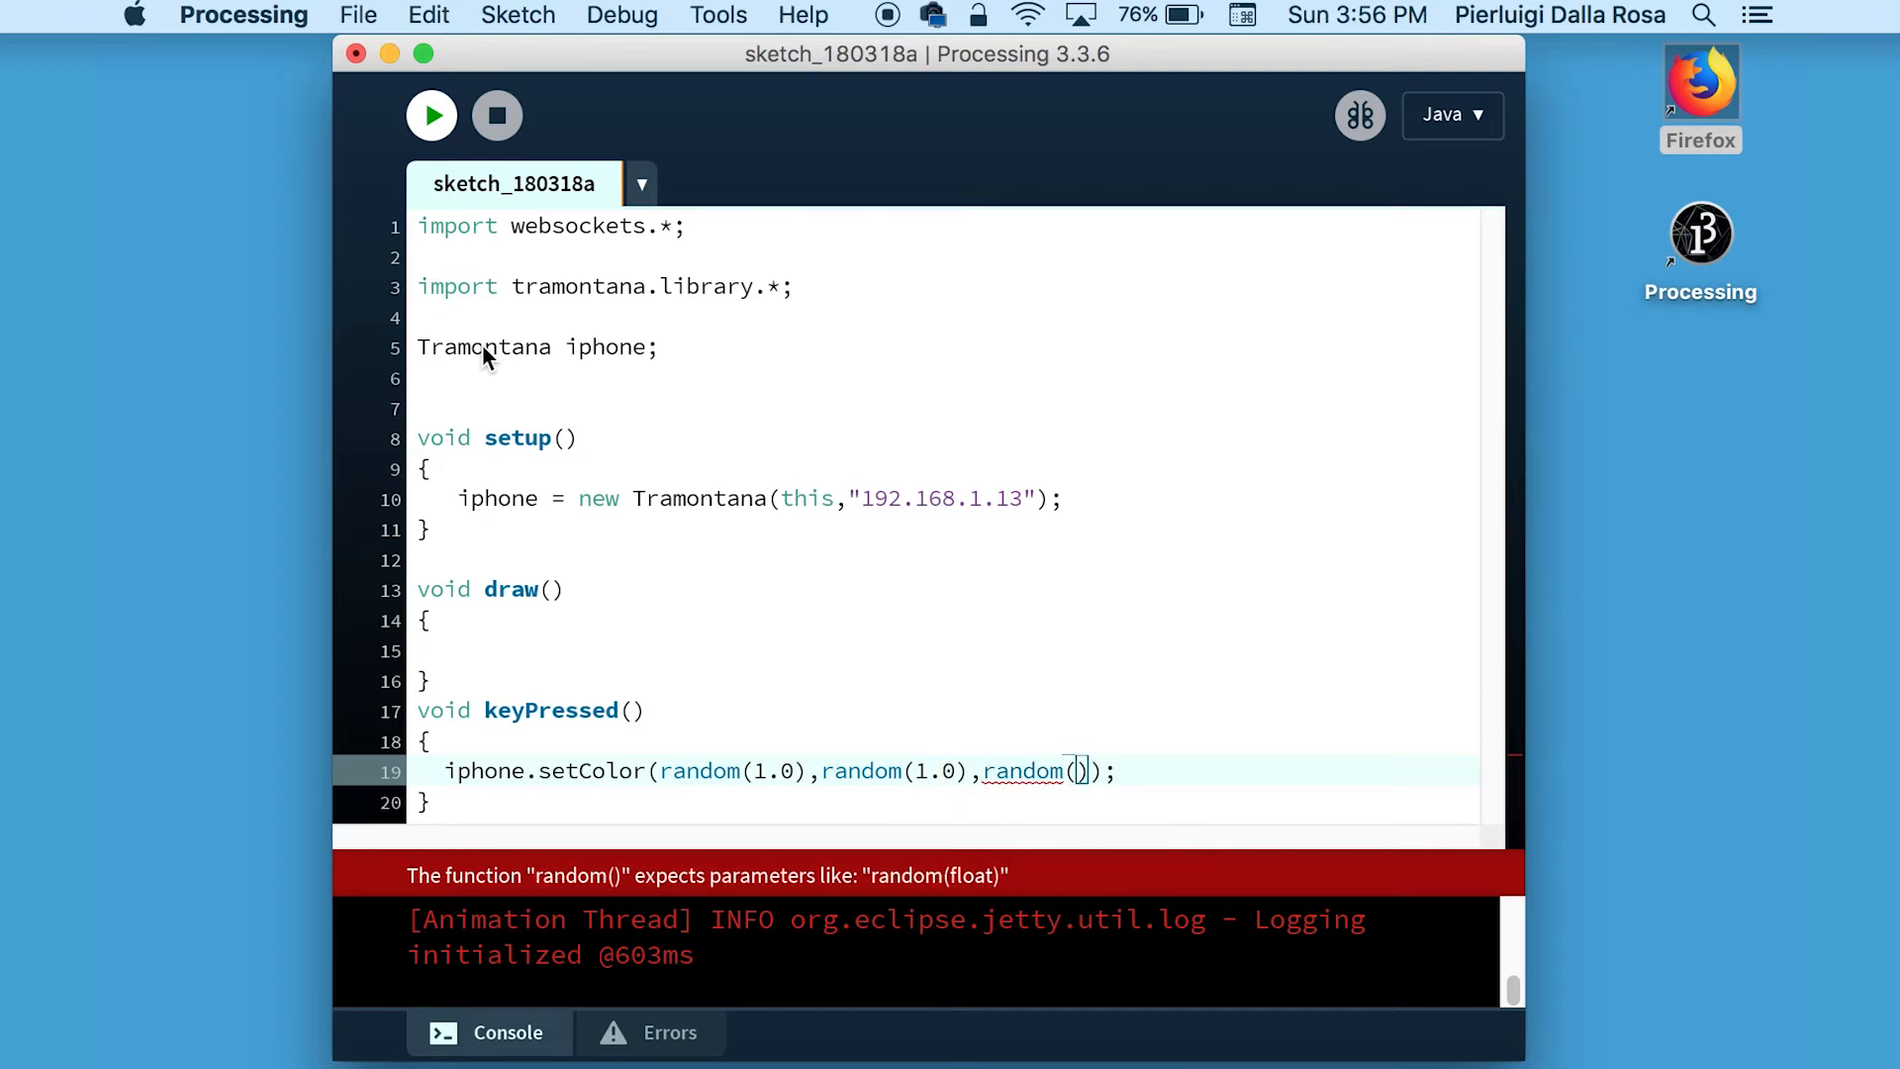
pyautogui.write('1.0,')
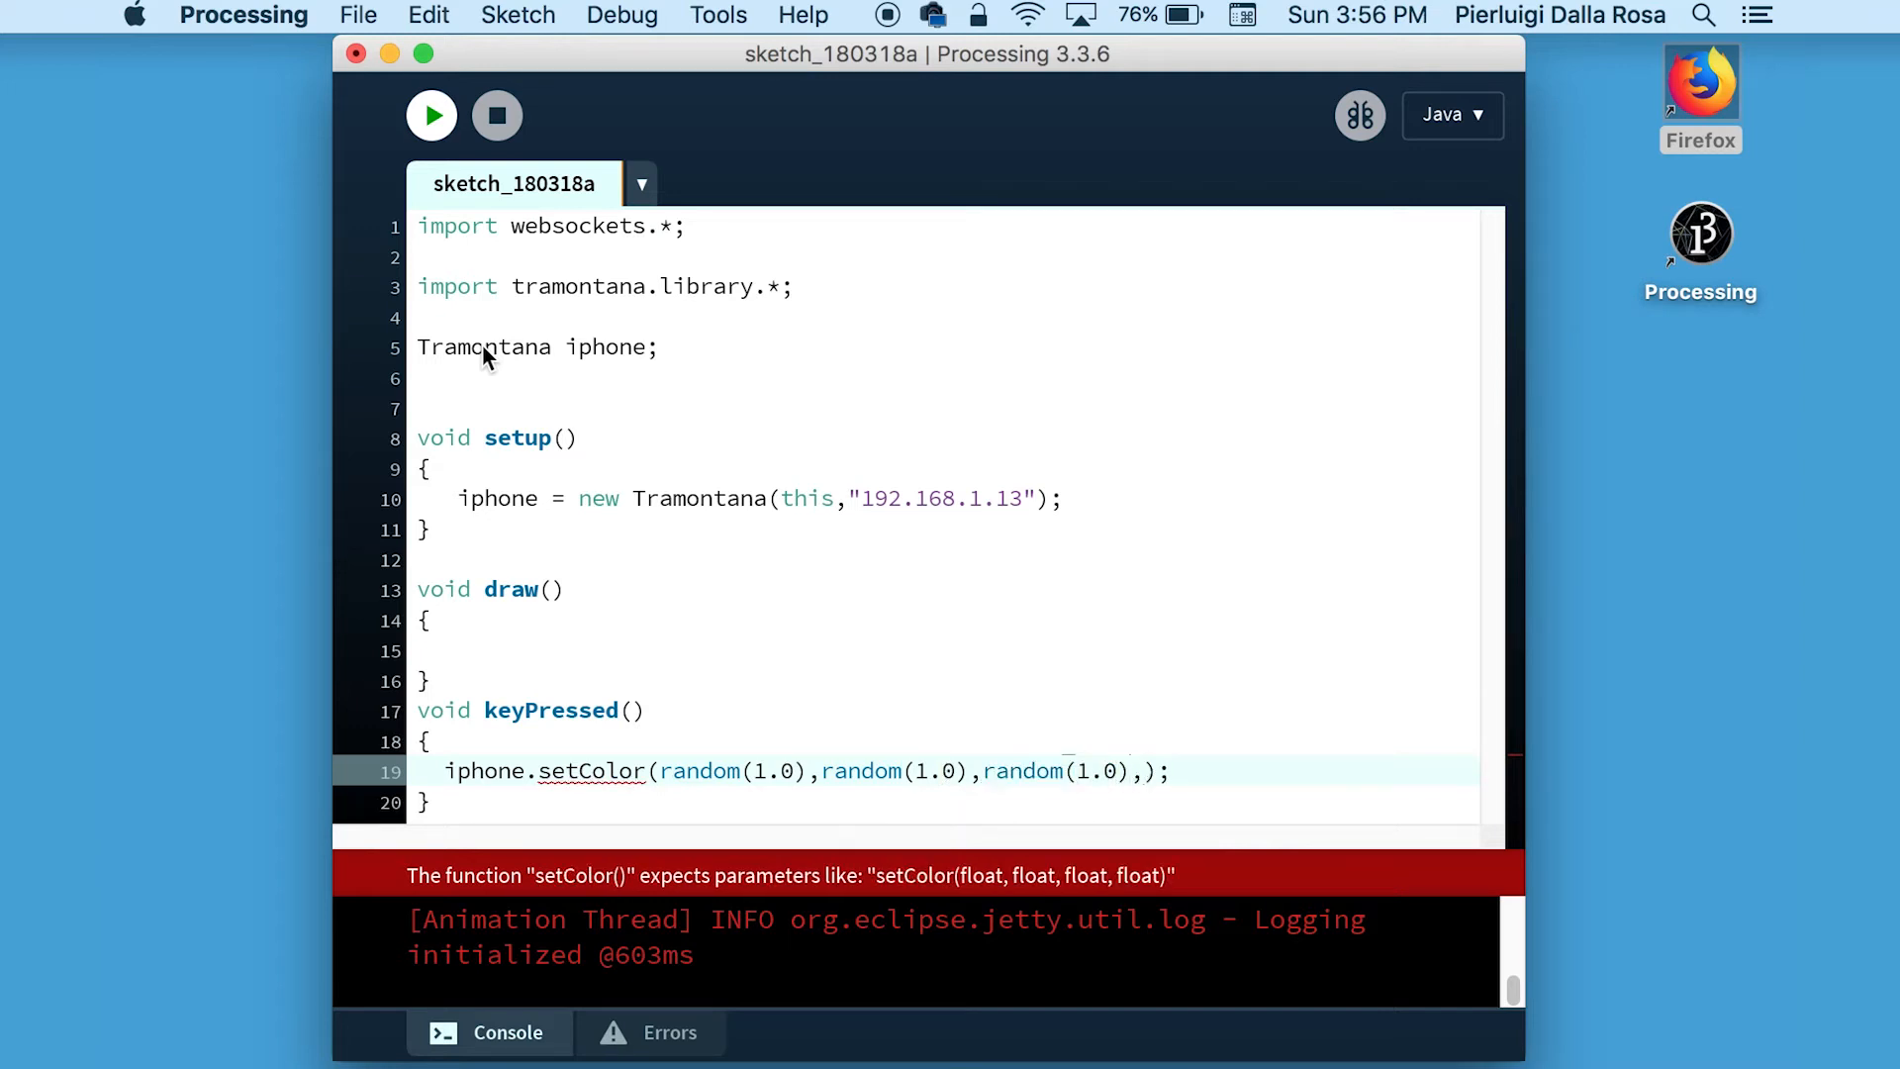
pyautogui.write('1.0')
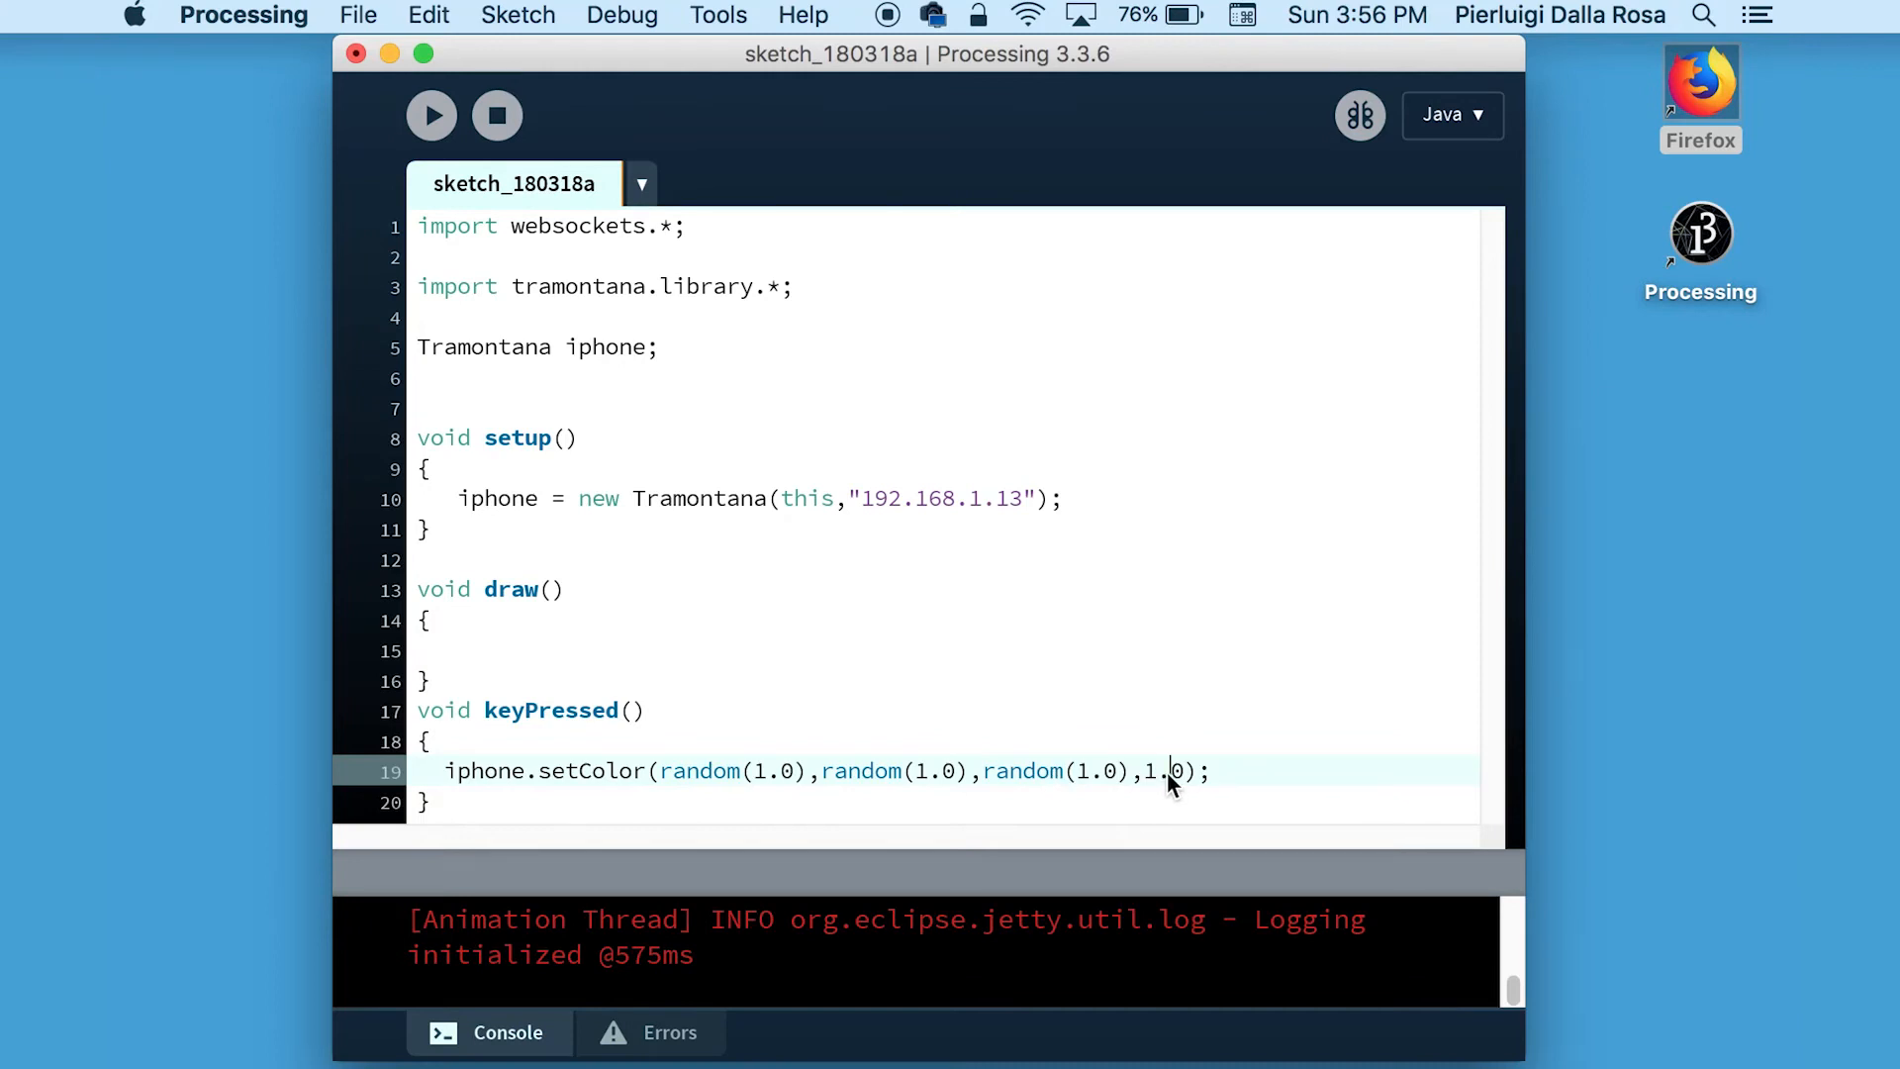
# Change the fourth setColor argument from 1.0 to 0.2.
pyautogui.write('0.2')
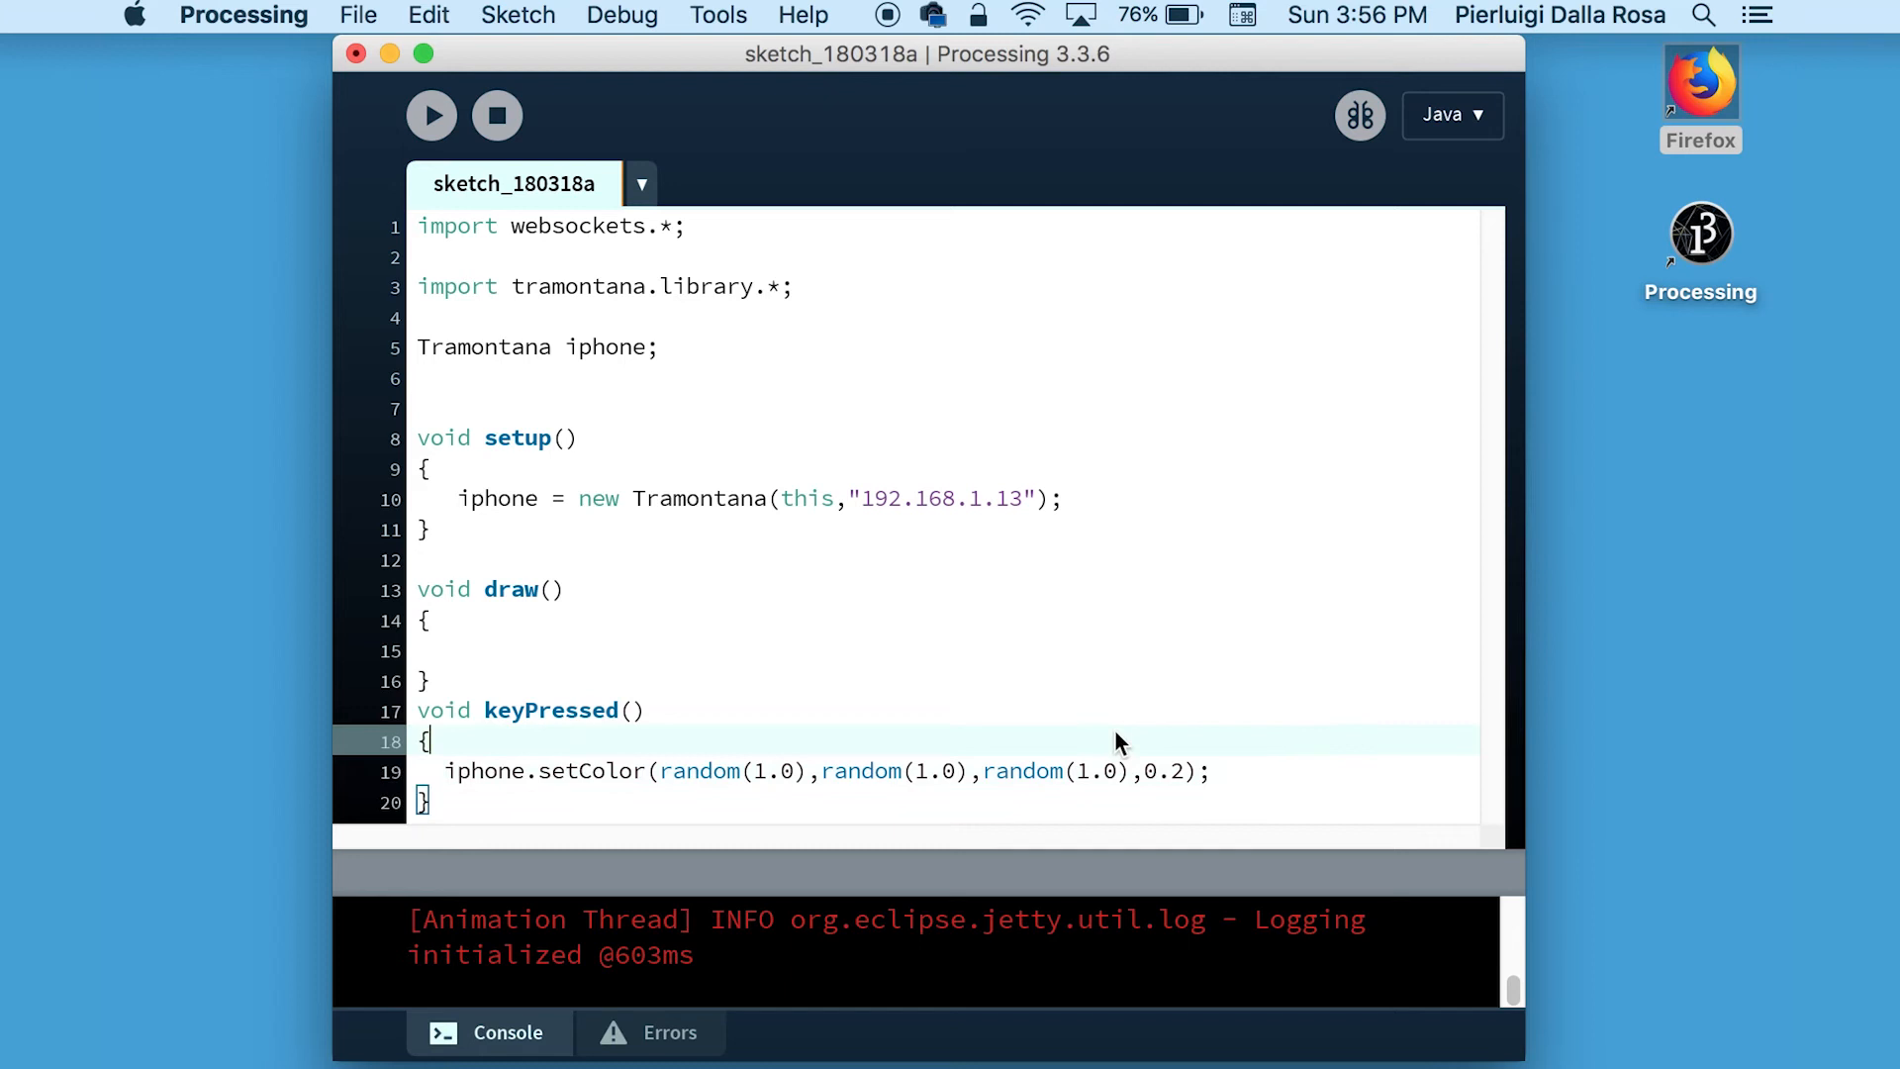
# Wrap the setColor call in an if (key == 'a') block.
pyautogui.write('if()')
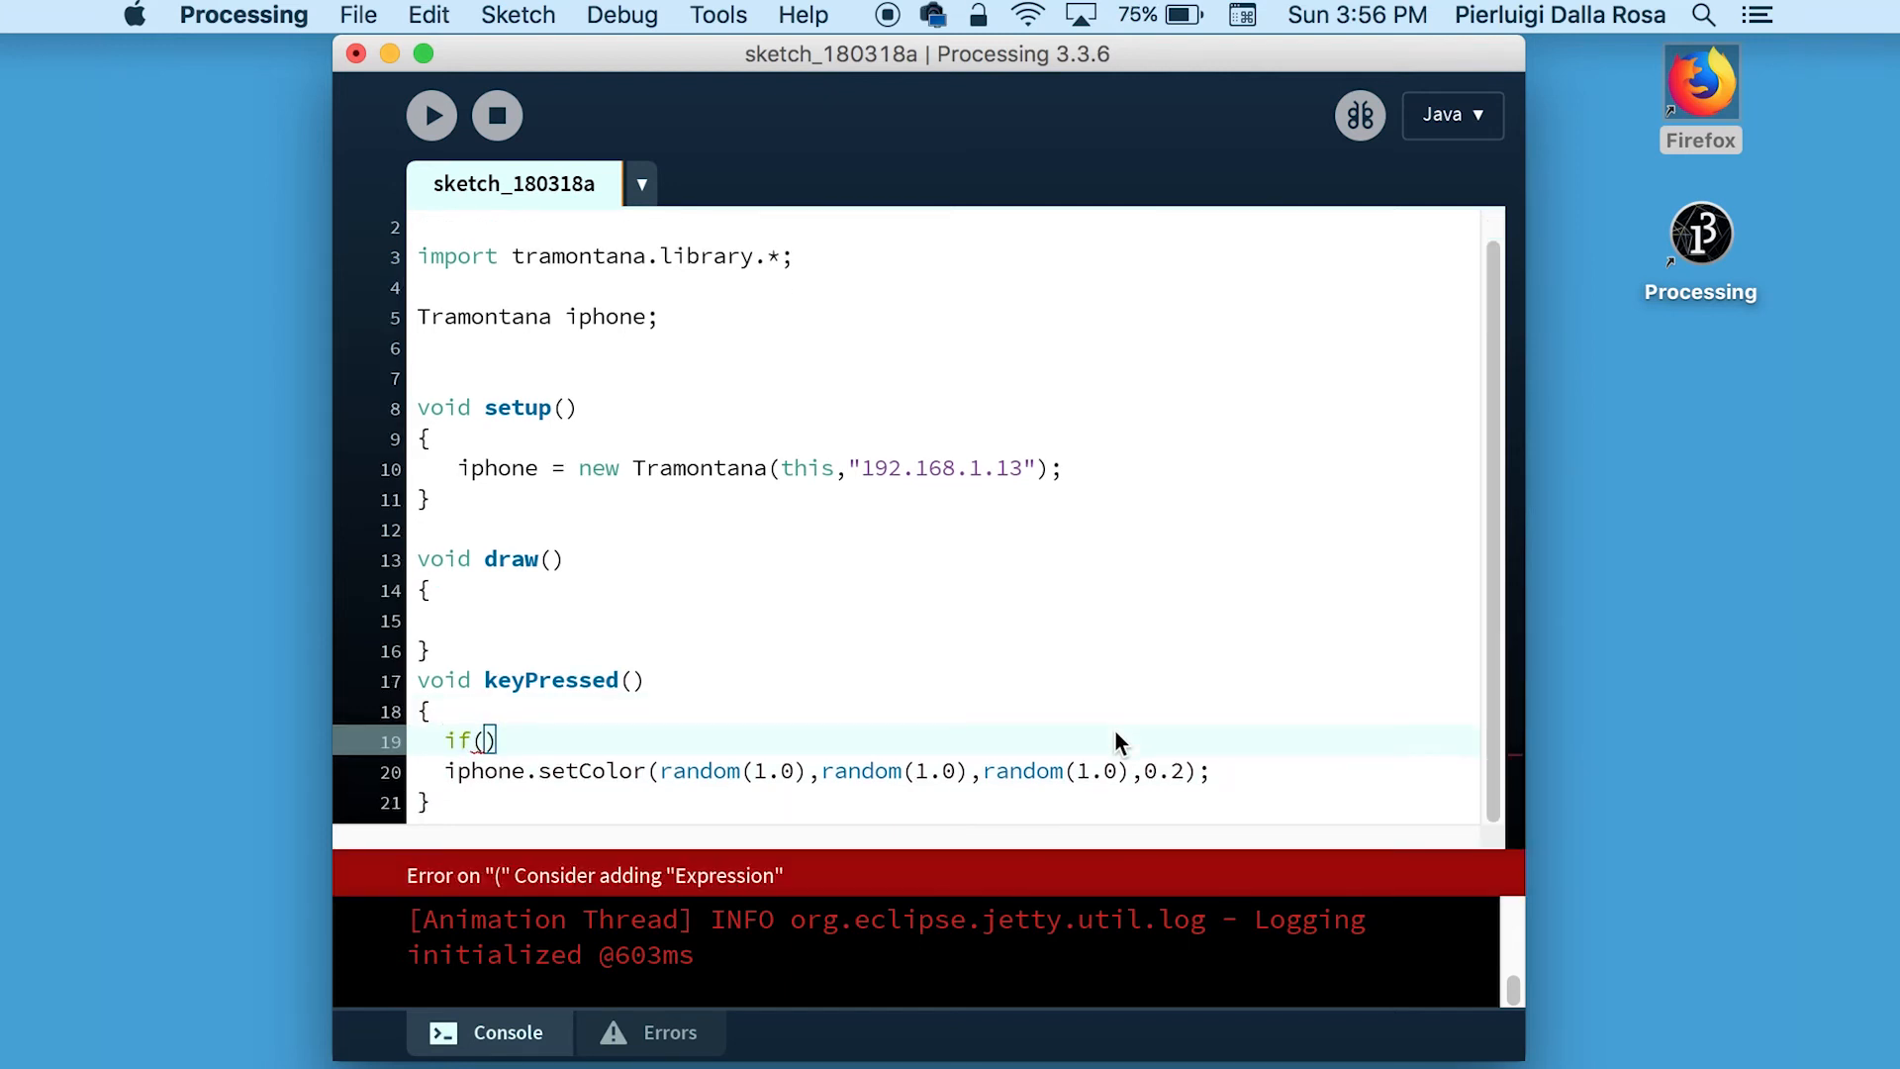
pyautogui.write('key')
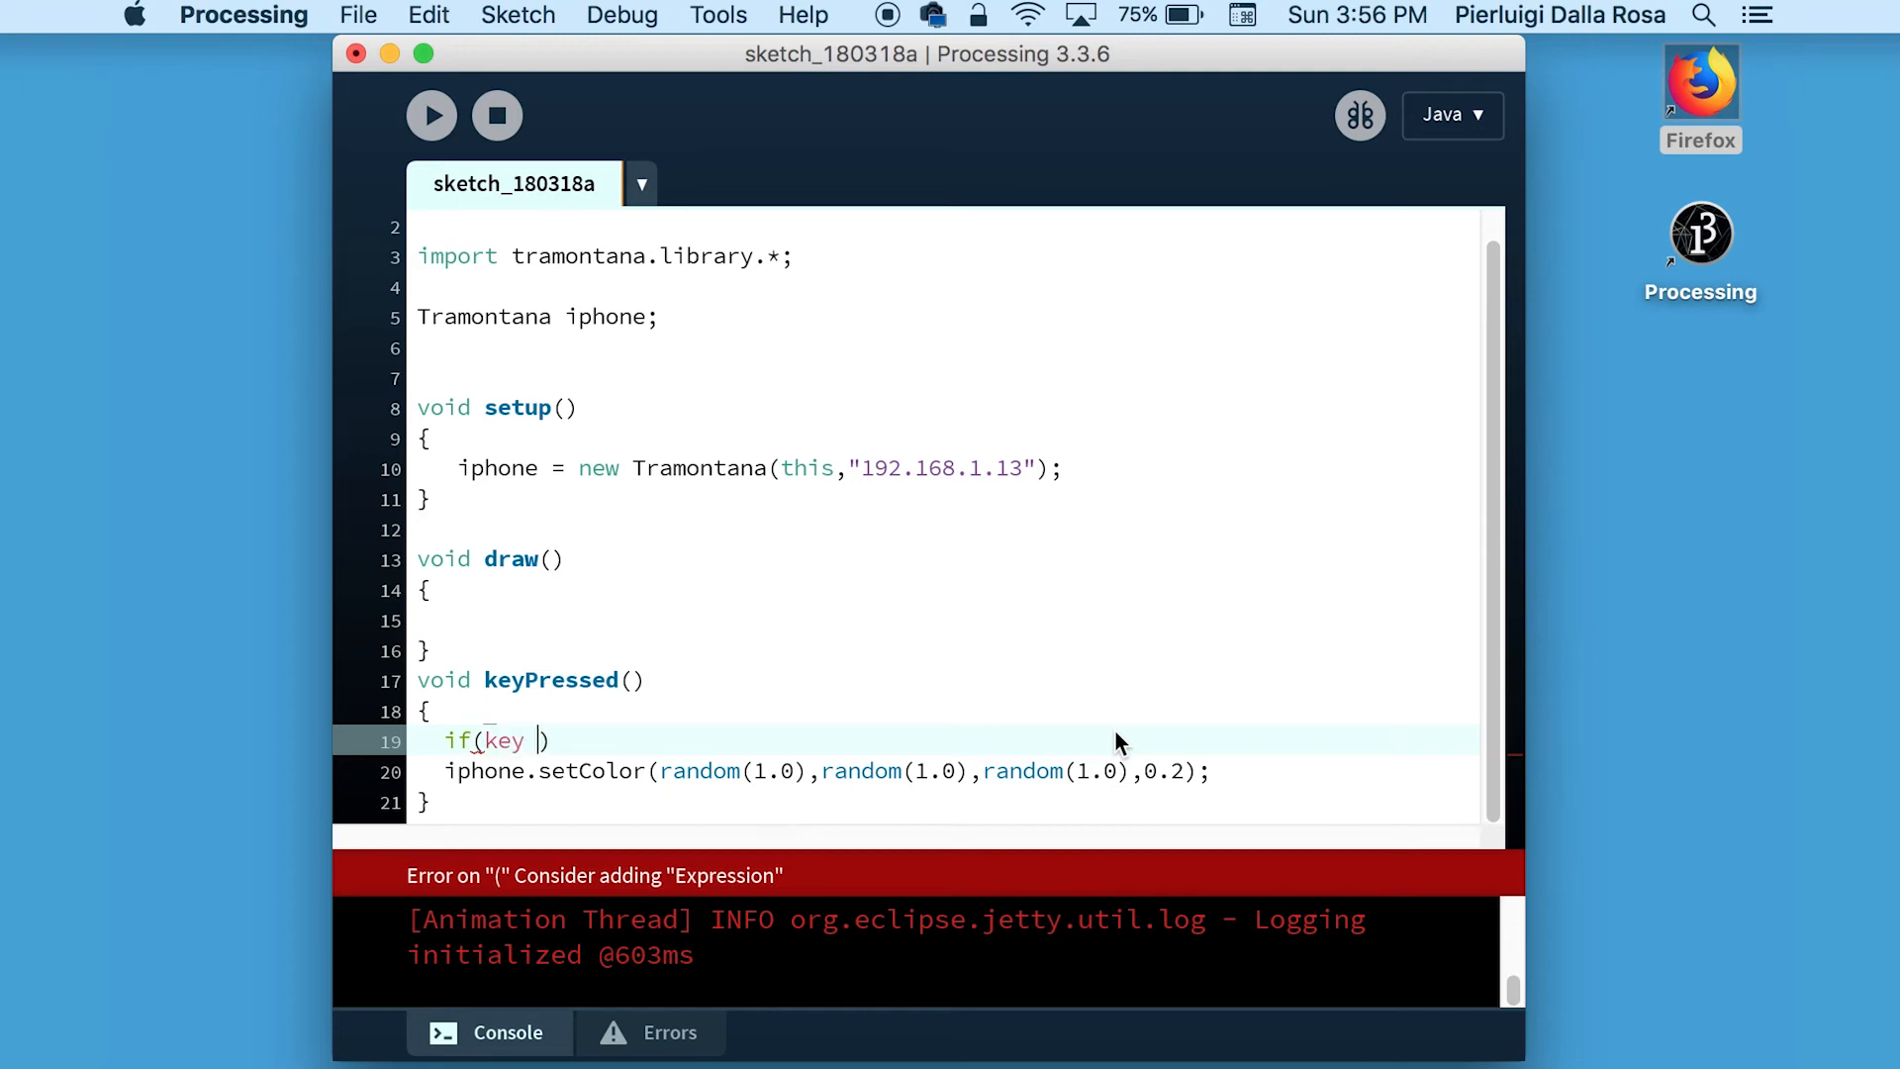
pyautogui.write("== ' '")
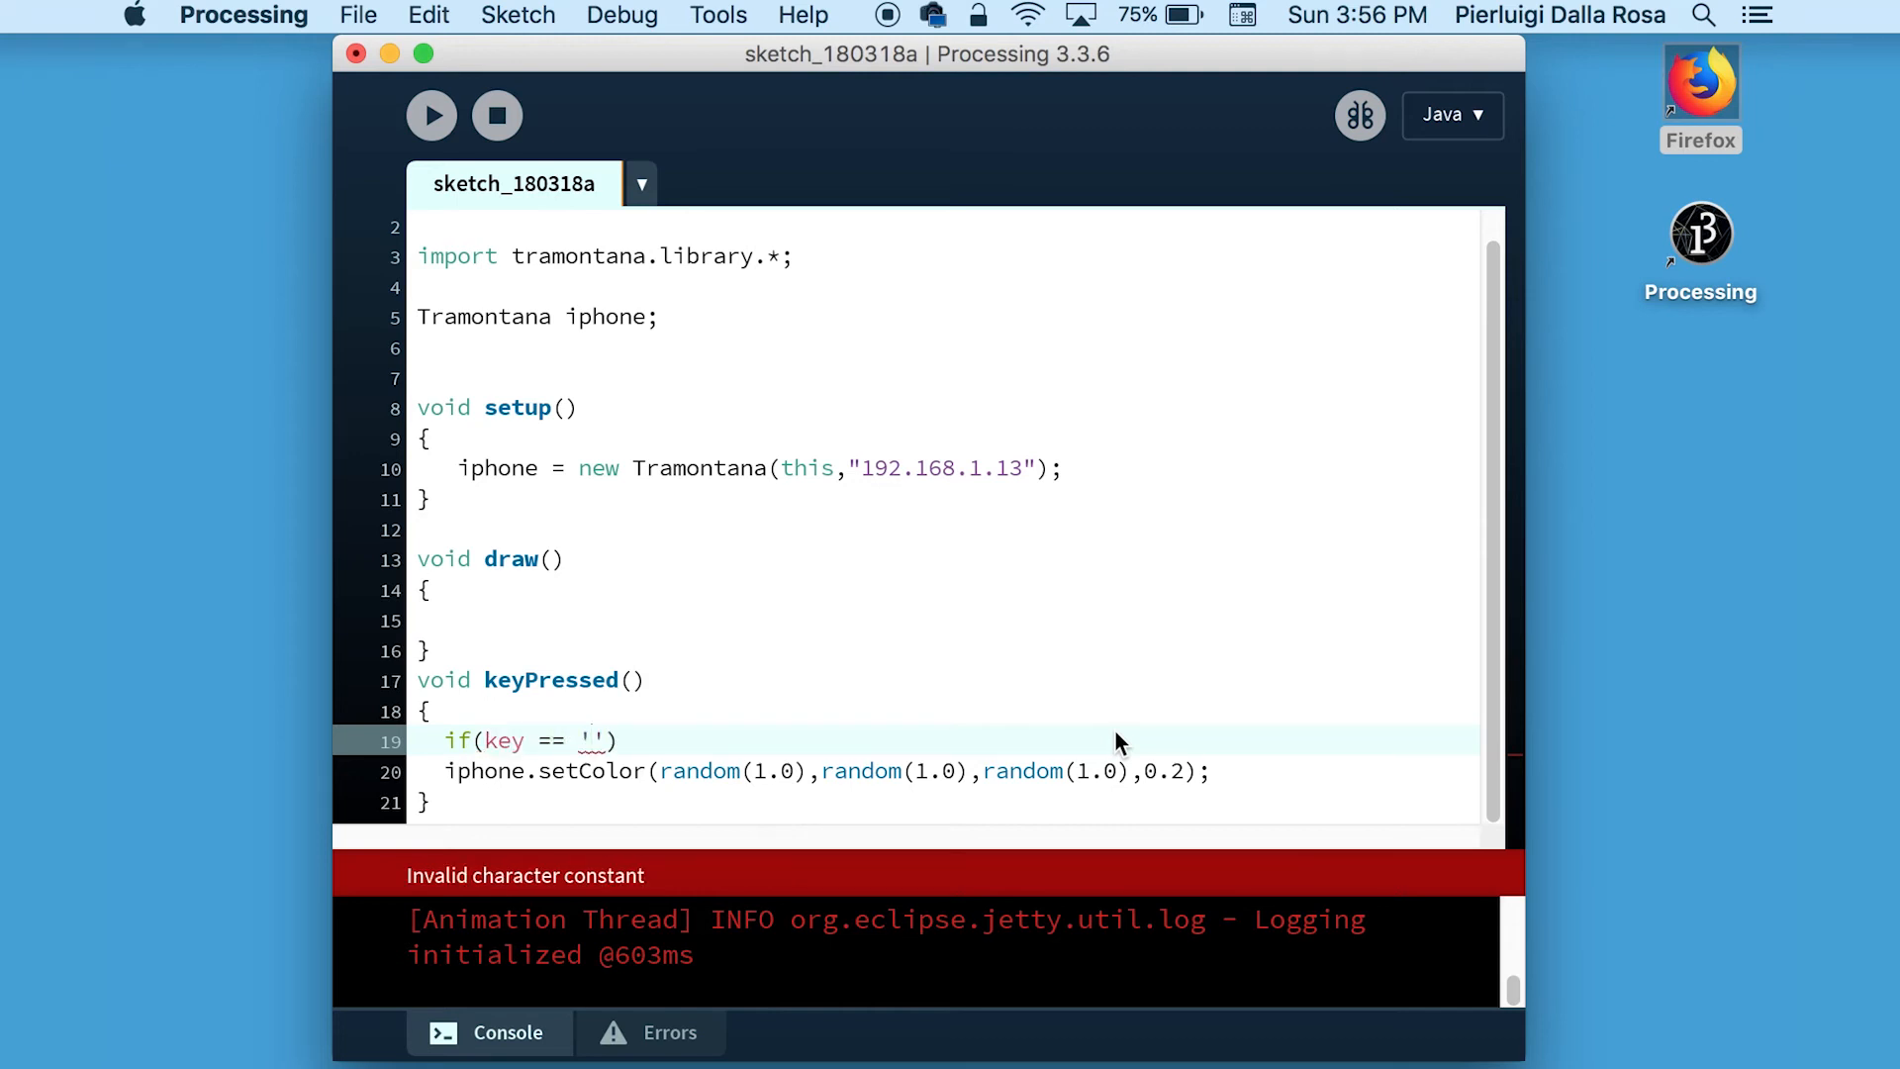
pyautogui.write("a'")
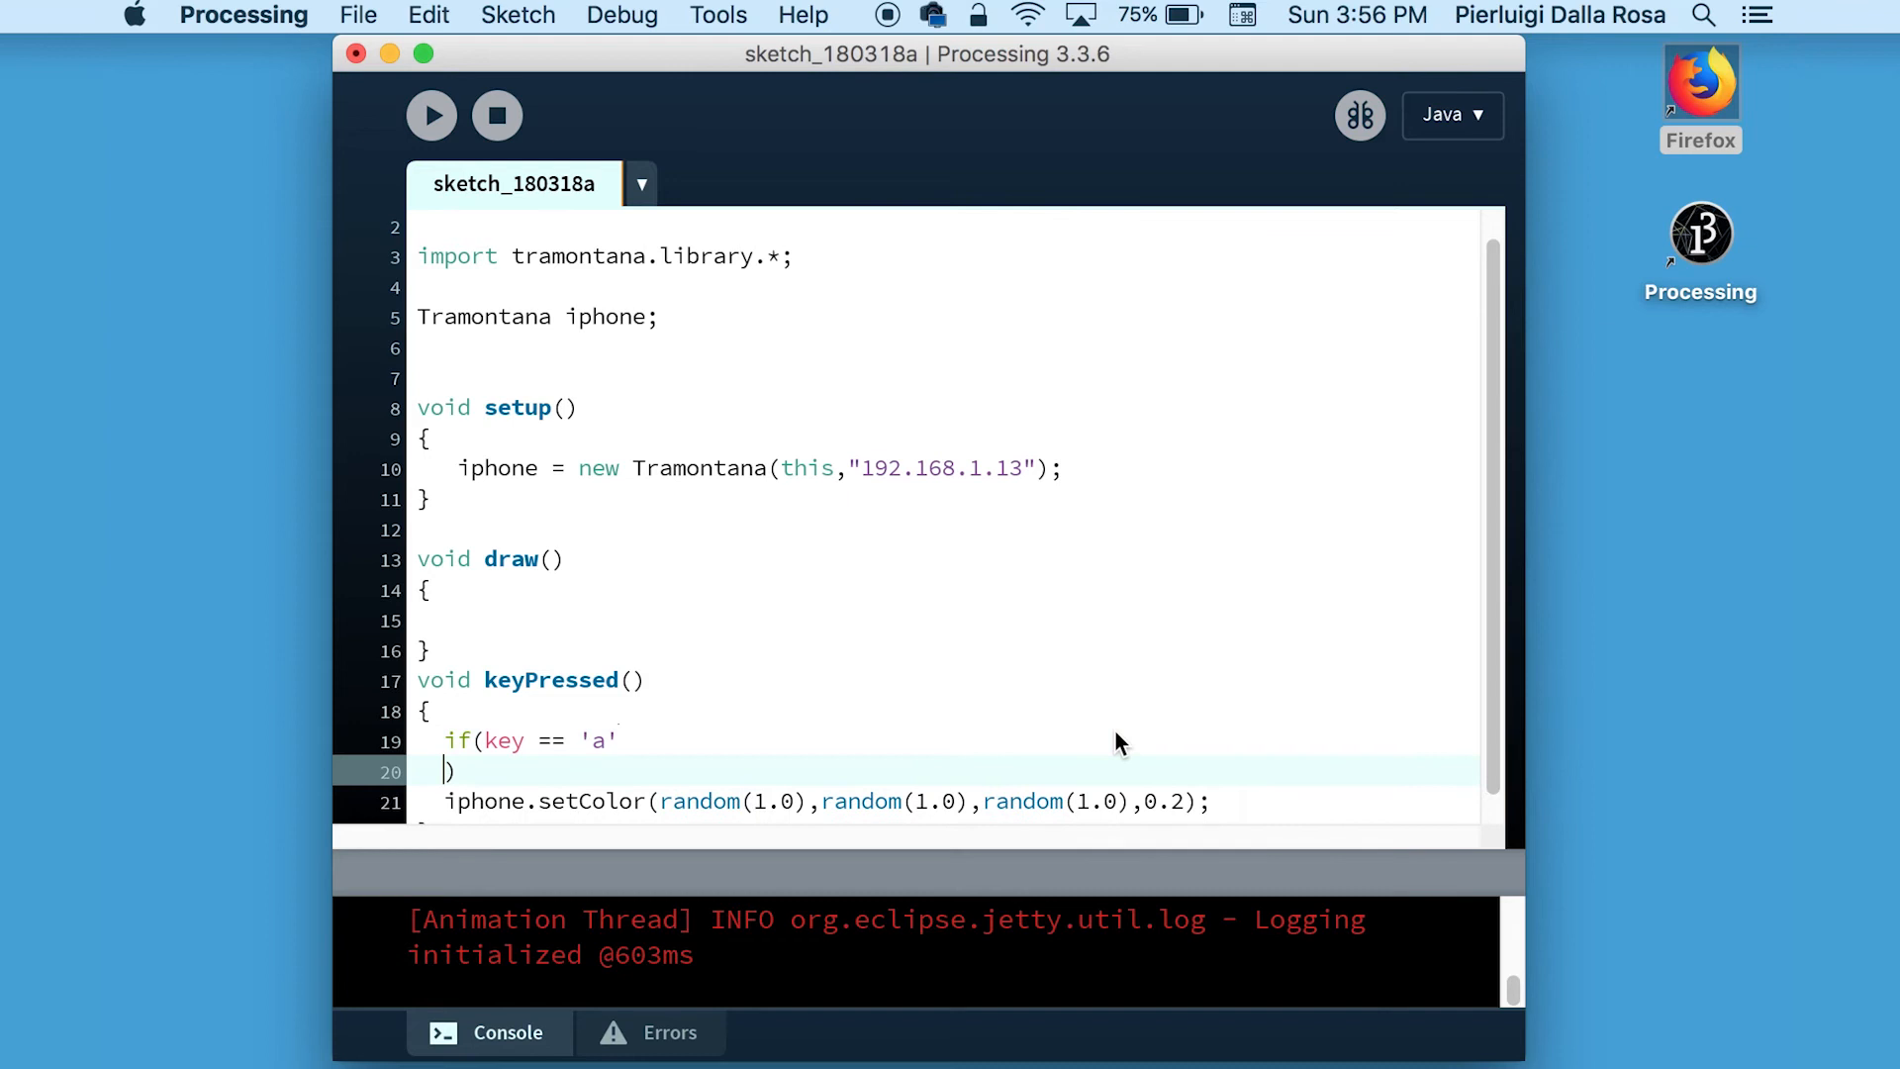
pyautogui.write('{')
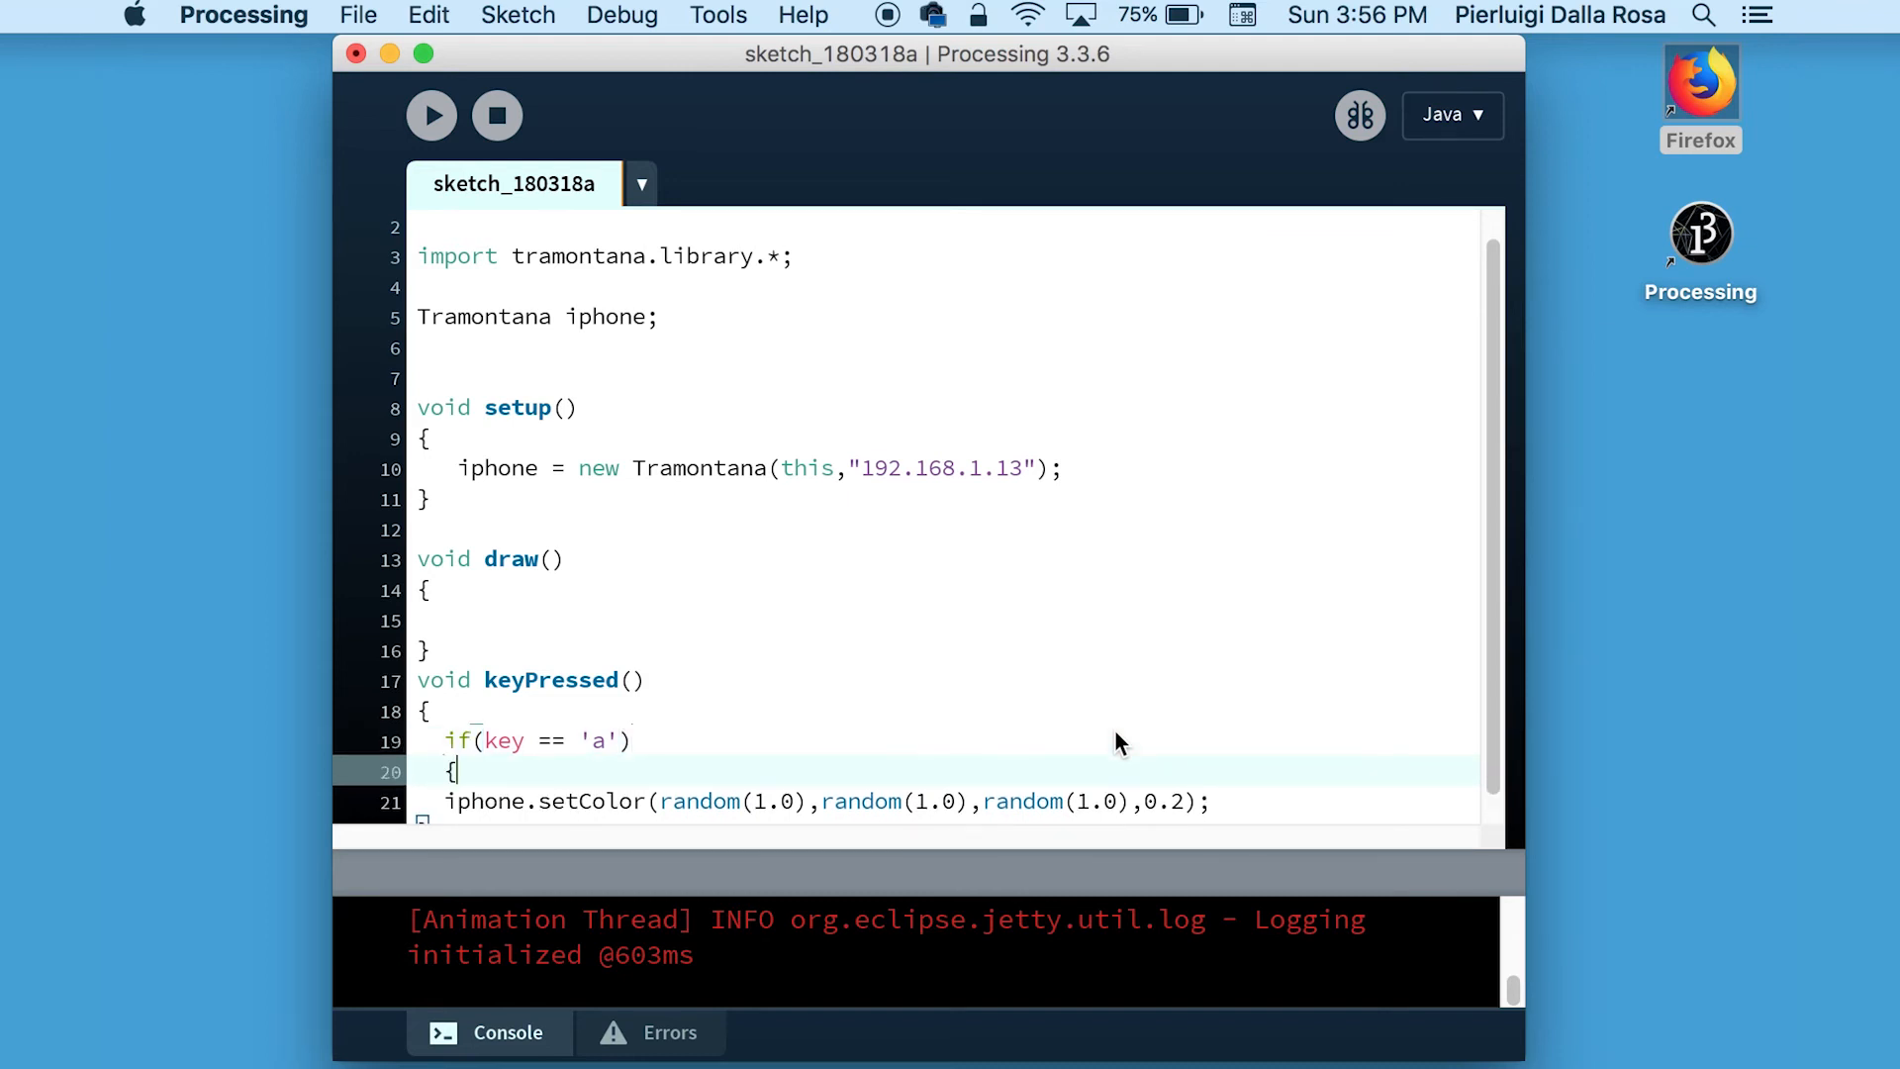
pyautogui.press('Return')
pyautogui.write('}')
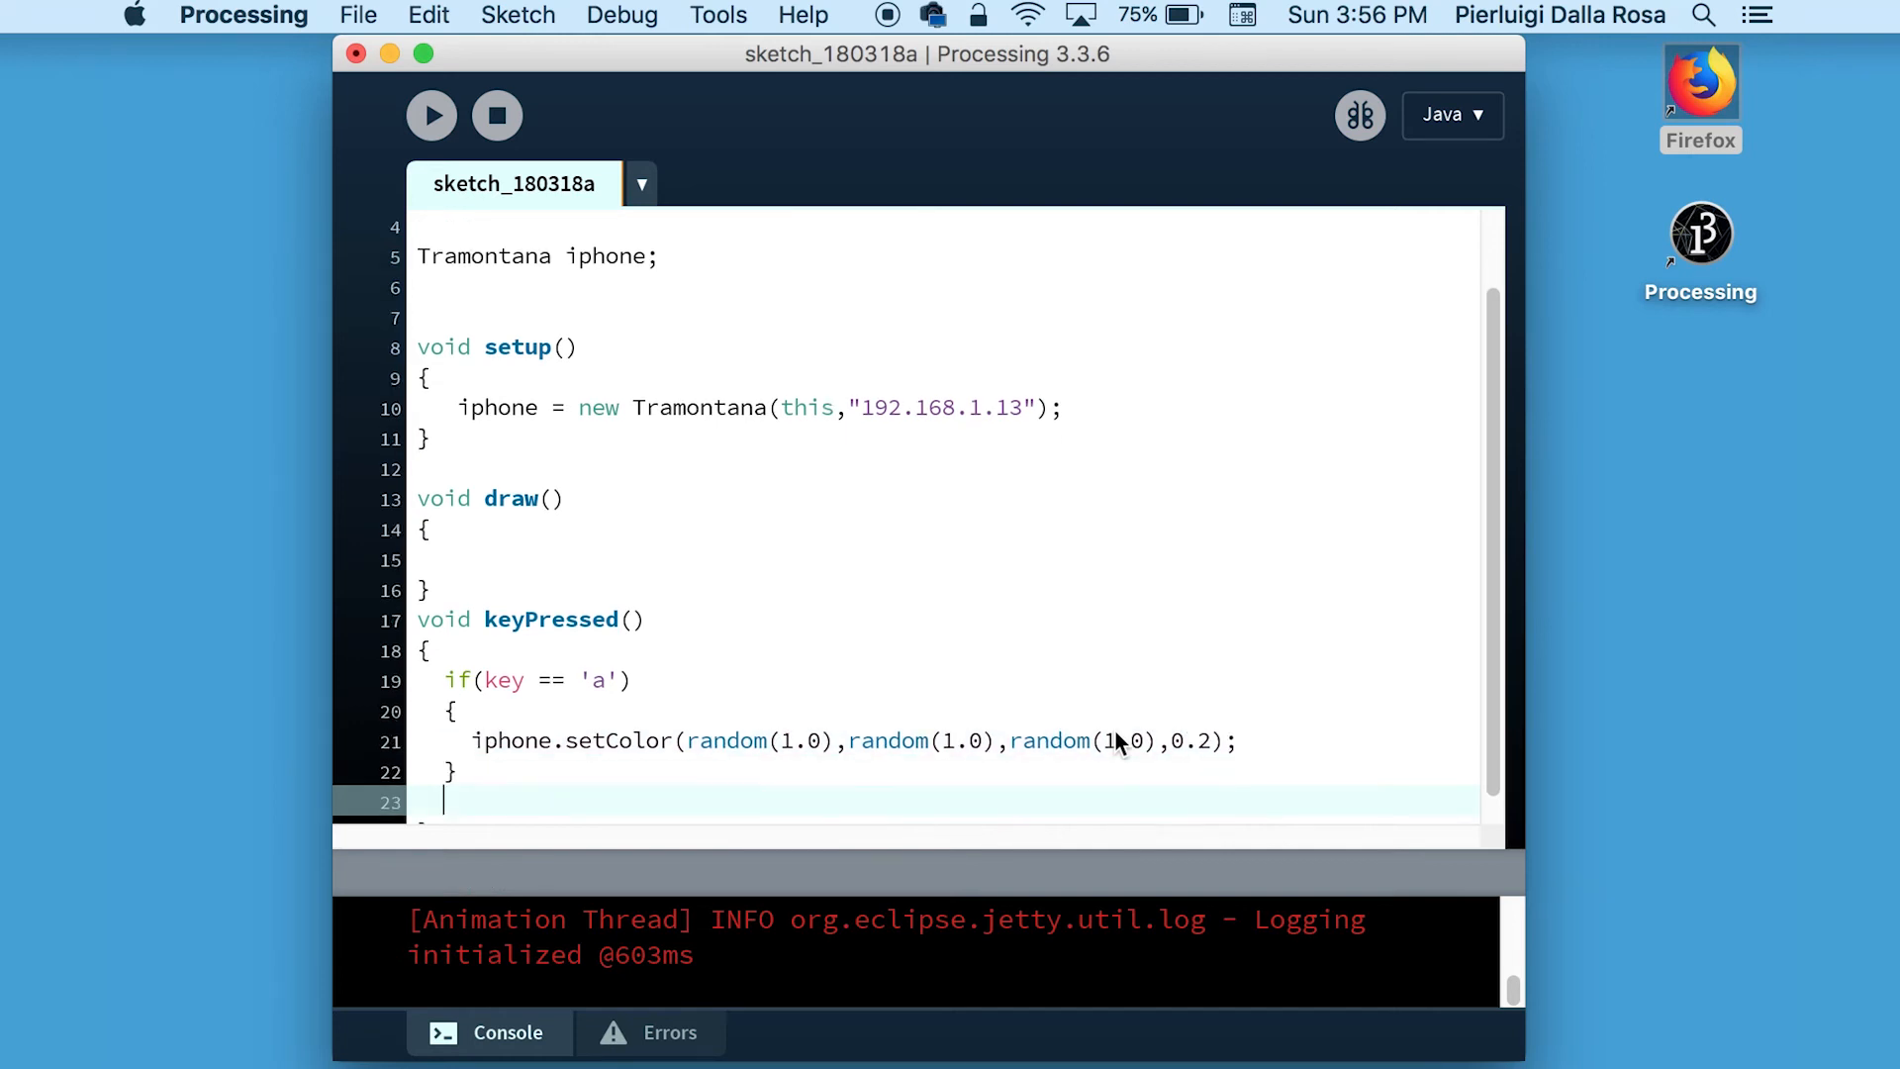
# Add else if (key == 's') calling iphone.setColor(0,0,0,0).
pyautogui.write('el')
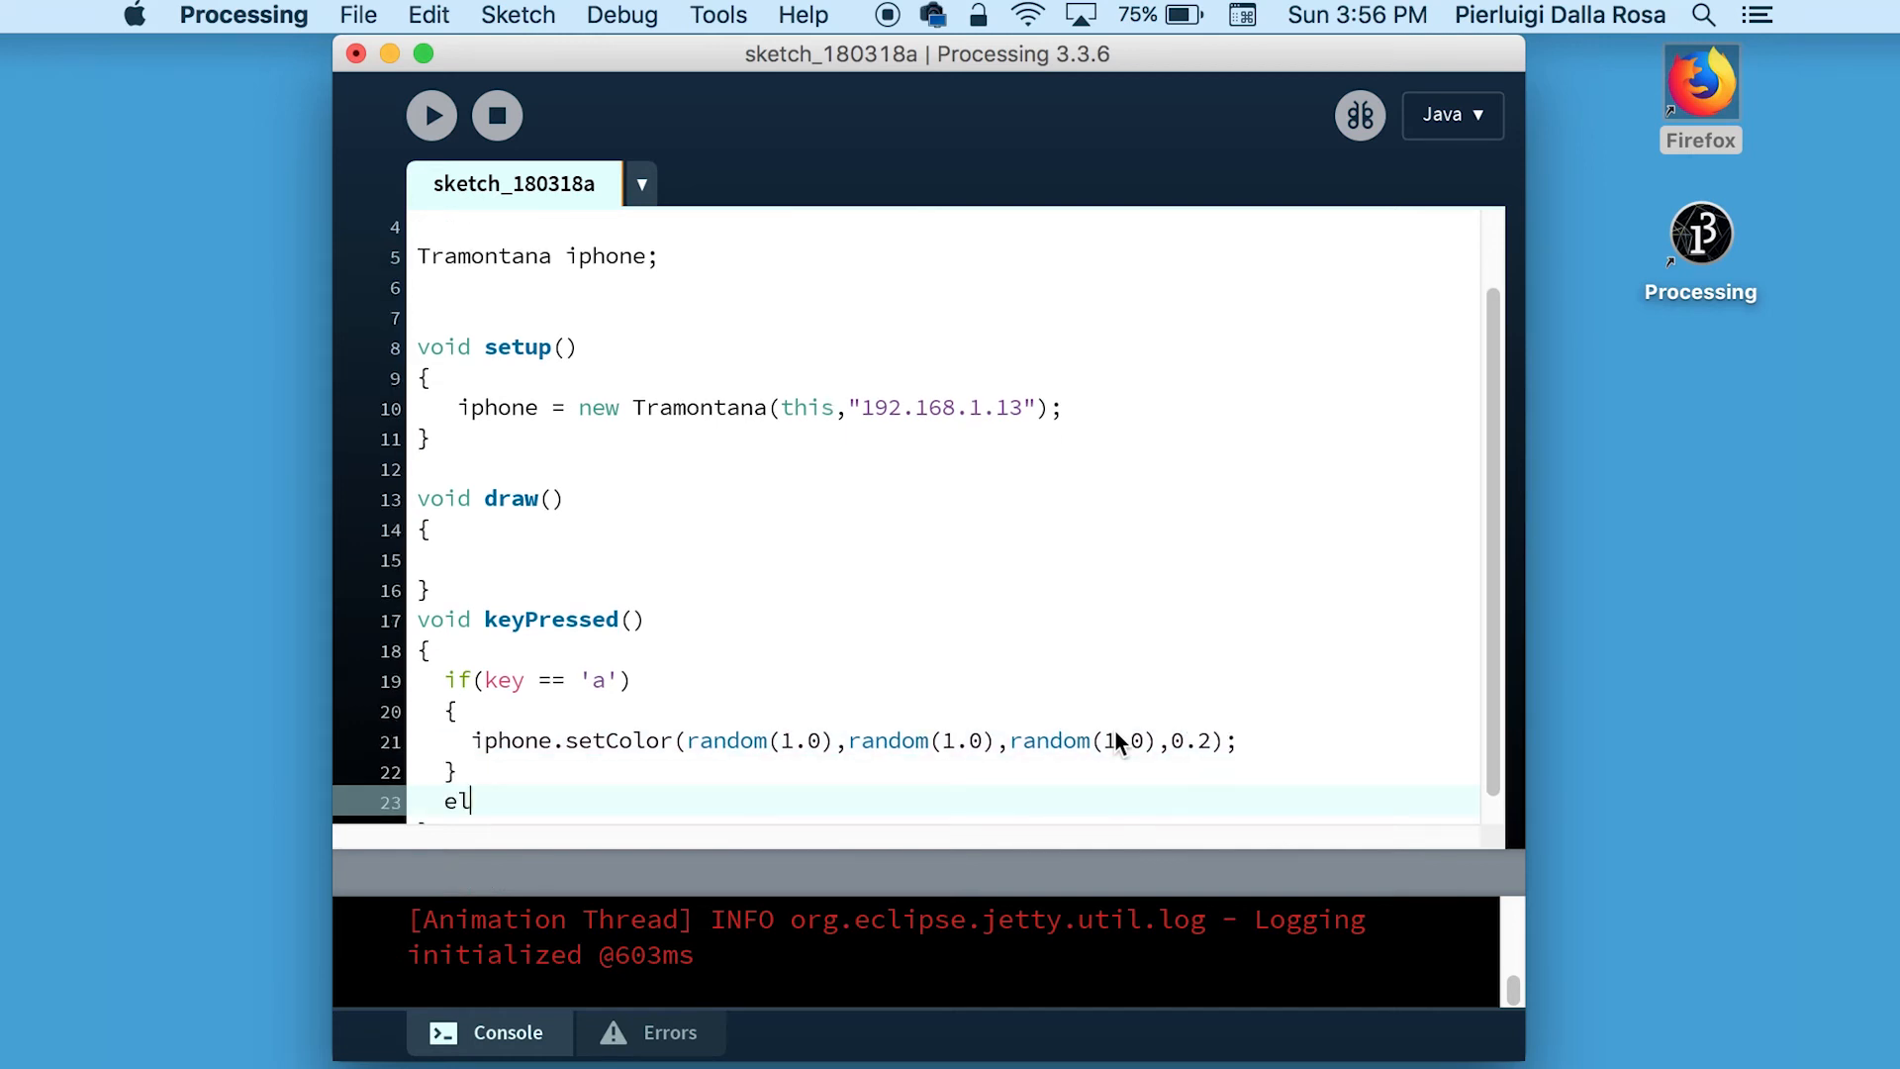
pyautogui.write('se if()')
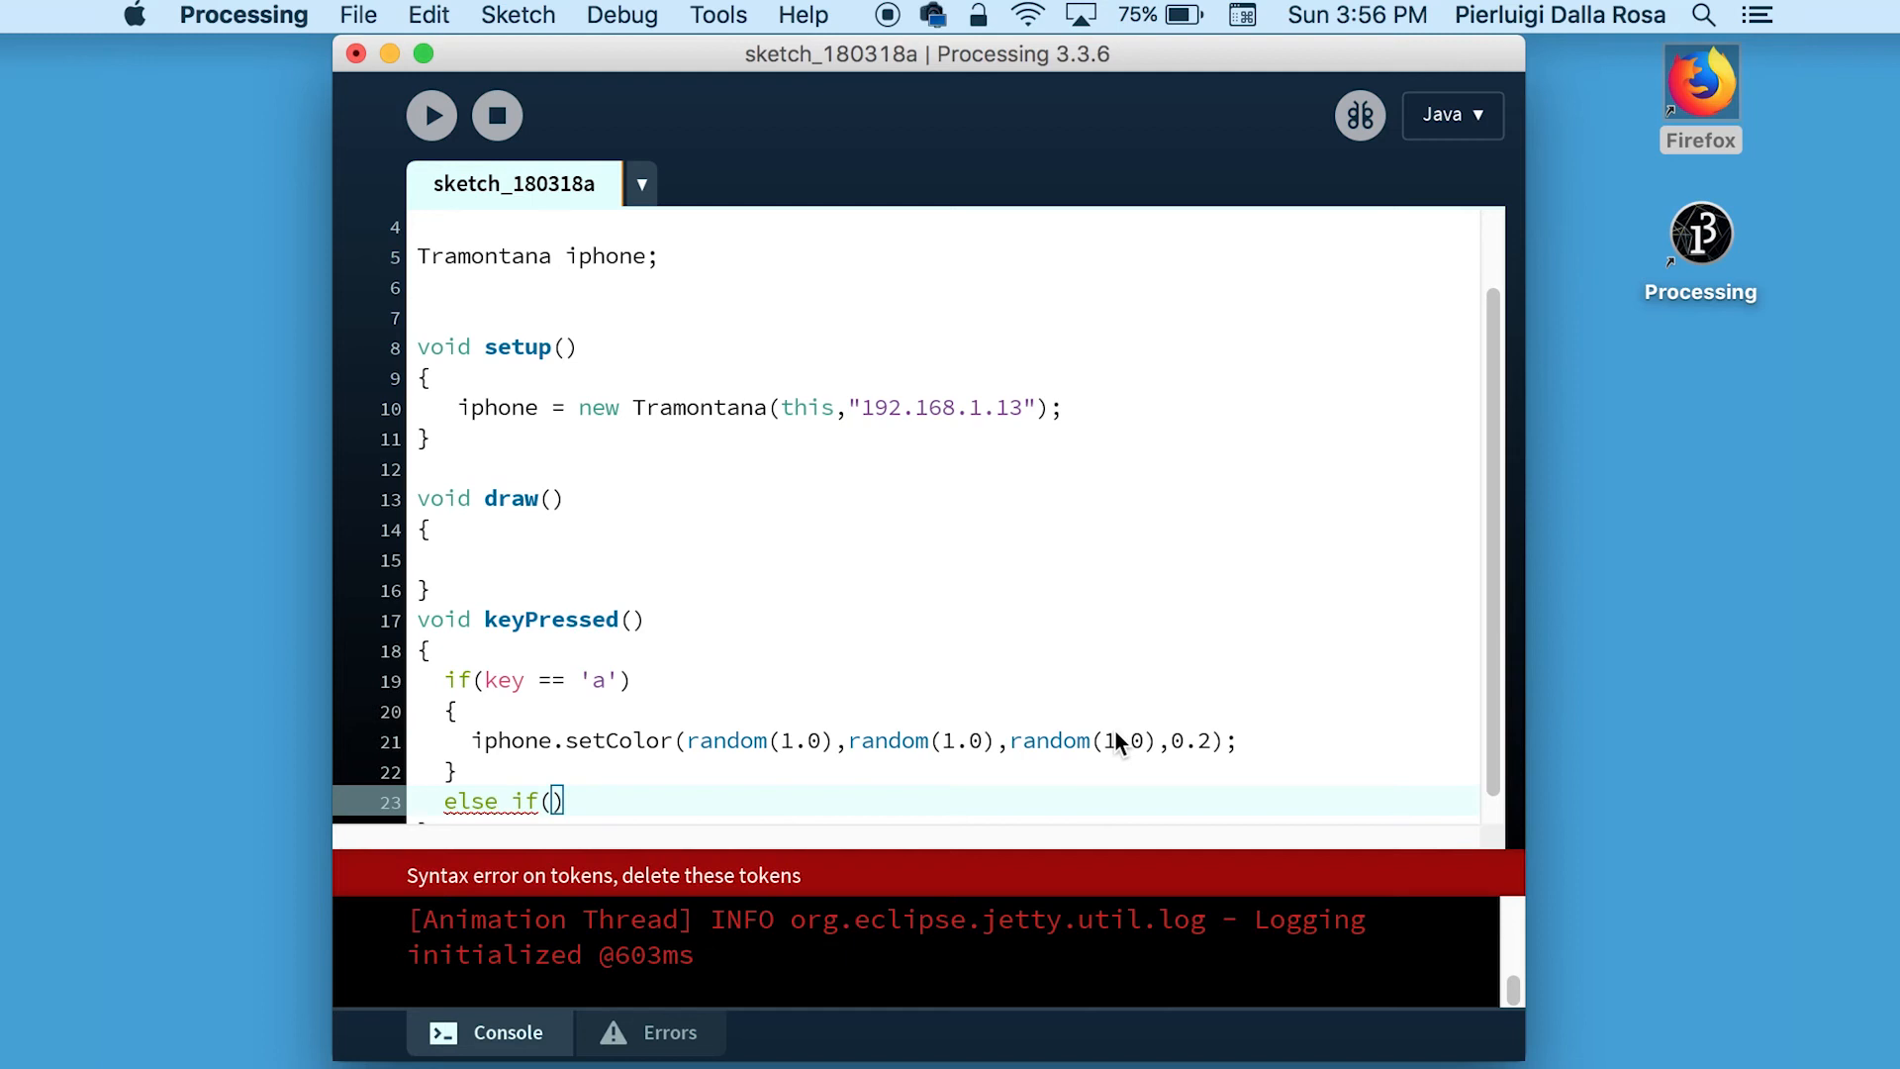
pyautogui.write("key == '")
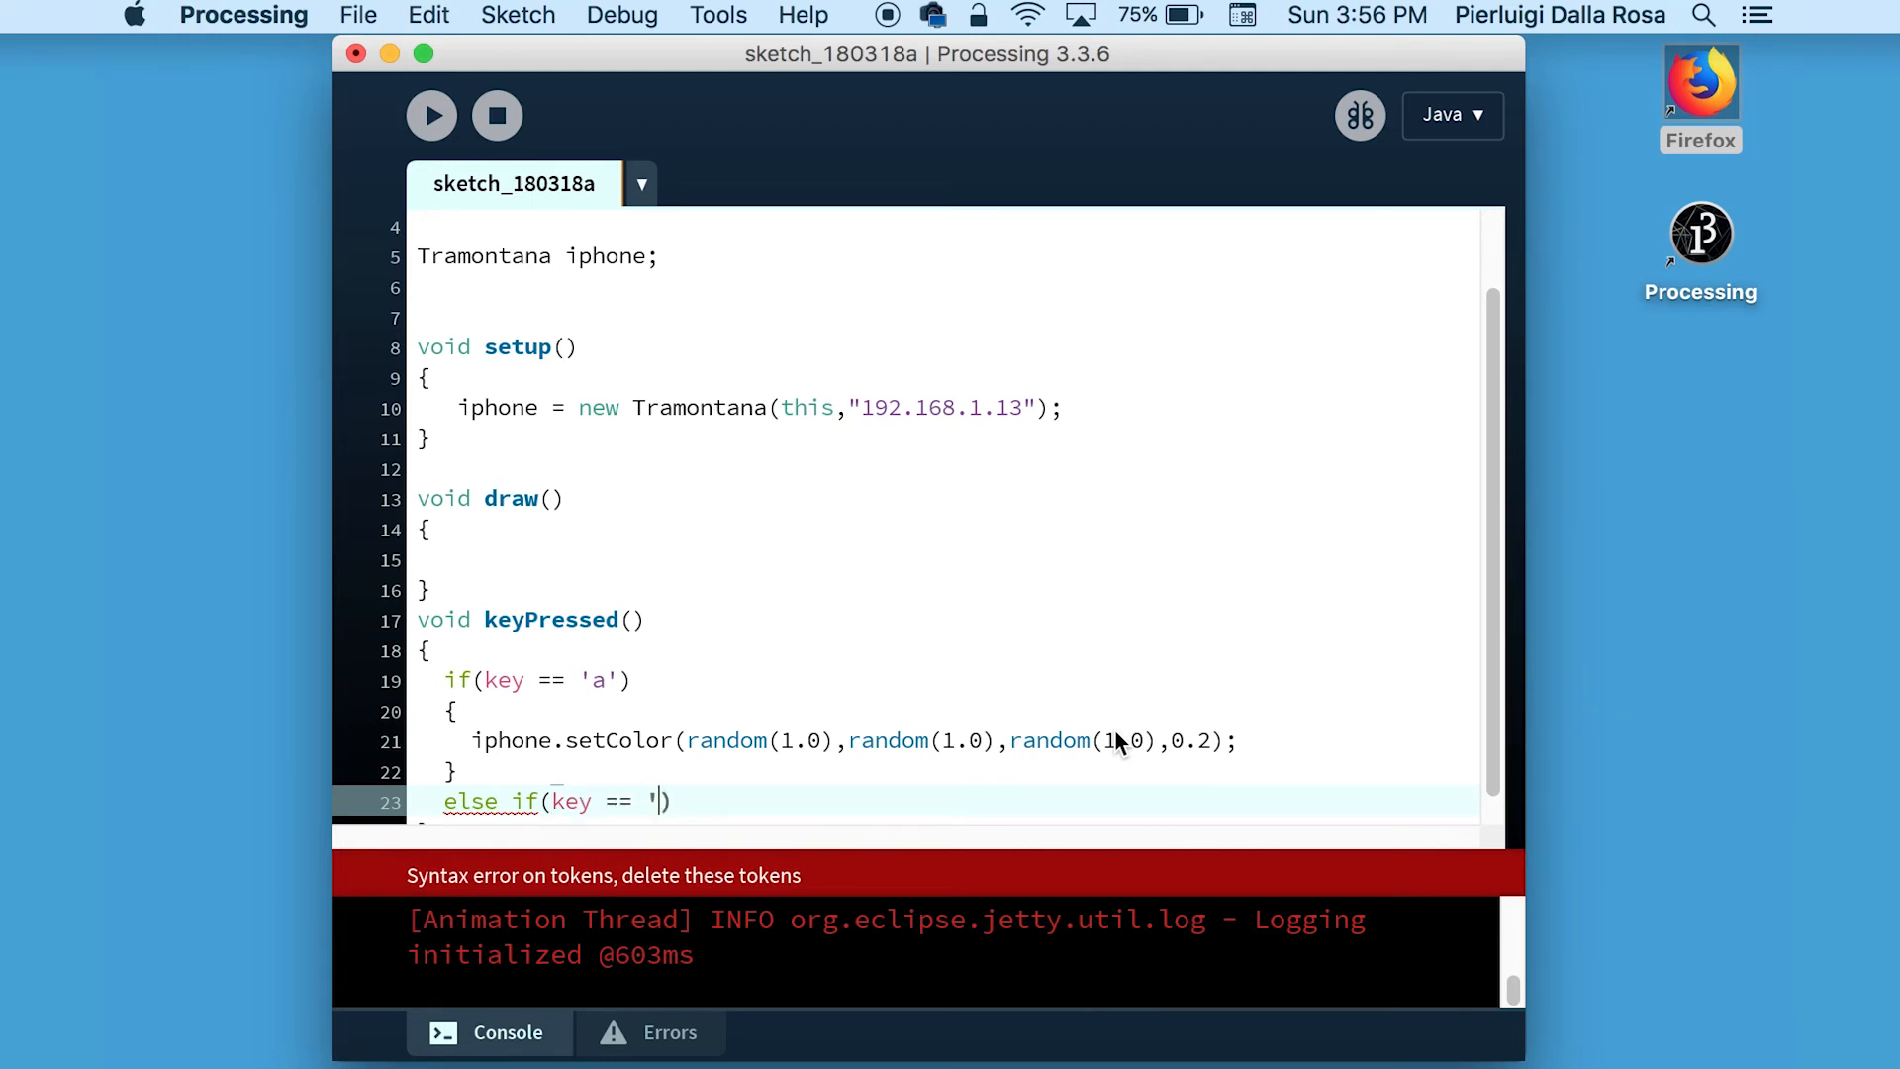
pyautogui.write("s')")
pyautogui.write('{')
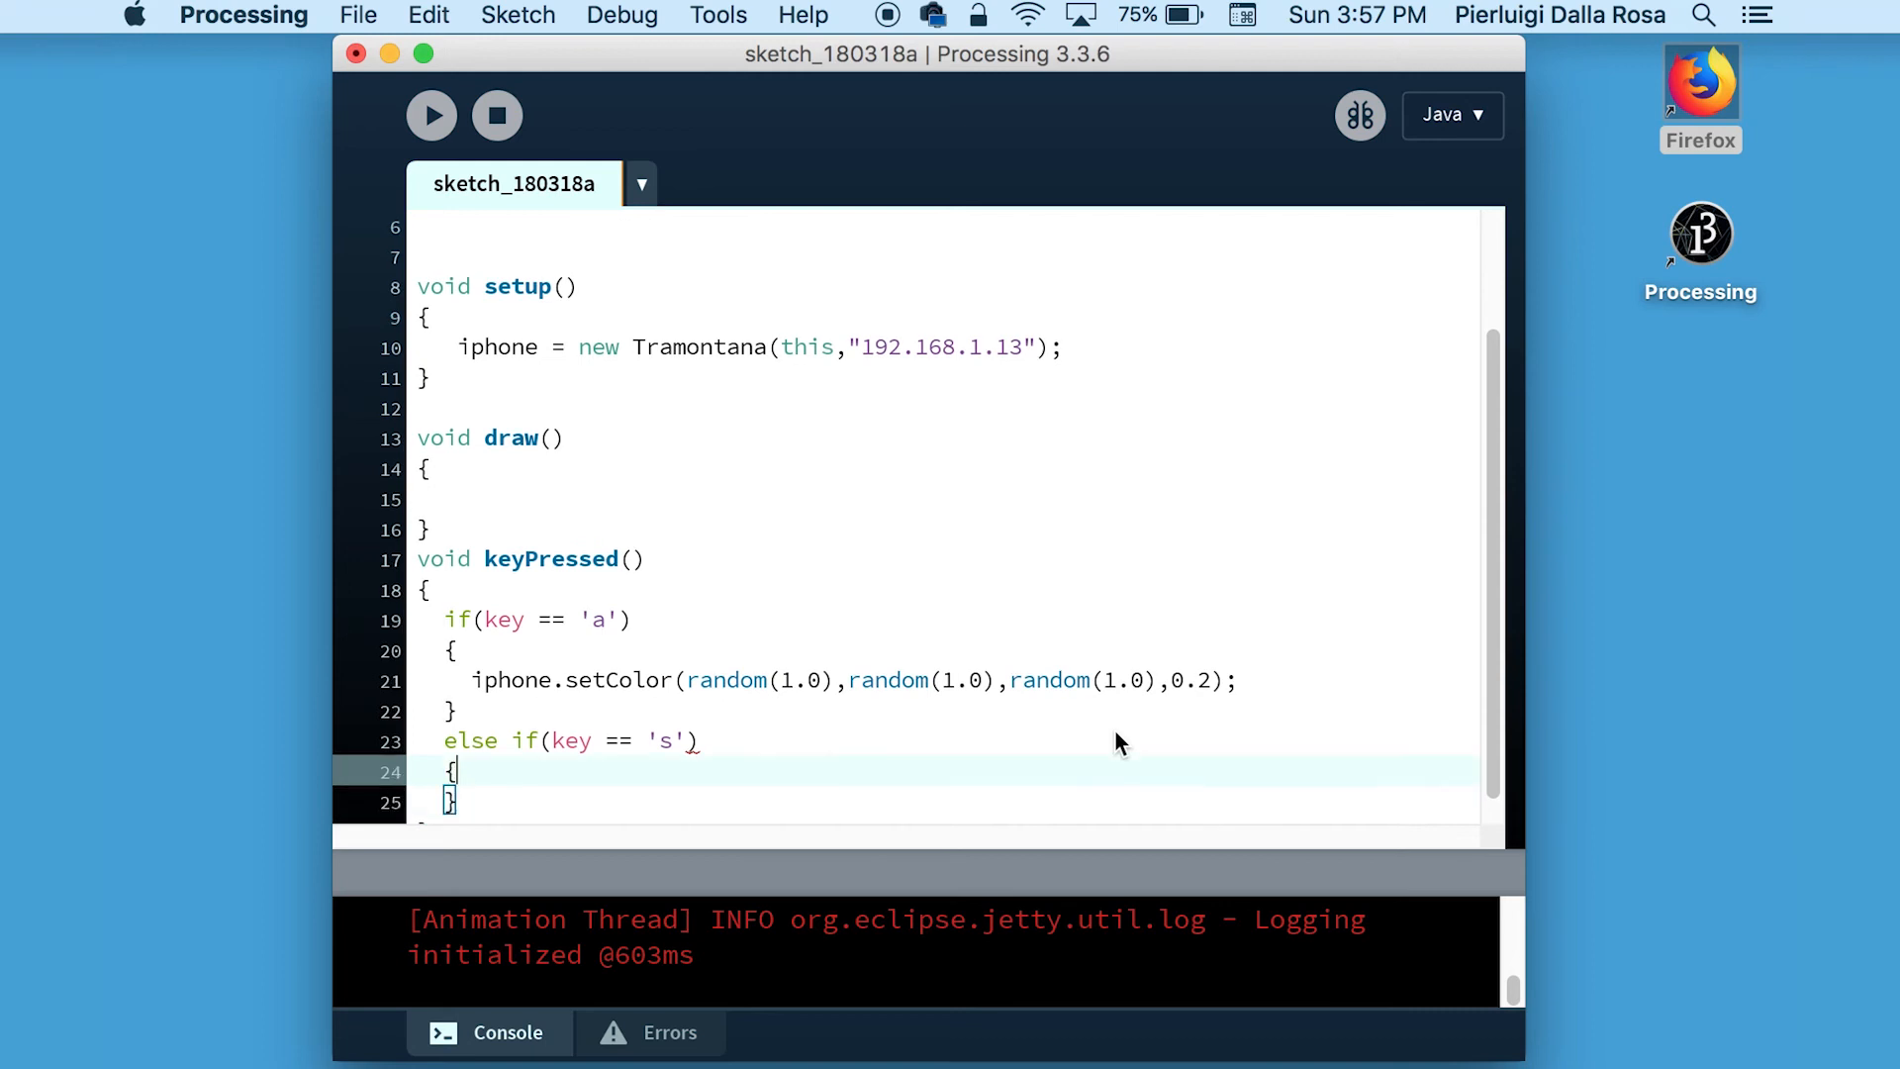
pyautogui.write('iphone')
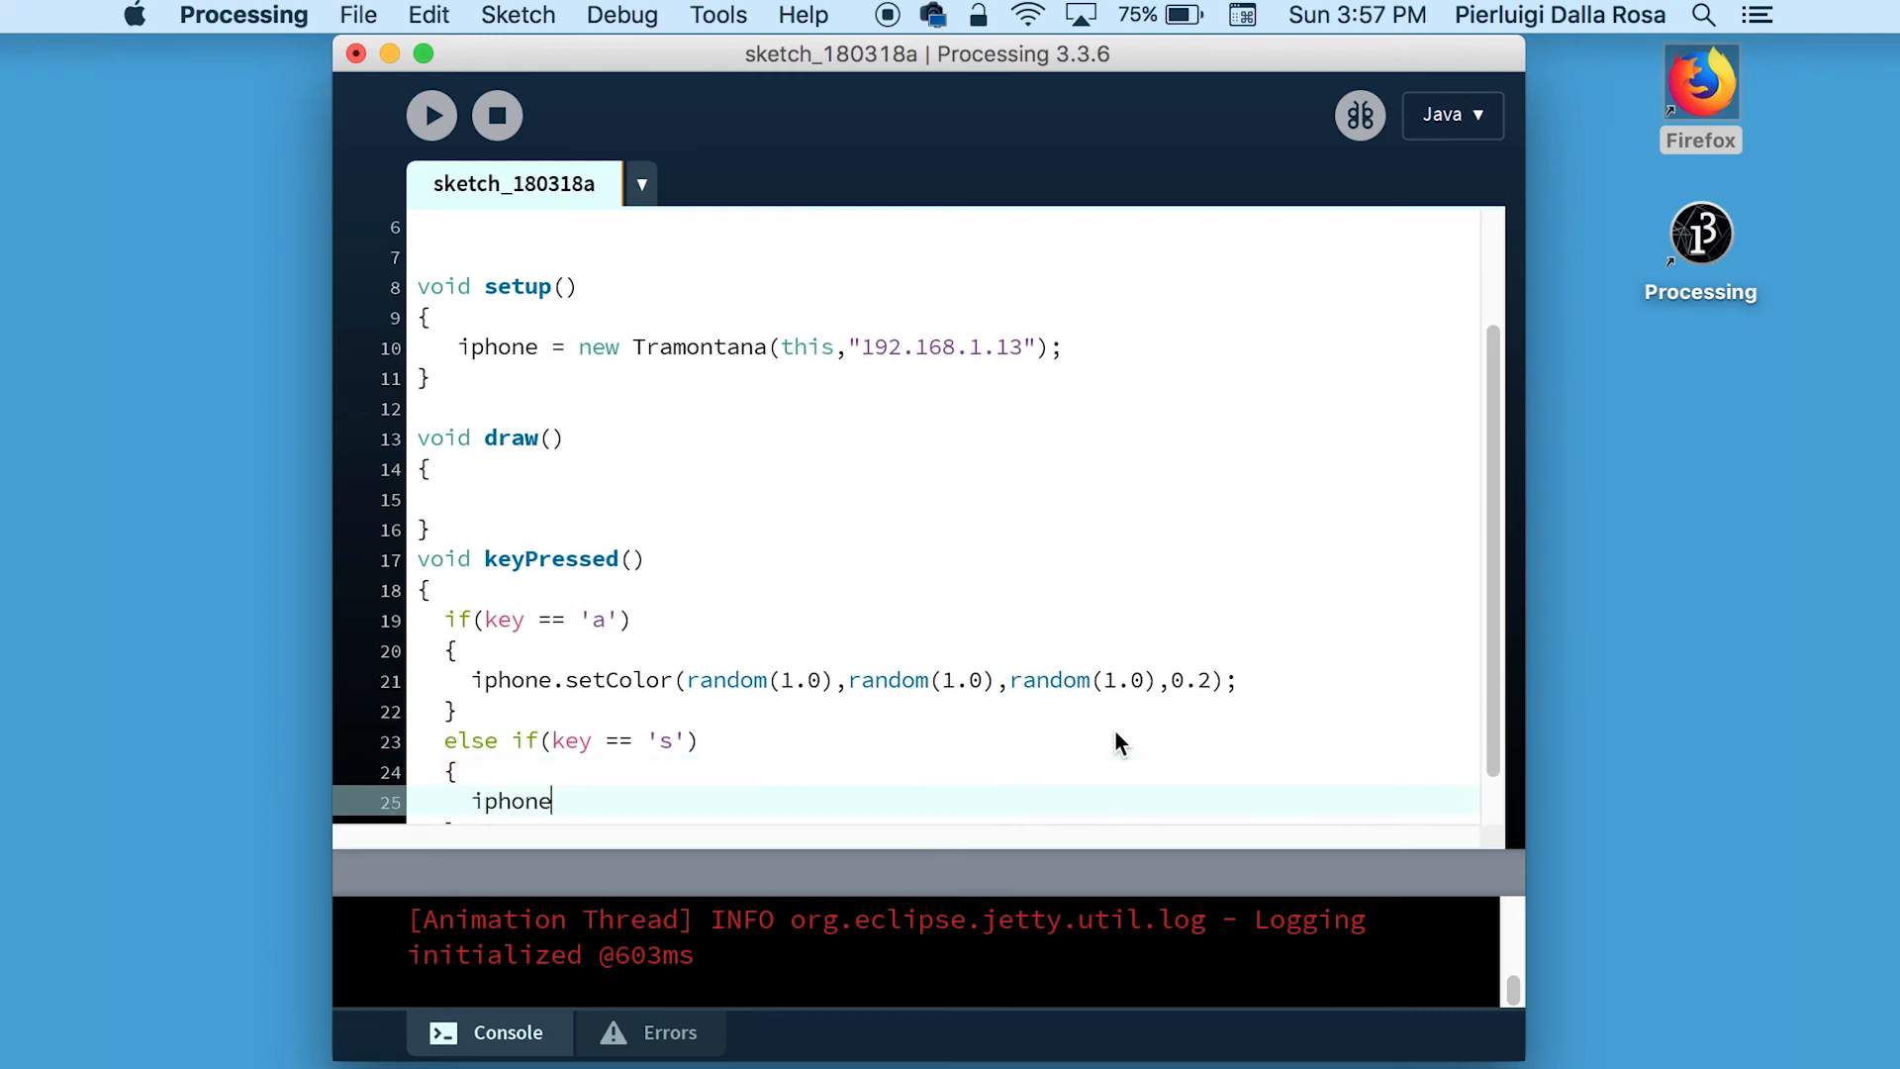
pyautogui.write('.setColor()')
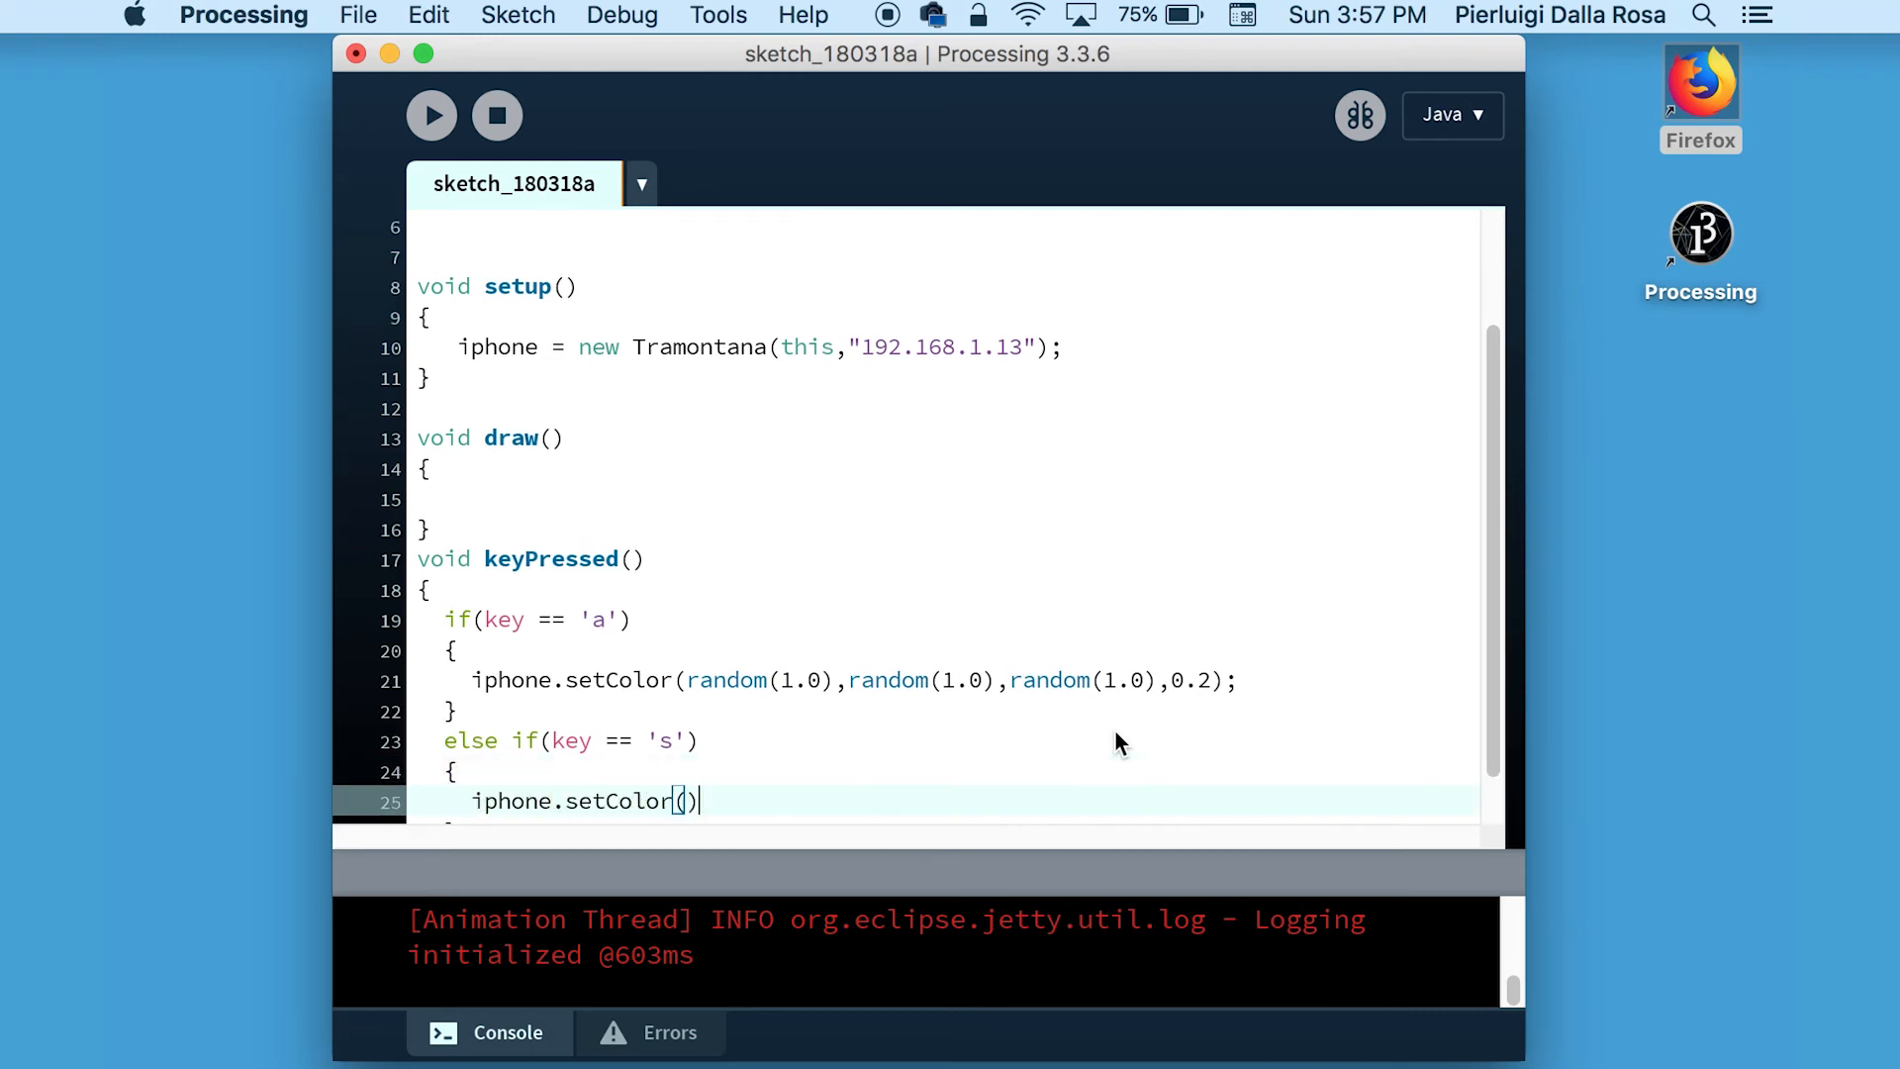
pyautogui.write('0,')
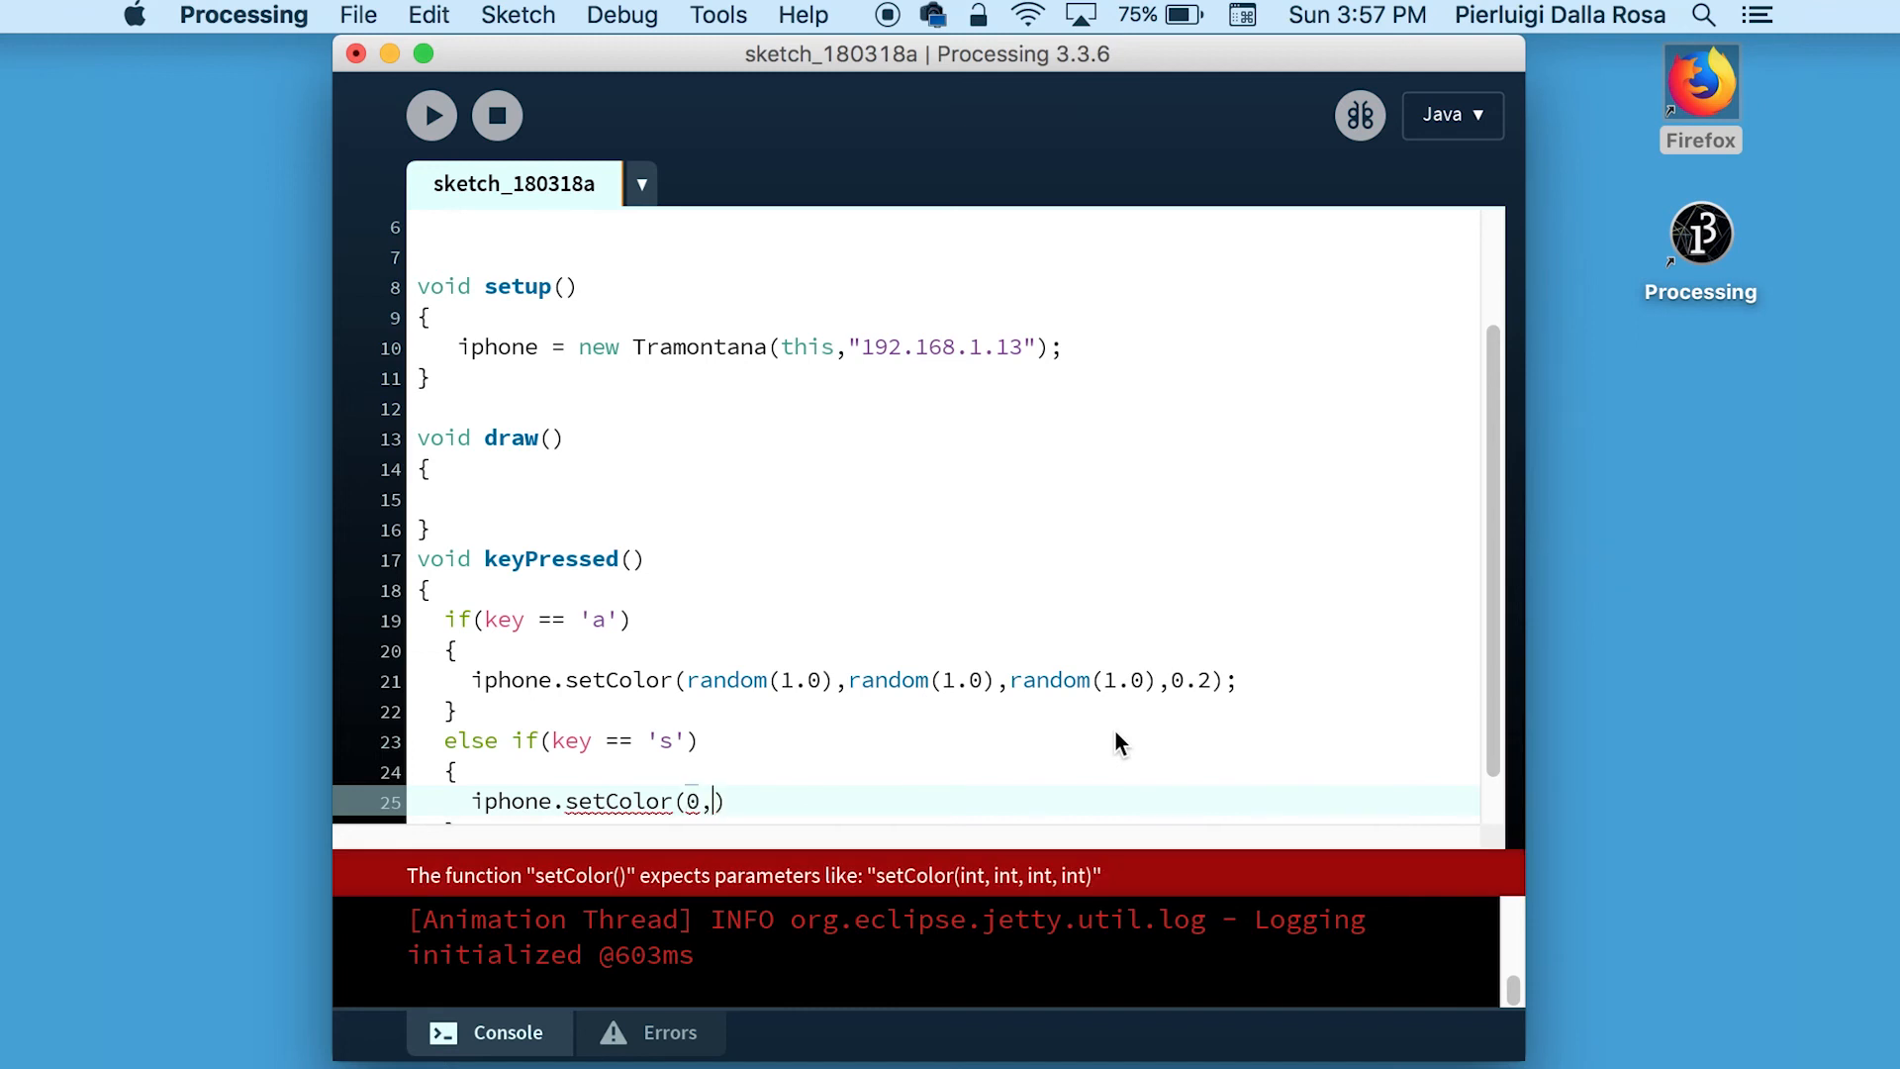
pyautogui.write('0,0,0);')
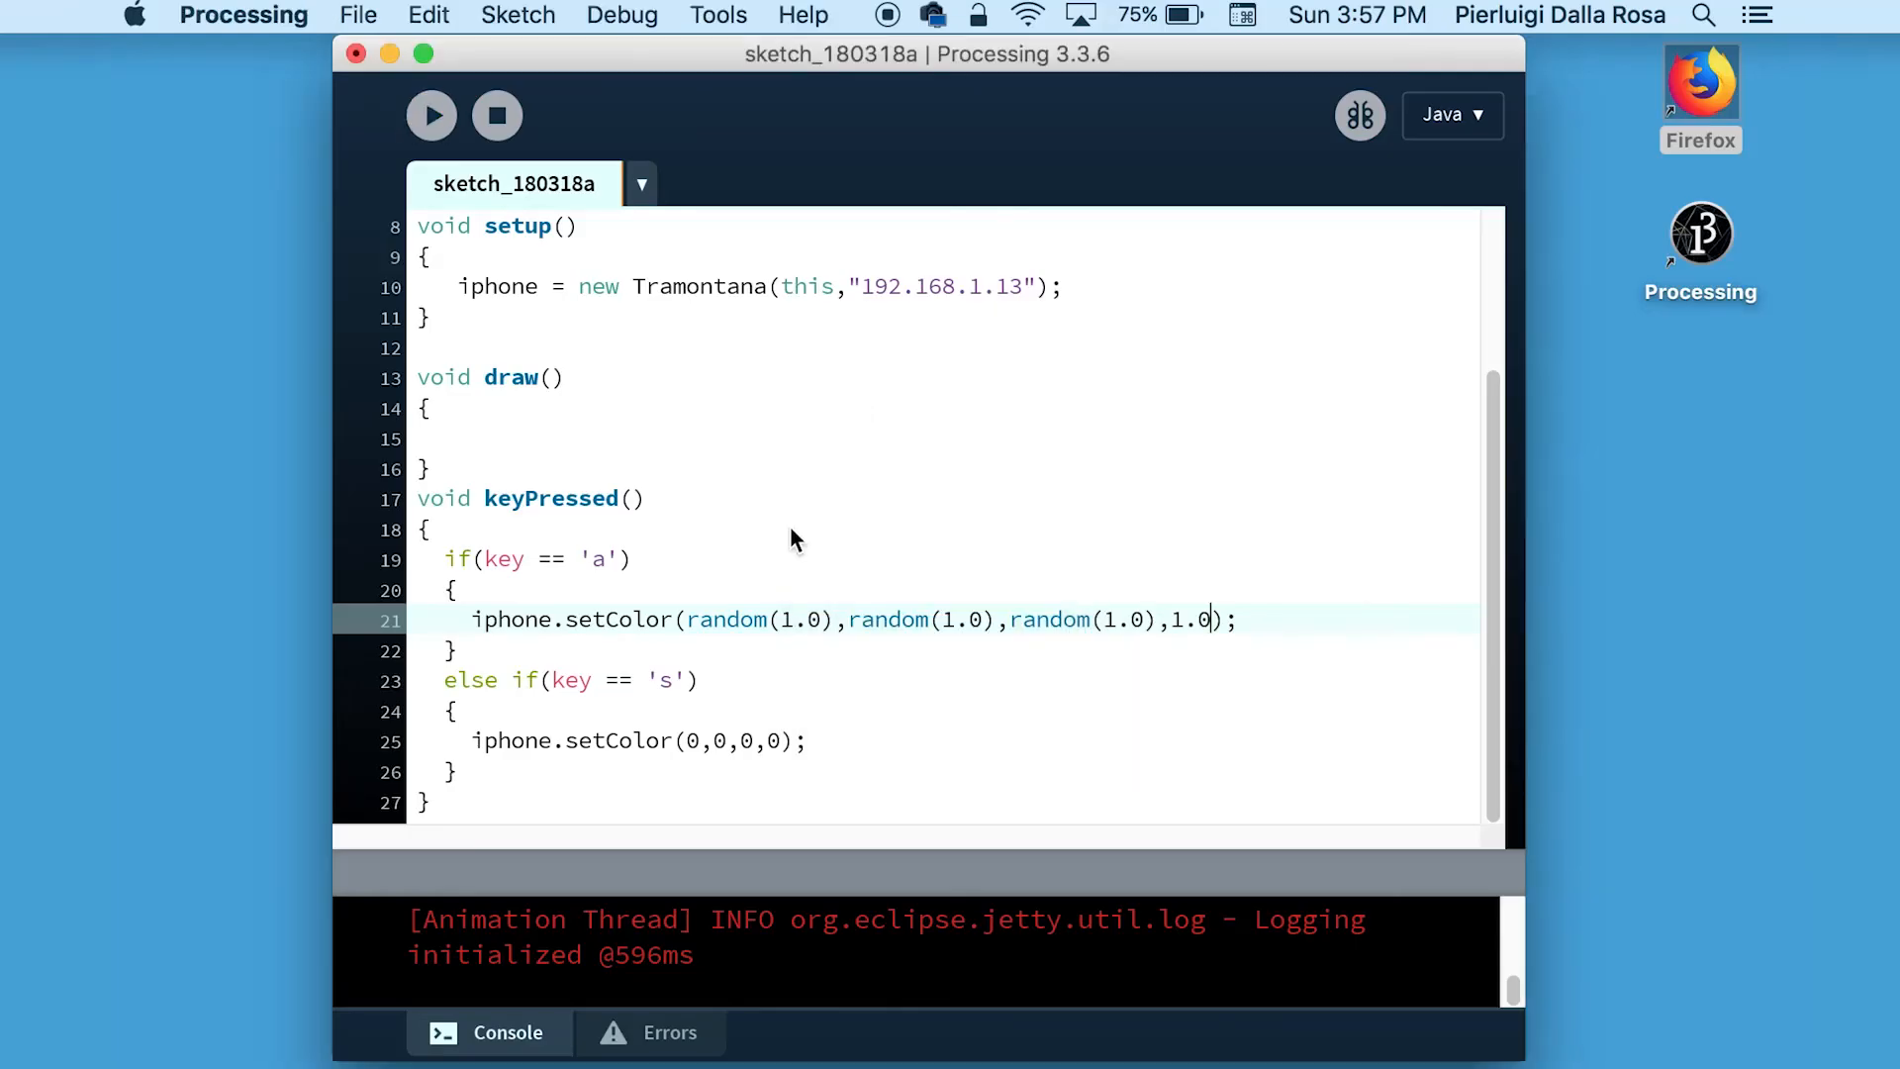
# Replace the random arguments with 255,0,0 and the fourth value with 128.
pyautogui.doubleClick(751, 619)
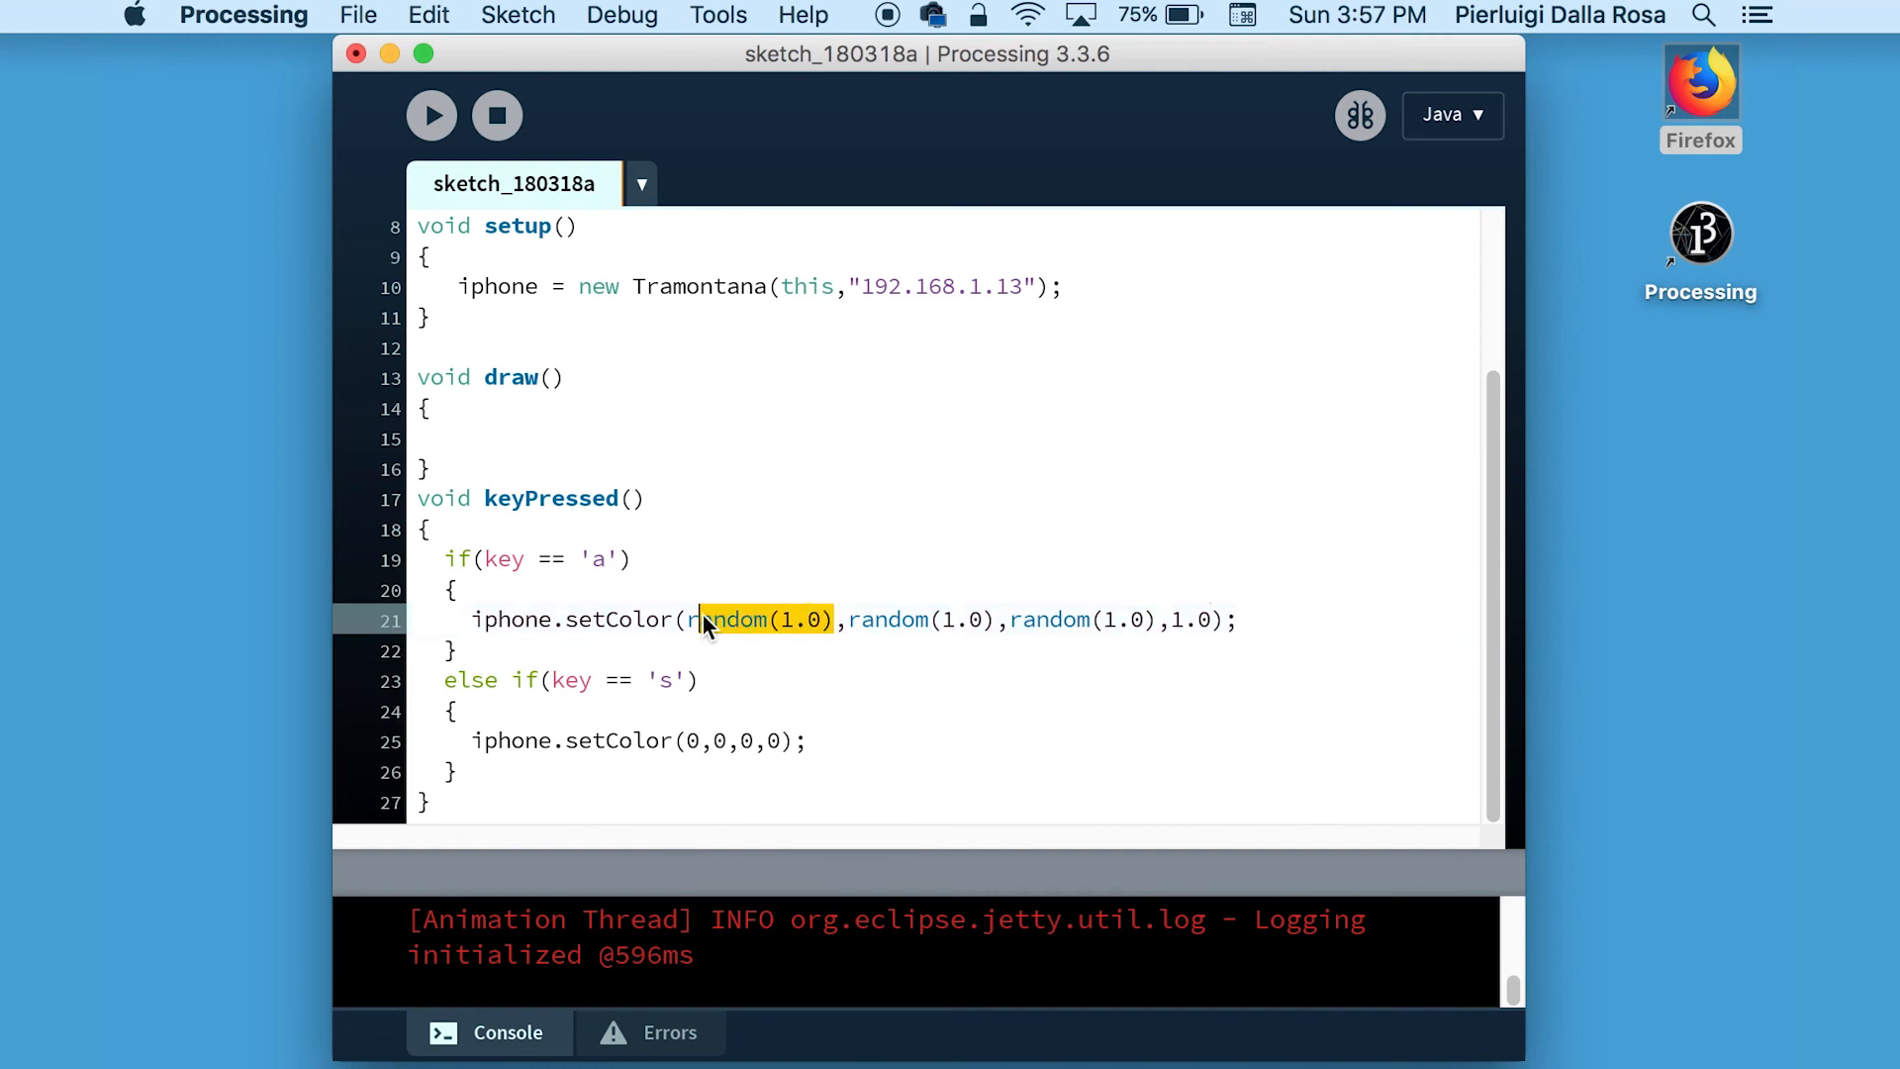
pyautogui.write('255,0,0,1.0);')
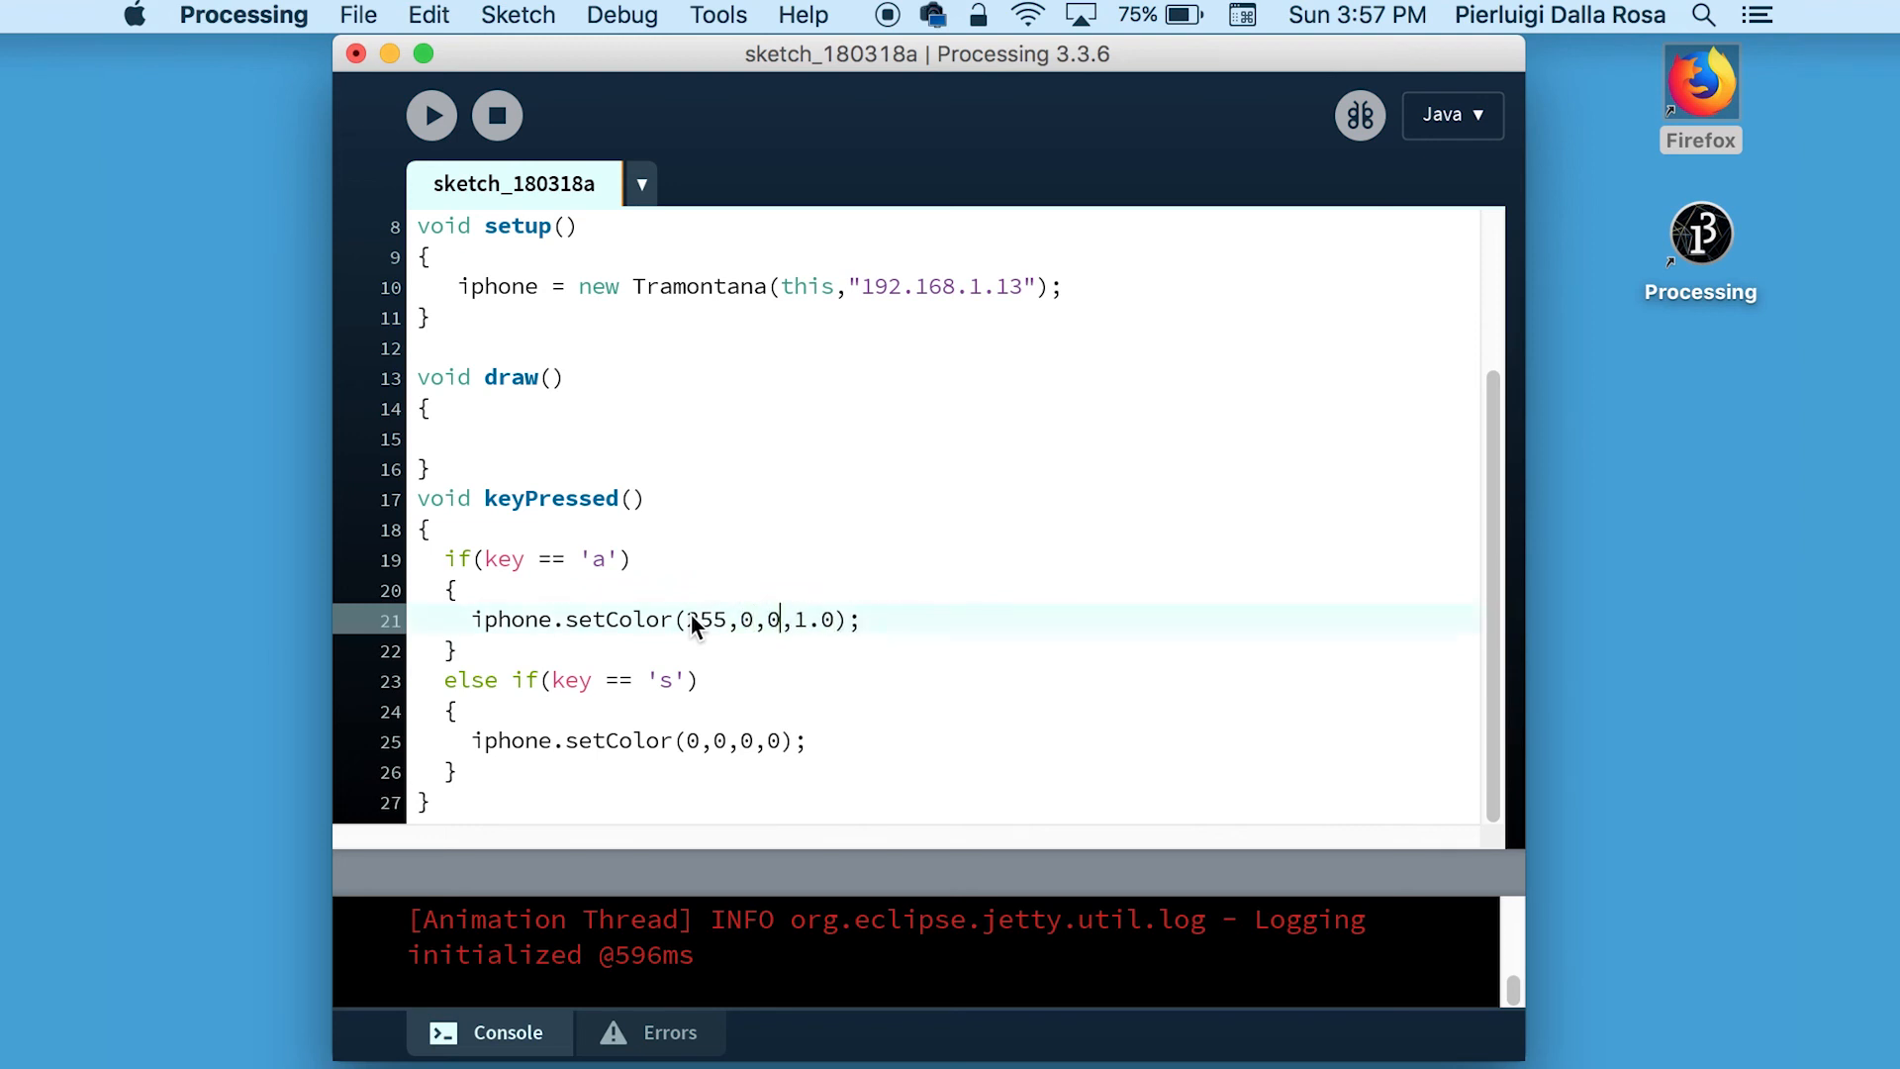
pyautogui.write('128')
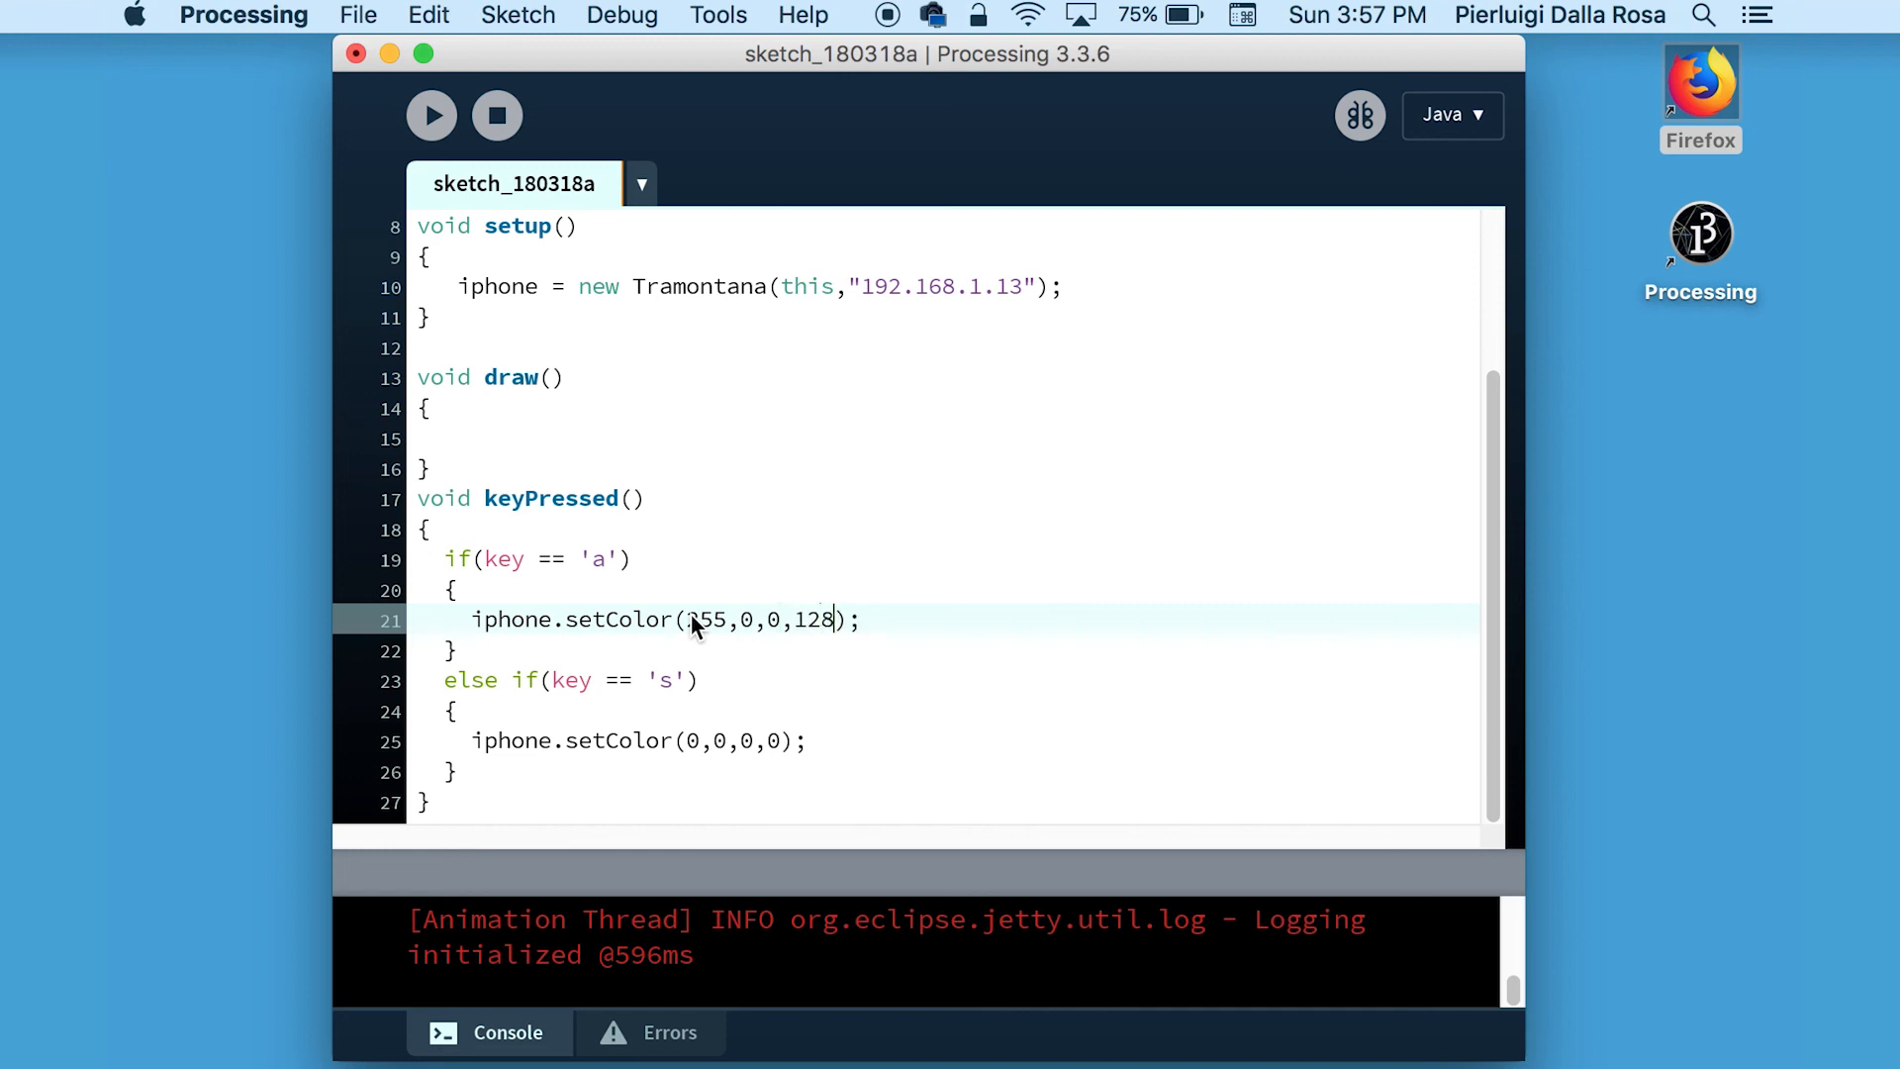